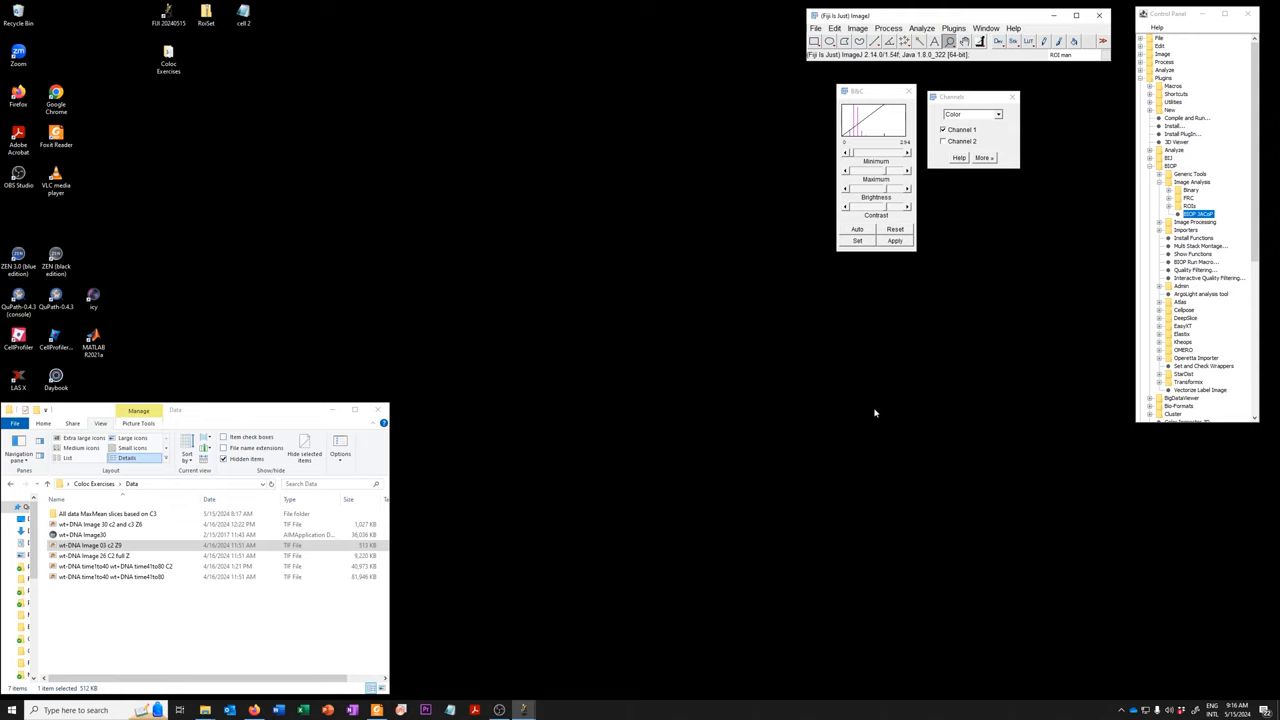
{"action": "mouse_move", "coordinate": [864, 414]}
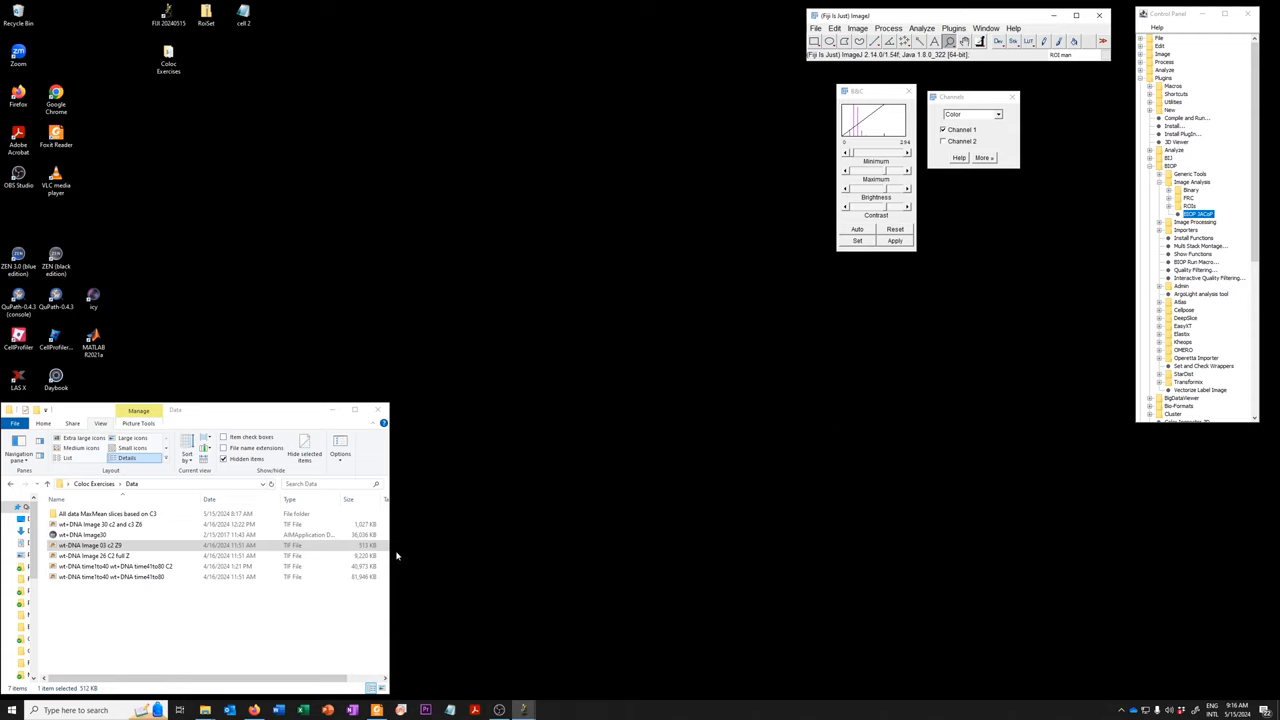
Open the mRNA fluorescence image from the Data folder in Fiji
{"action": "left_click", "coordinate": [120, 544]}
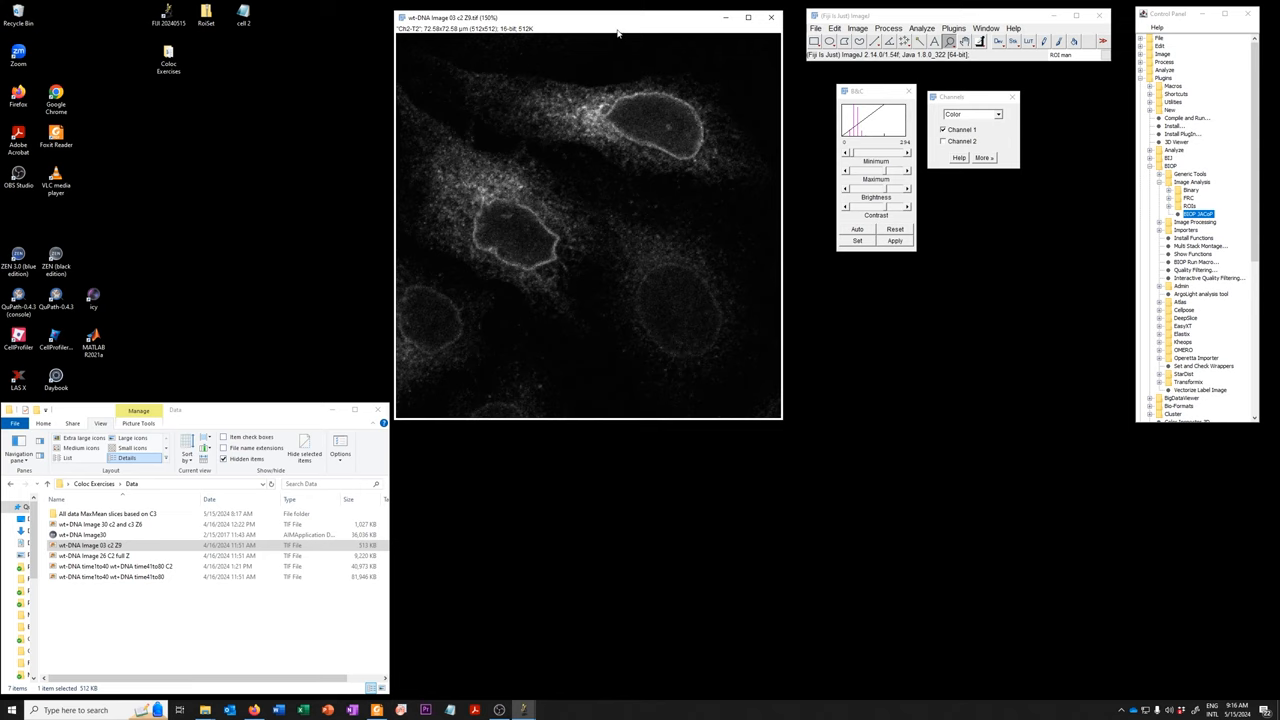
Activate the fluorescence image and start the Threshold tool with red preview
{"action": "left_click", "coordinate": [856, 28]}
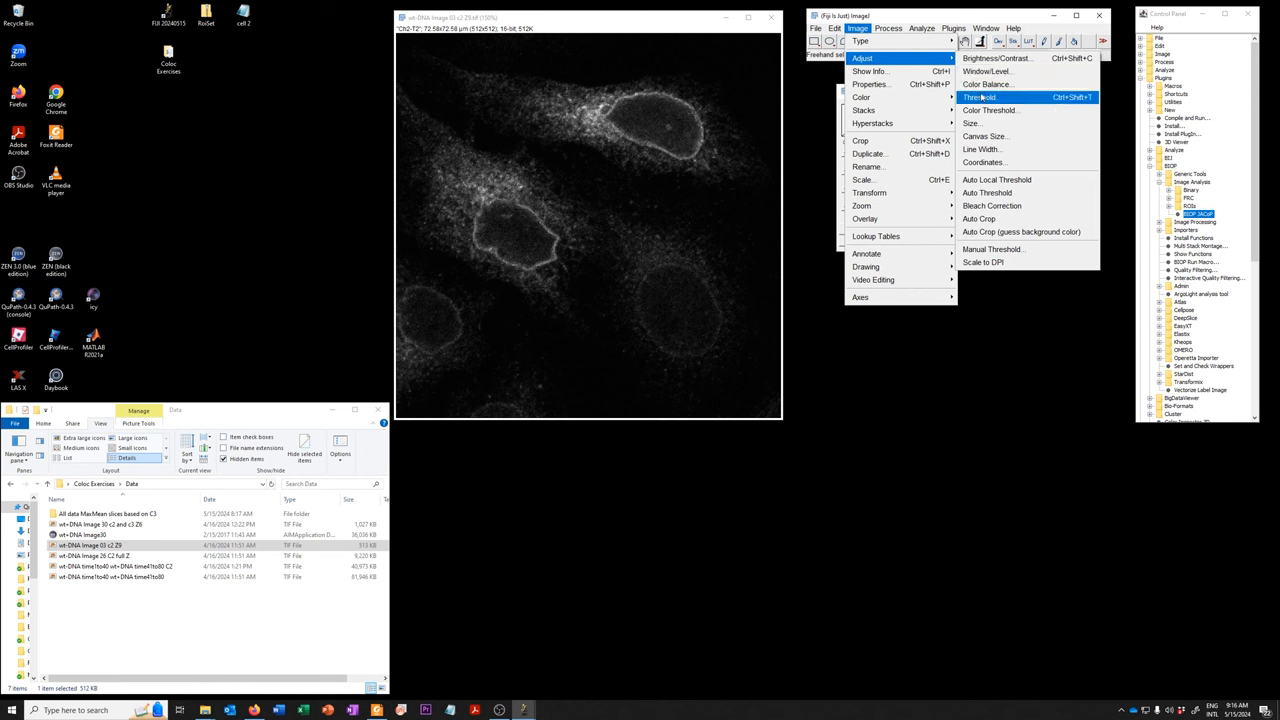
{"action": "left_click", "coordinate": [980, 96]}
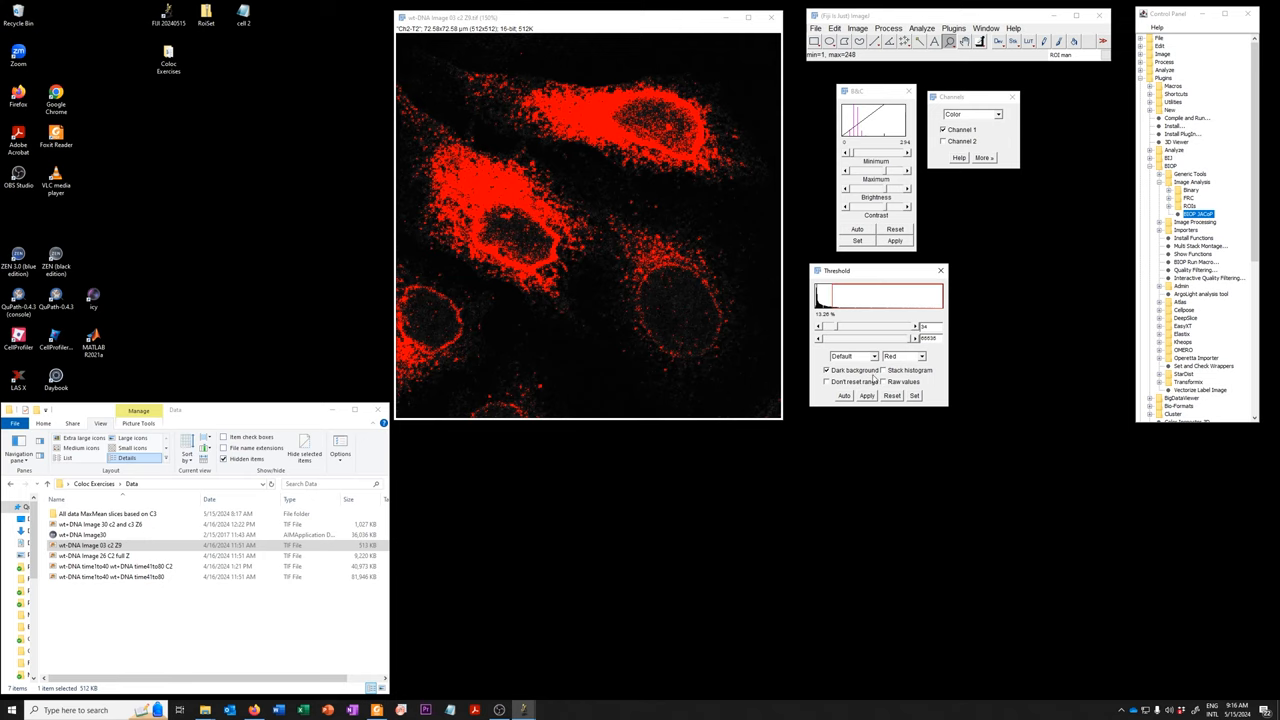
{"action": "mouse_move", "coordinate": [948, 396]}
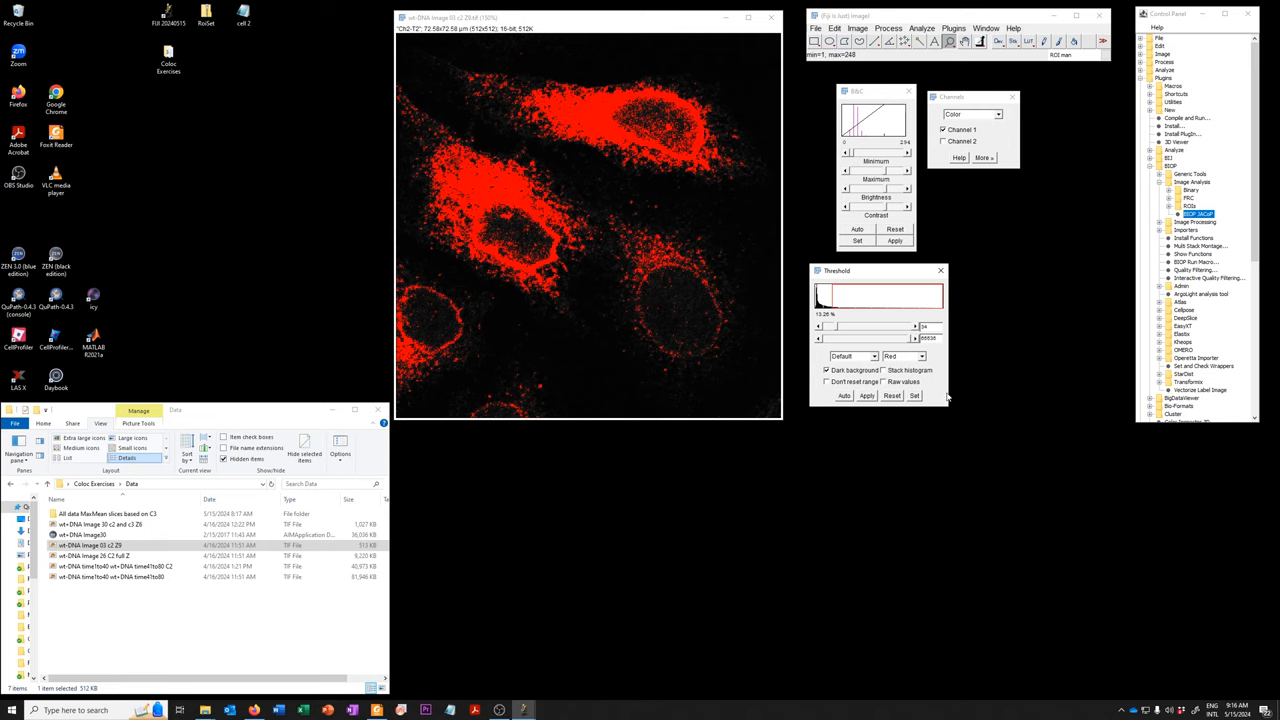
{"action": "mouse_move", "coordinate": [728, 354]}
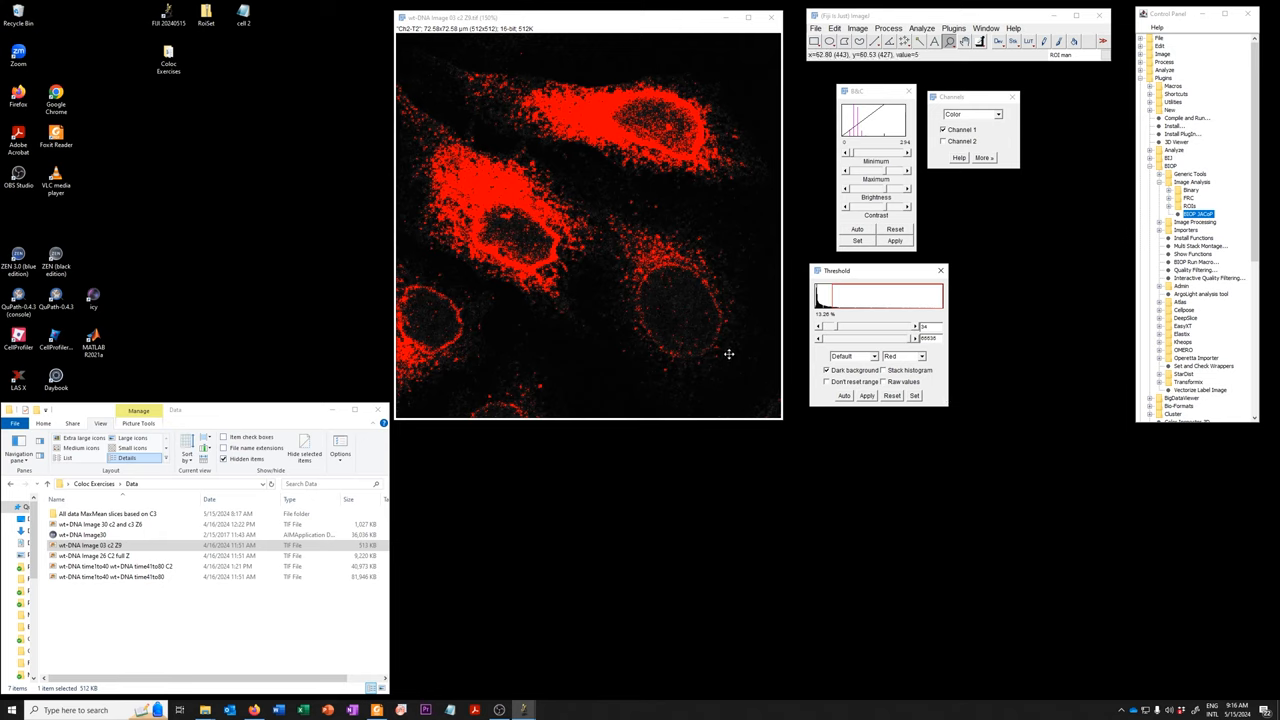
{"action": "mouse_move", "coordinate": [848, 388]}
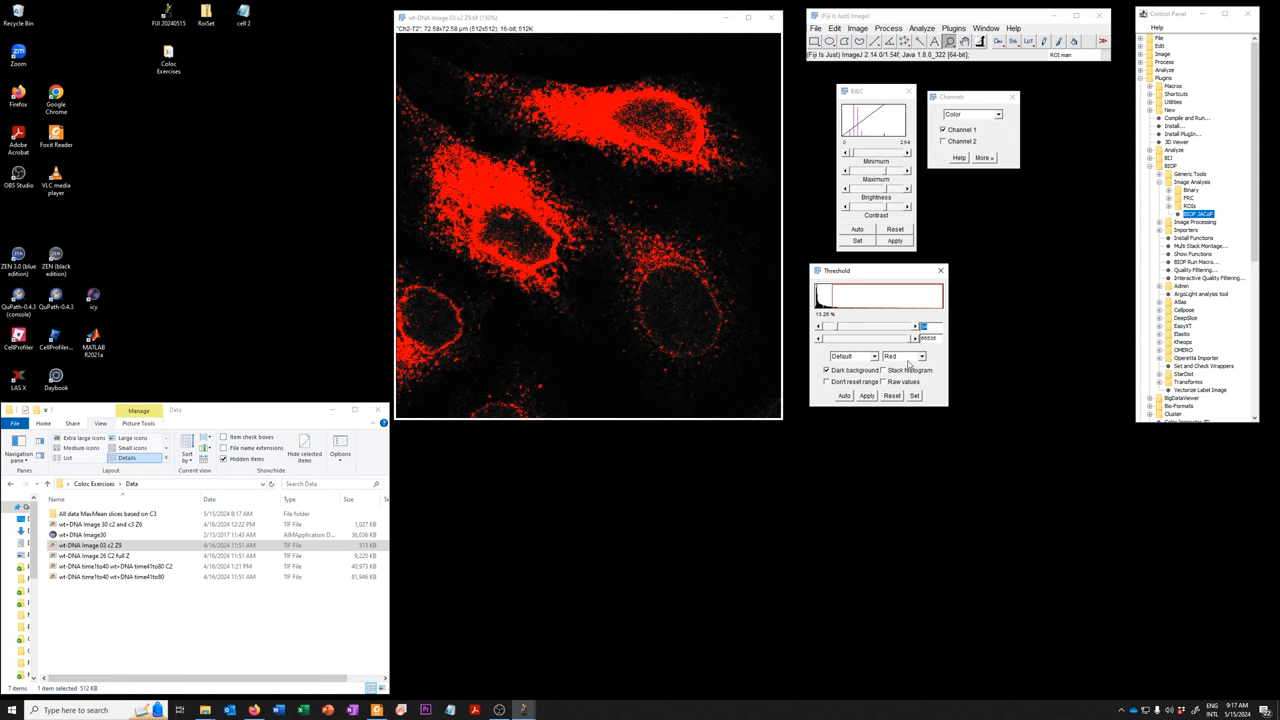
{"action": "left_click", "coordinate": [904, 356]}
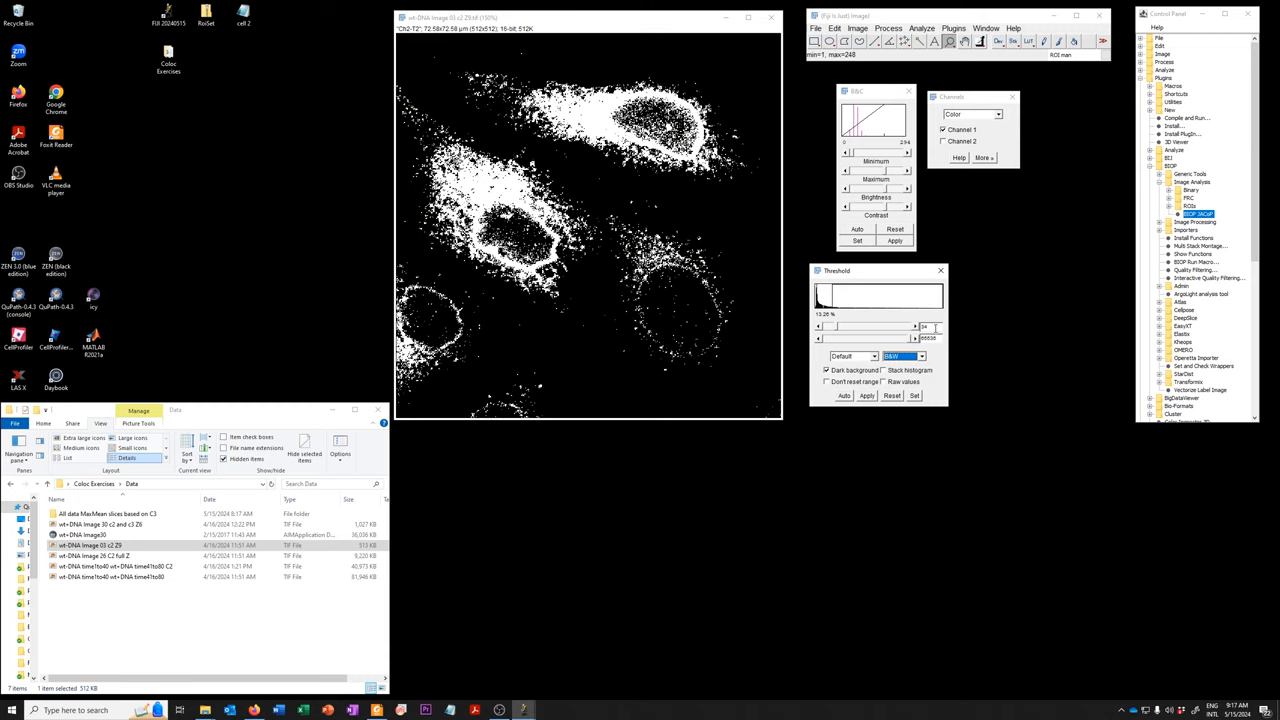
{"action": "left_click", "coordinate": [918, 356]}
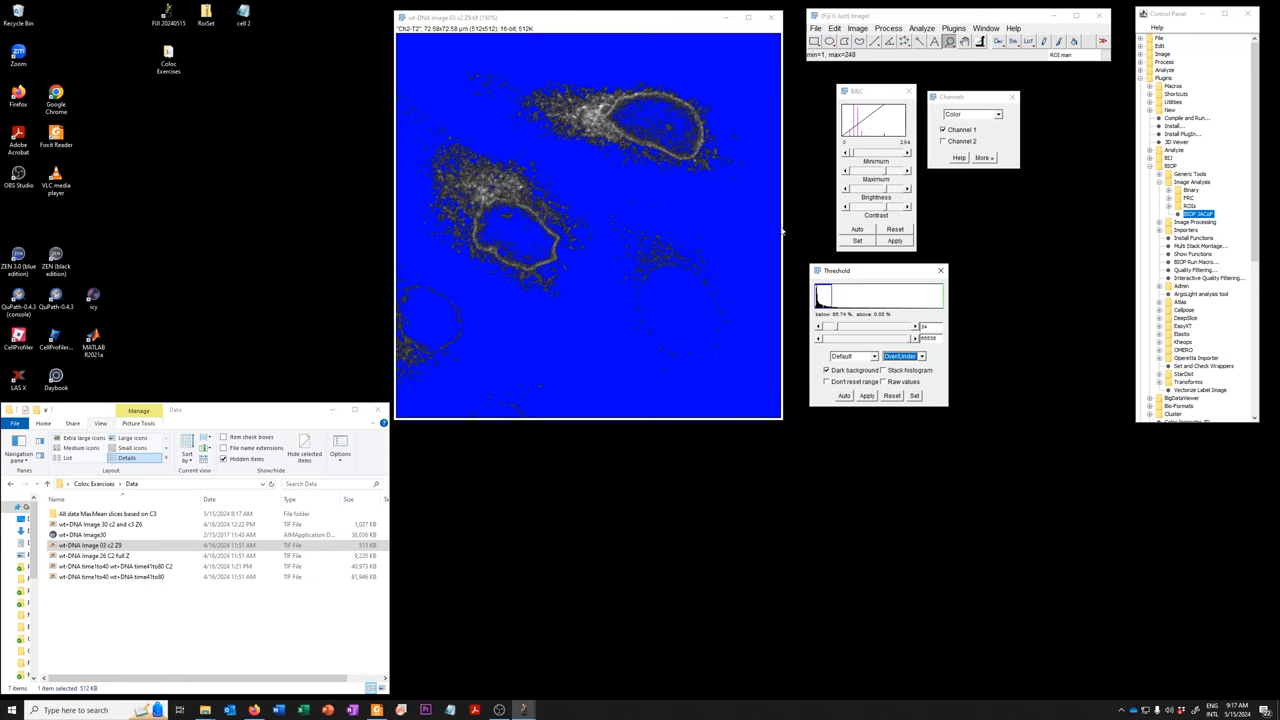
{"action": "mouse_move", "coordinate": [612, 130]}
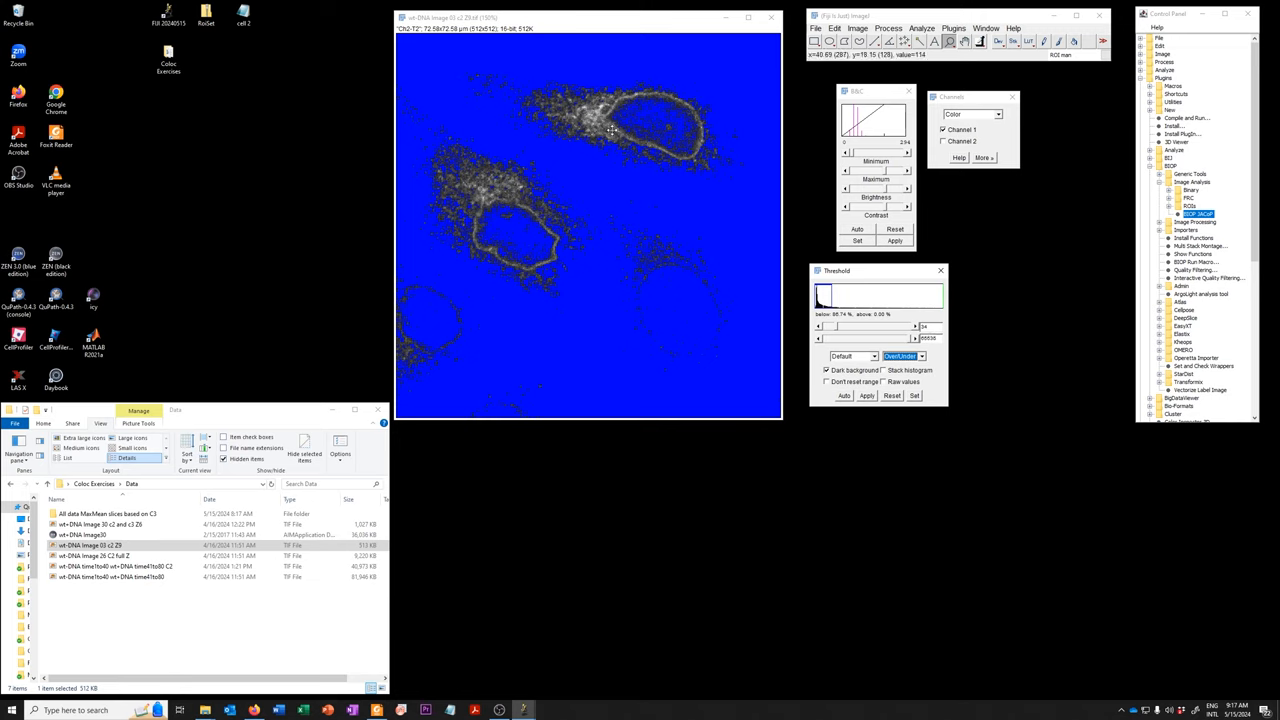
{"action": "mouse_move", "coordinate": [644, 138]}
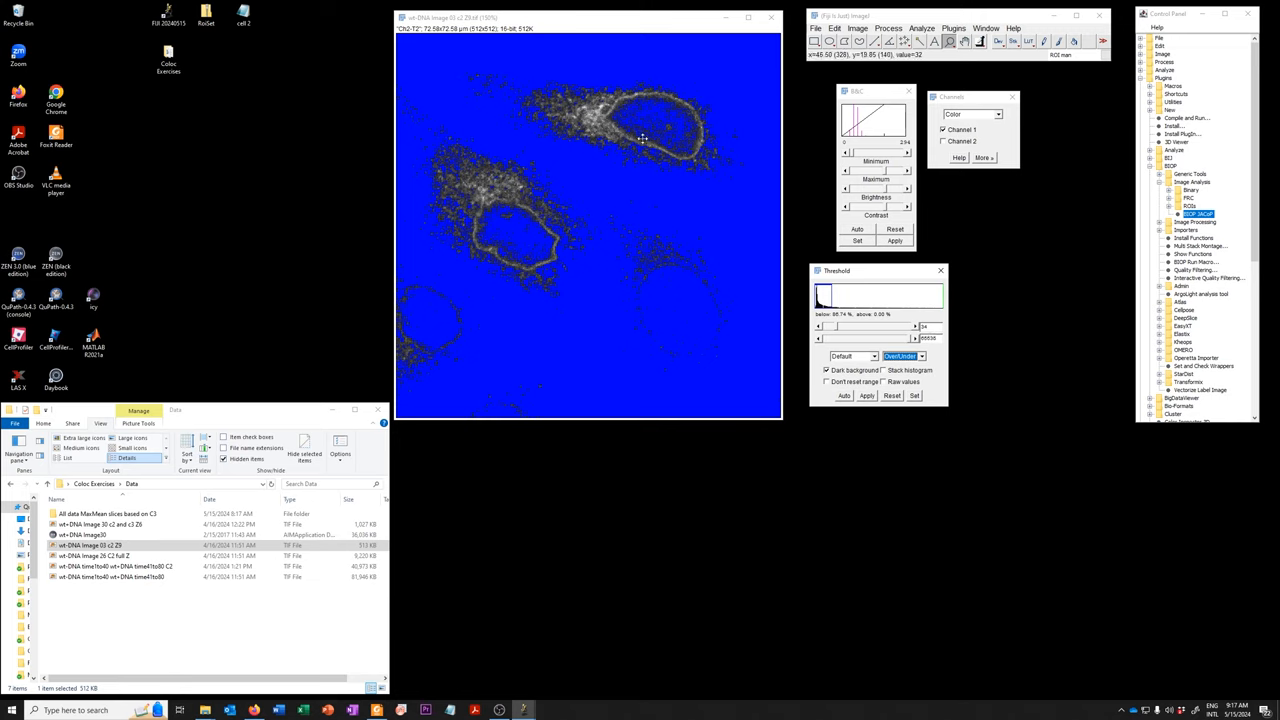
{"action": "mouse_move", "coordinate": [624, 128]}
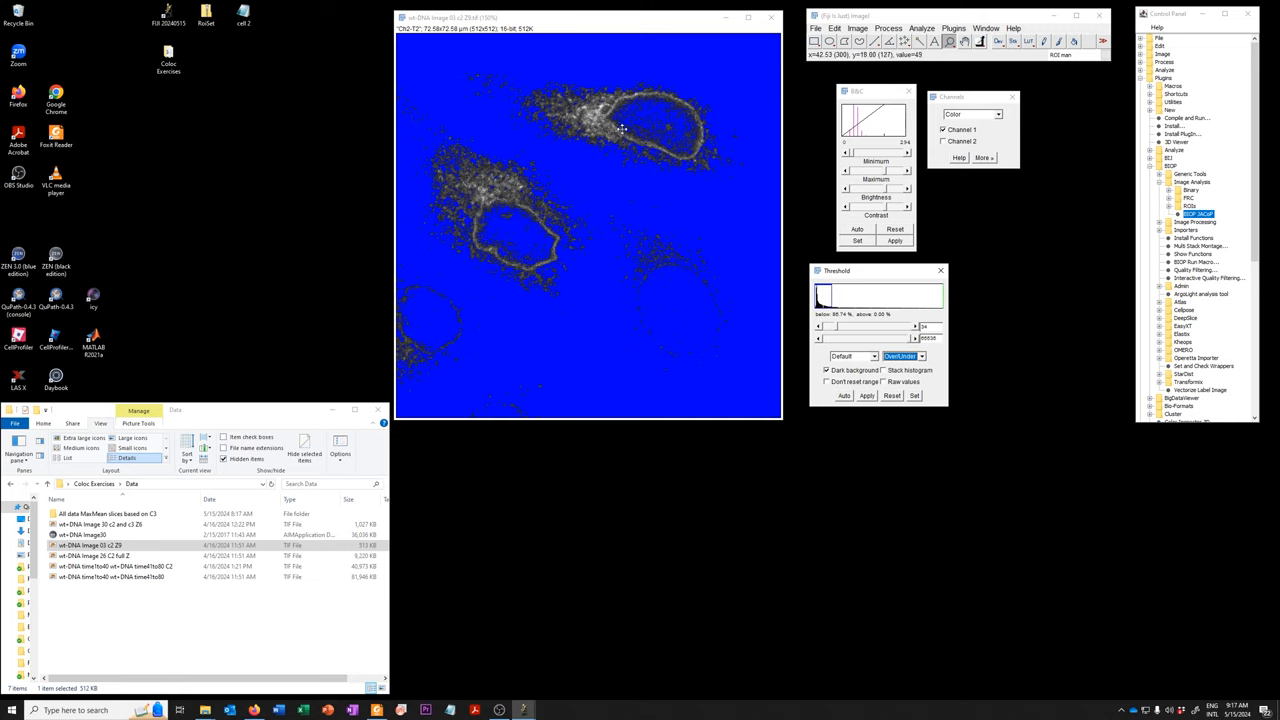
{"action": "left_click", "coordinate": [920, 356]}
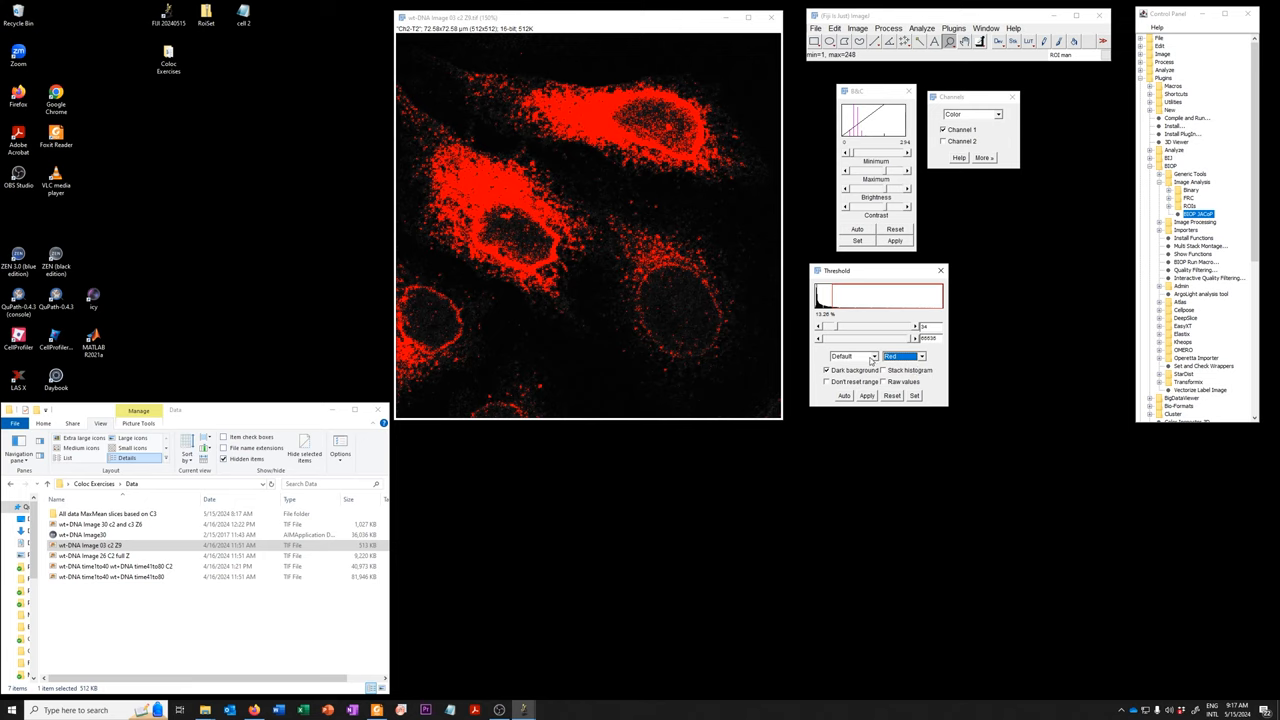
Replace the Default method with another automatic threshold method marking more cells
{"action": "left_click", "coordinate": [852, 356]}
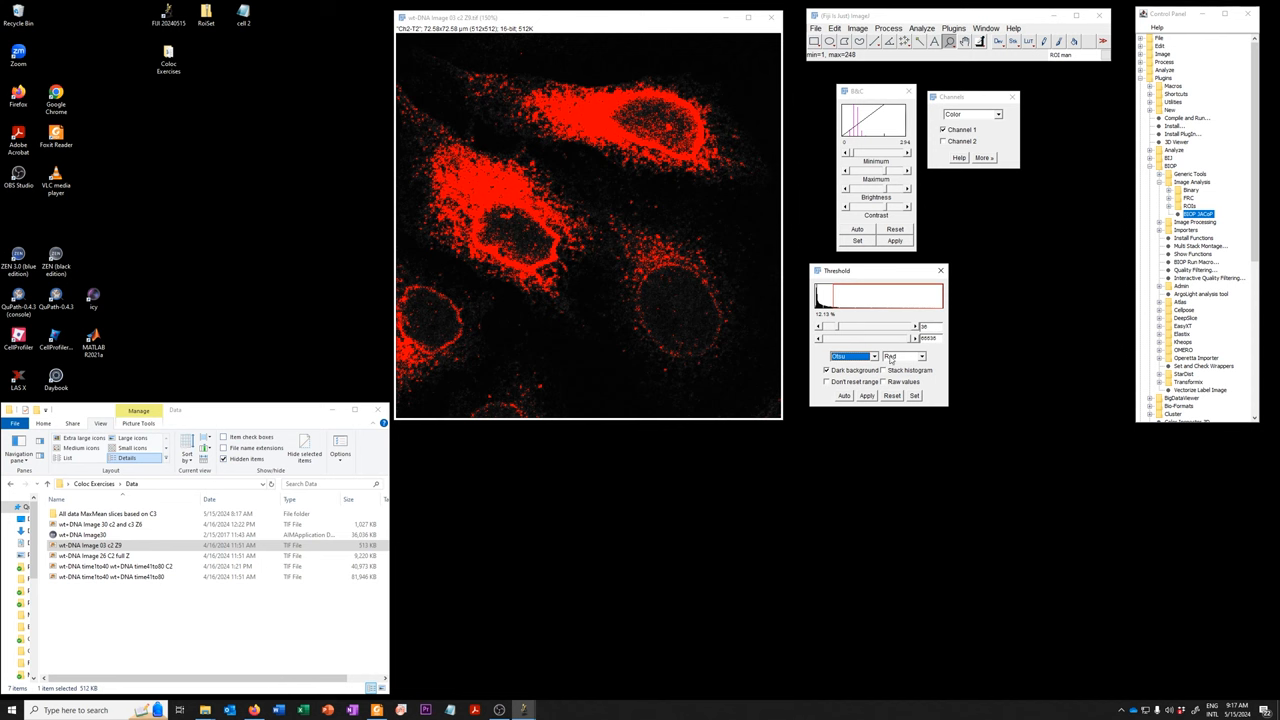
{"action": "left_click", "coordinate": [852, 356]}
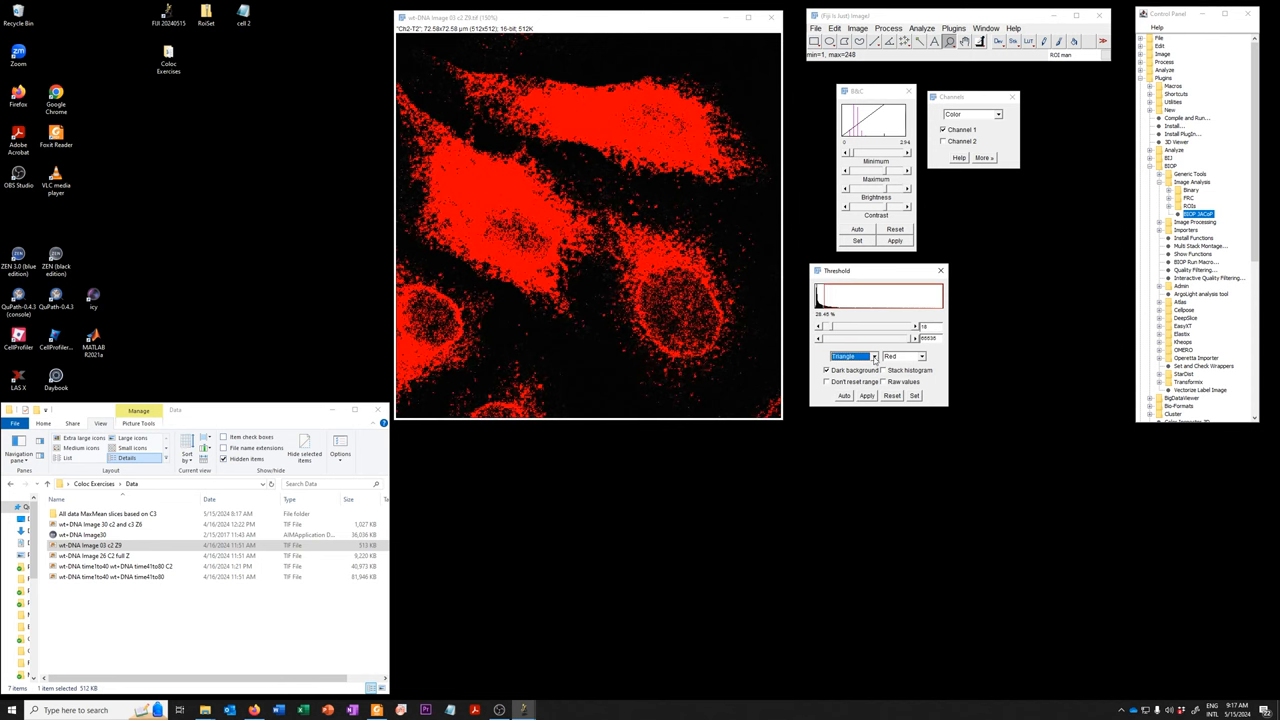
{"action": "left_click", "coordinate": [856, 356]}
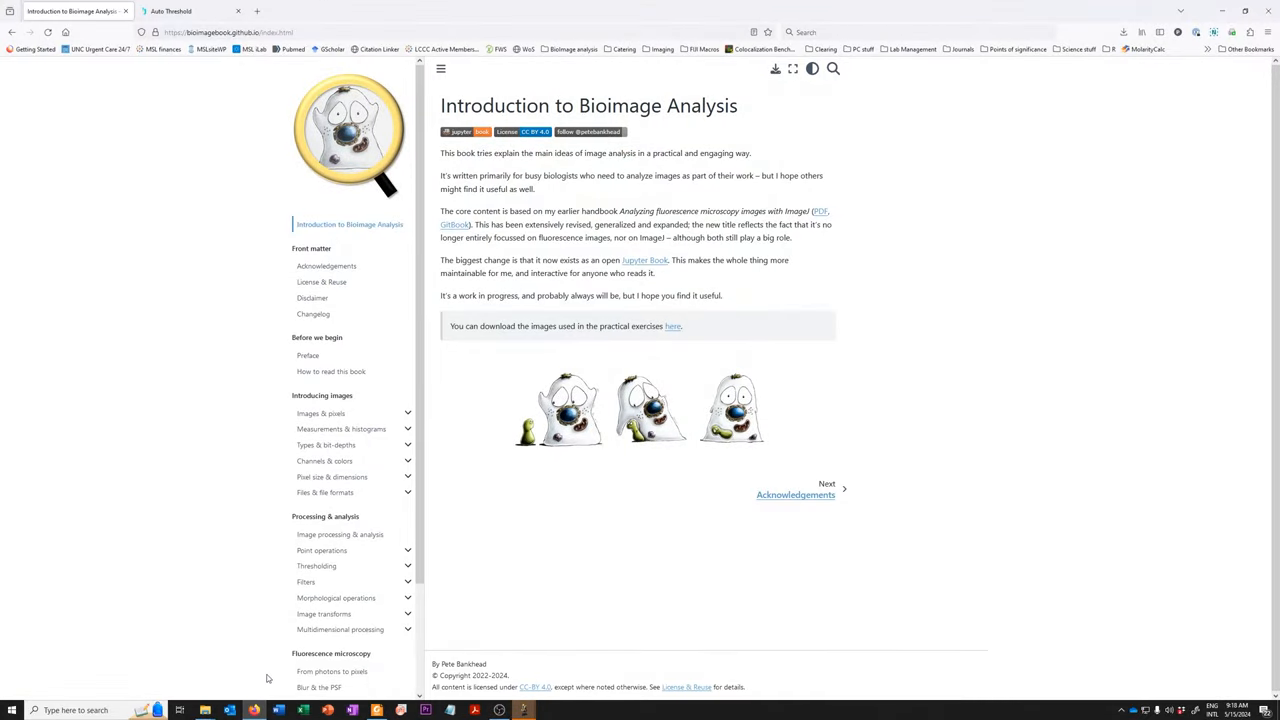
{"action": "mouse_move", "coordinate": [472, 124]}
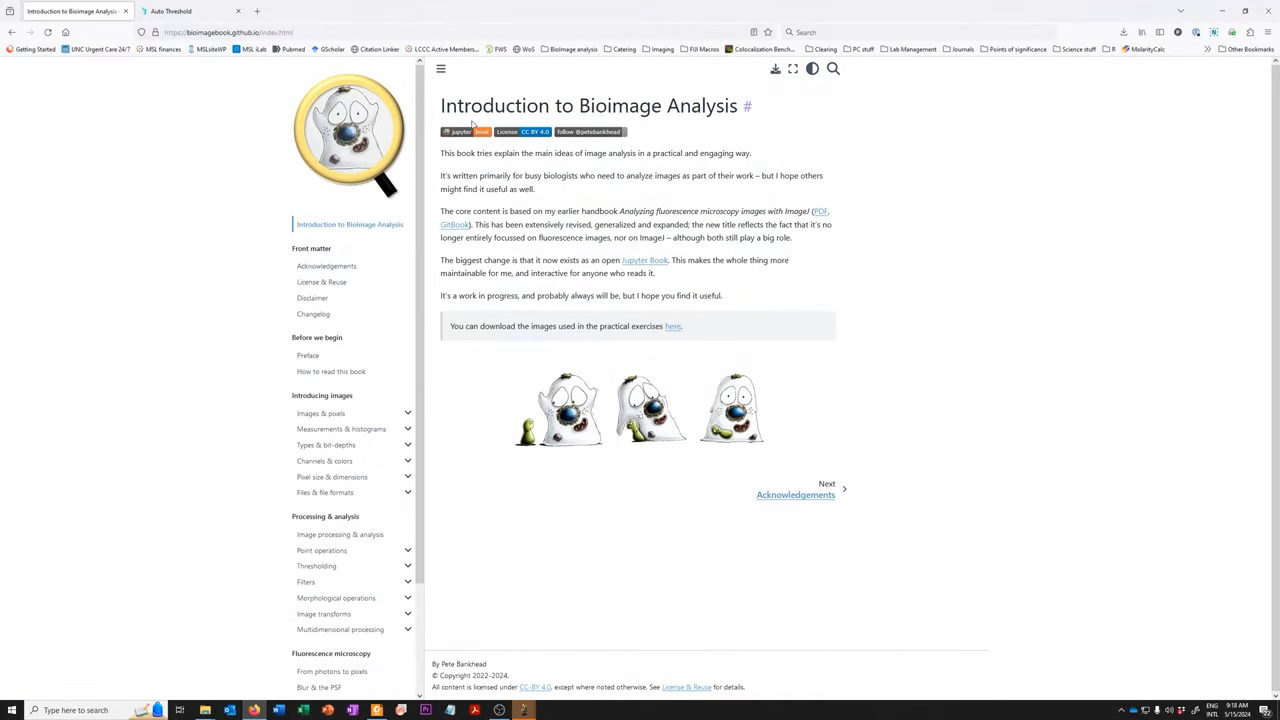
{"action": "mouse_move", "coordinate": [748, 124]}
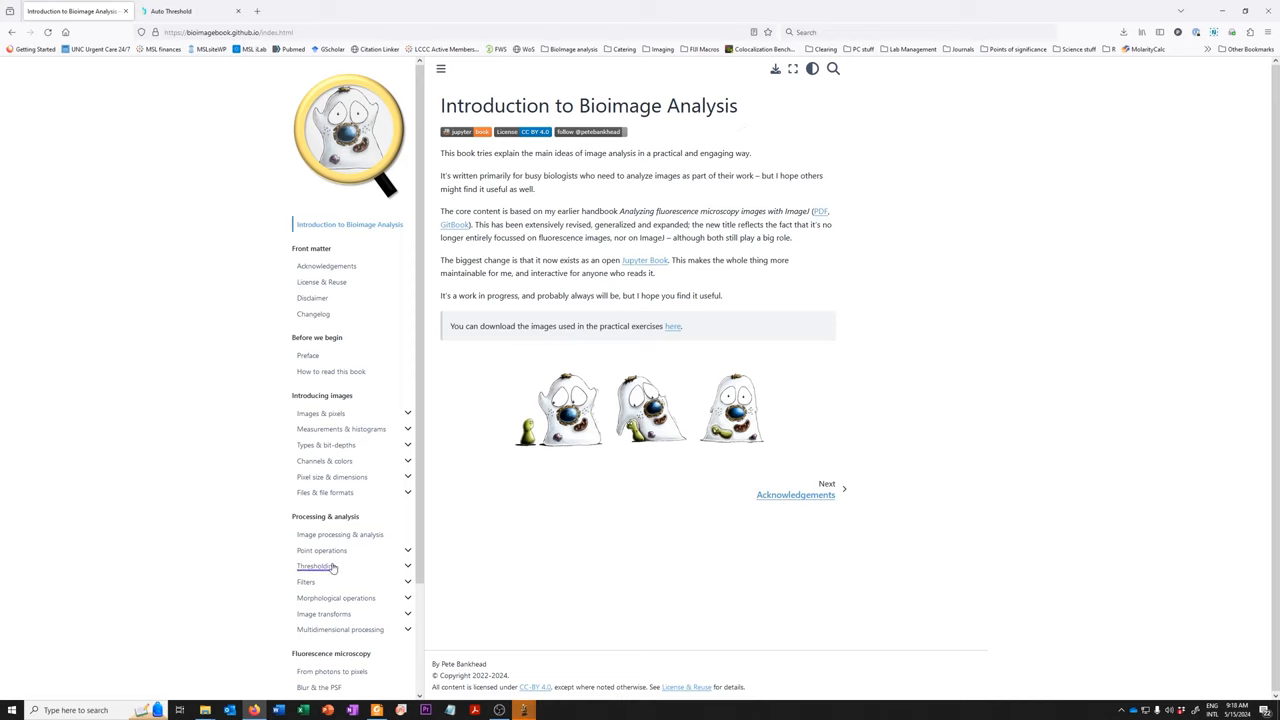
Open the Thresholding chapter and scroll past Otsu, minimum and triangle to the Mean method
{"action": "left_click", "coordinate": [316, 564]}
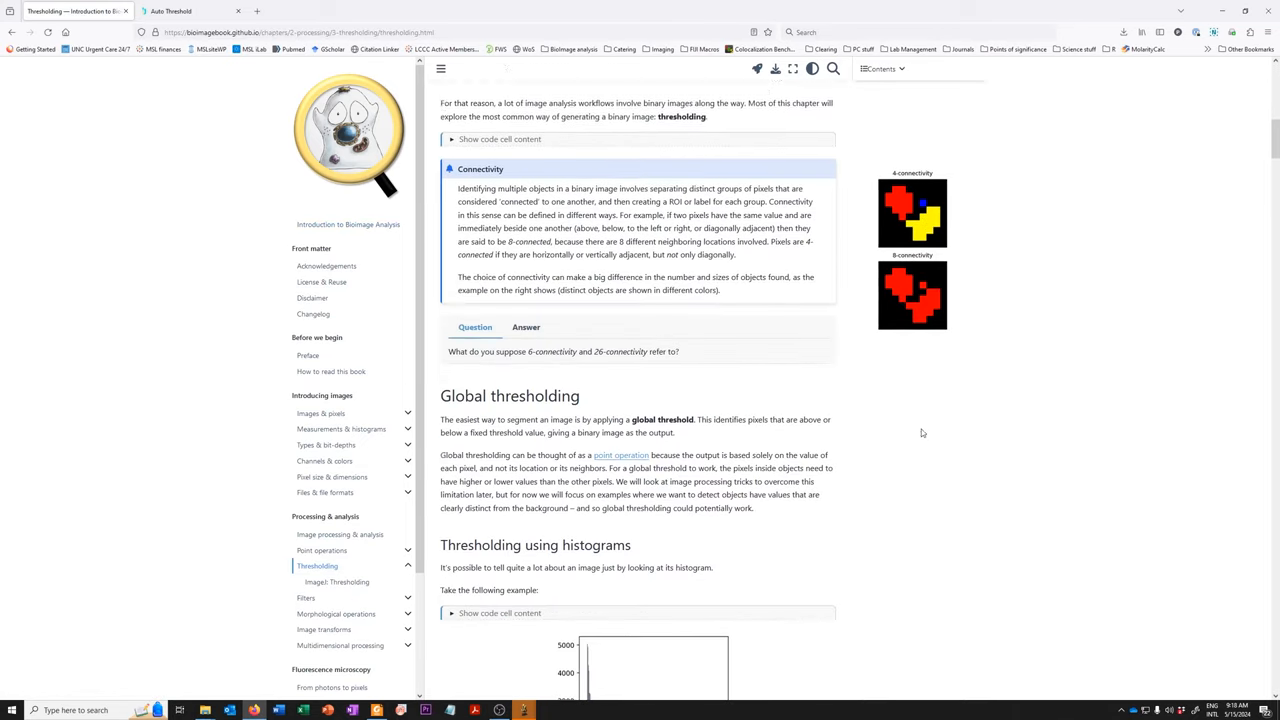
{"action": "scroll", "scroll_direction": "down", "scroll_amount": 3}
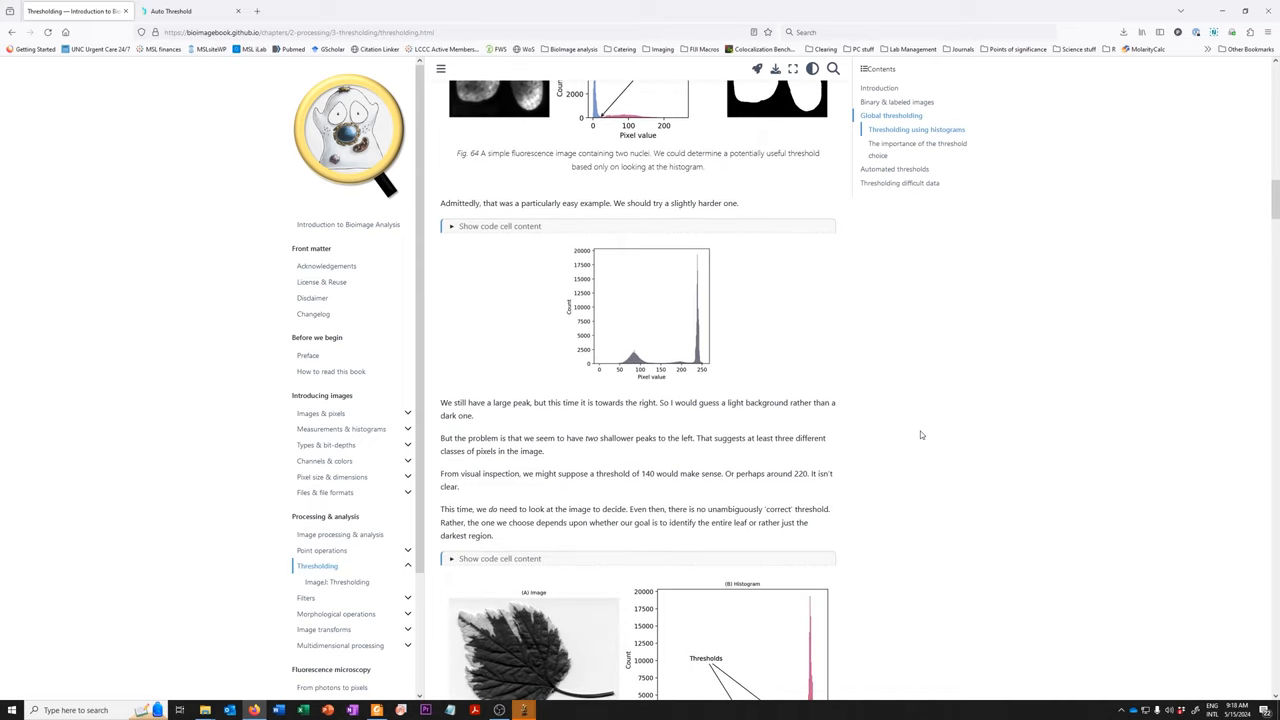
{"action": "scroll", "scroll_direction": "down", "scroll_amount": 3}
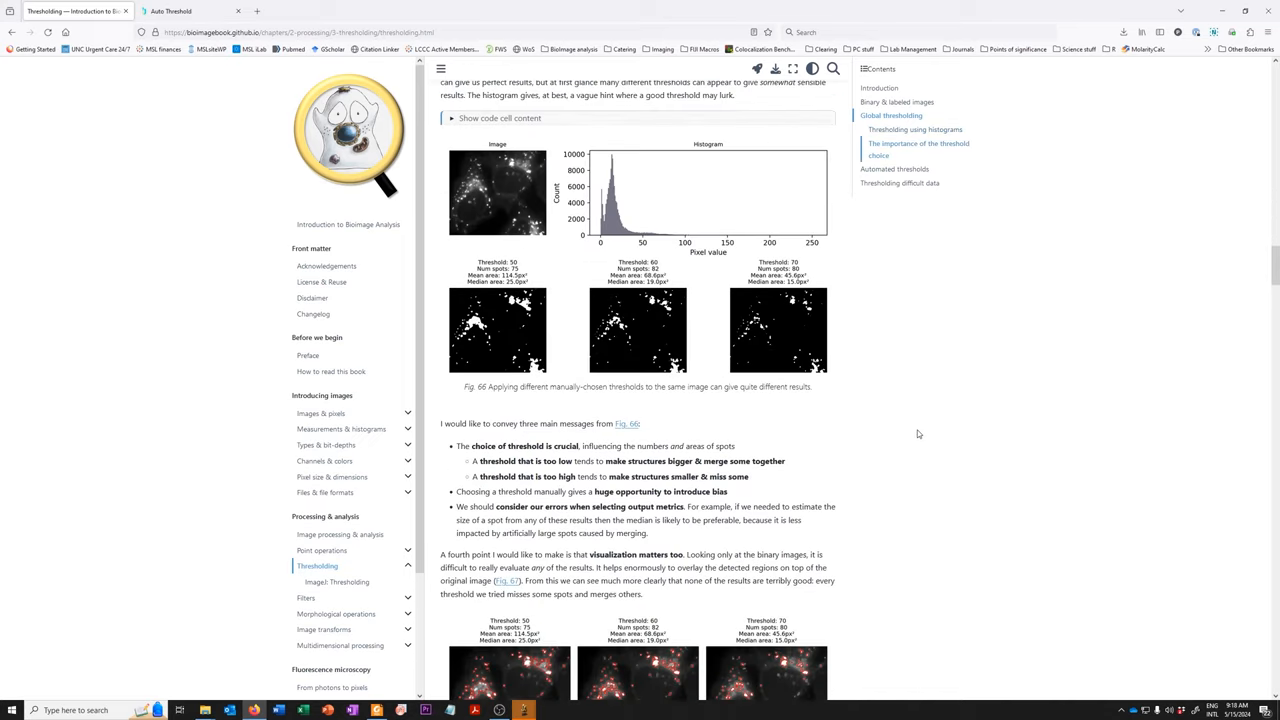
{"action": "scroll", "scroll_direction": "down", "scroll_amount": 3}
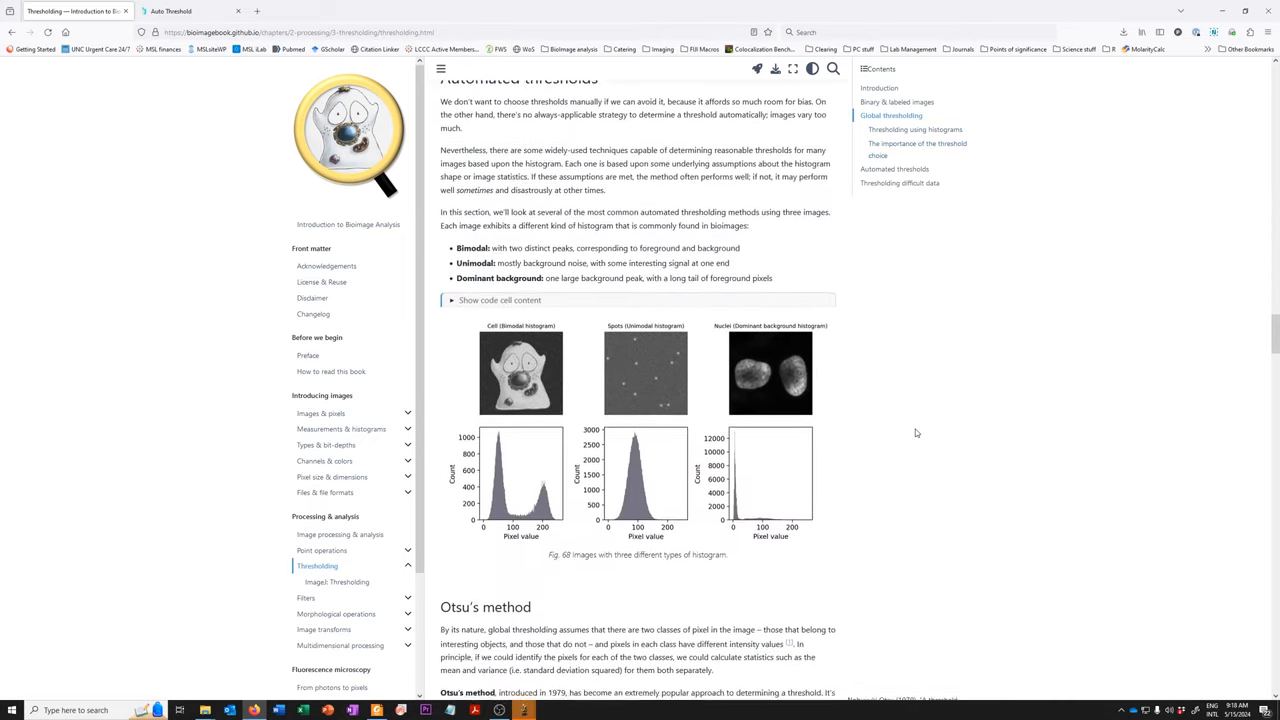
{"action": "scroll", "scroll_direction": "down", "scroll_amount": 3}
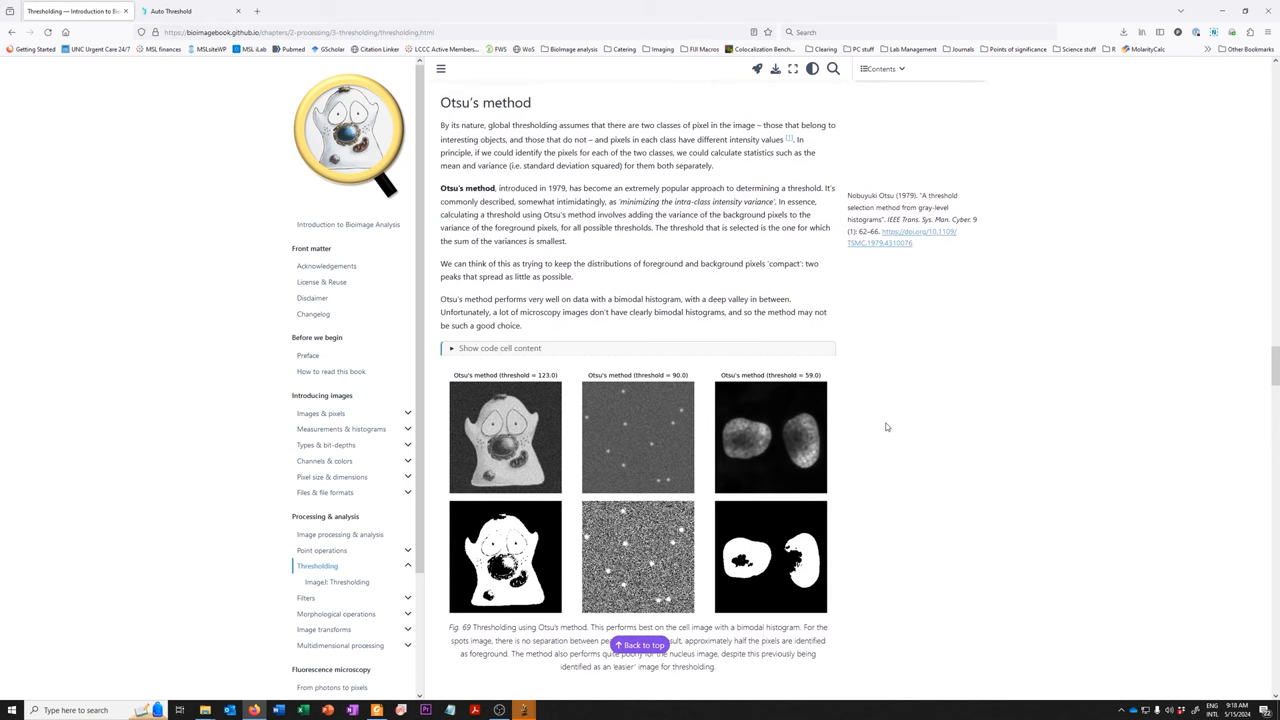
{"action": "scroll", "scroll_direction": "down", "scroll_amount": 3}
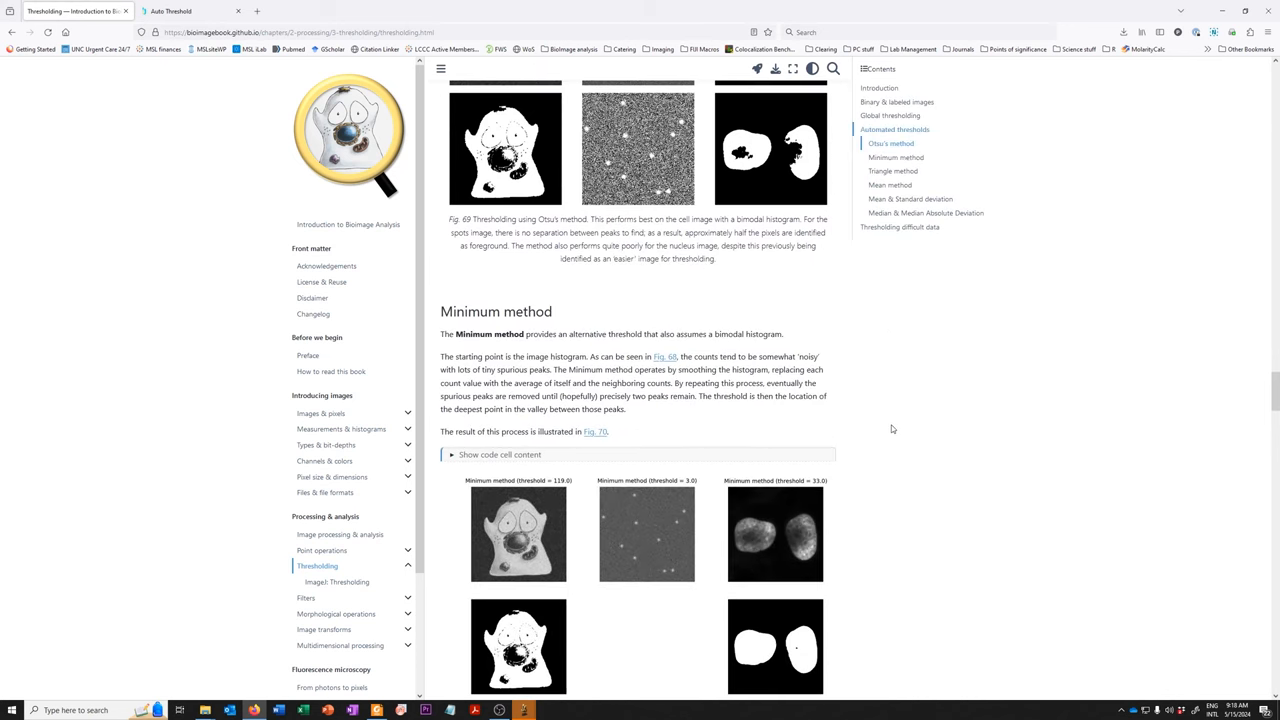
{"action": "scroll", "scroll_direction": "down", "scroll_amount": 3}
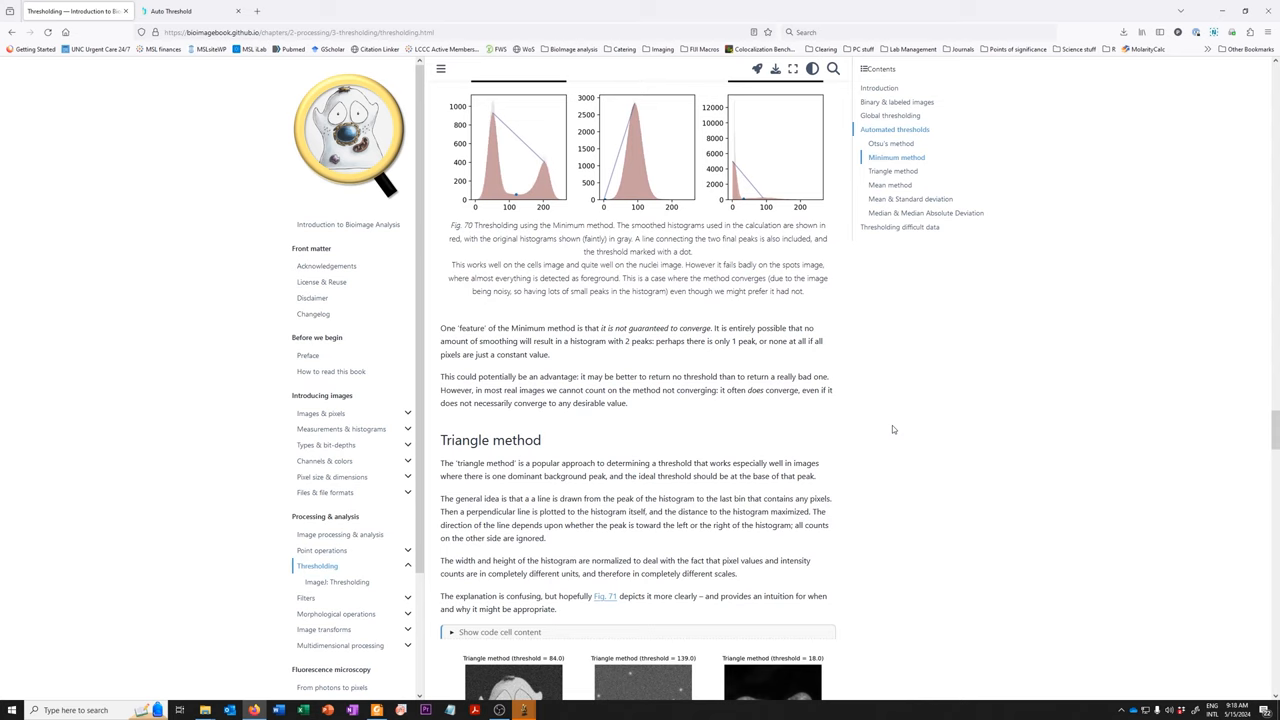
{"action": "scroll", "scroll_direction": "down", "scroll_amount": 3}
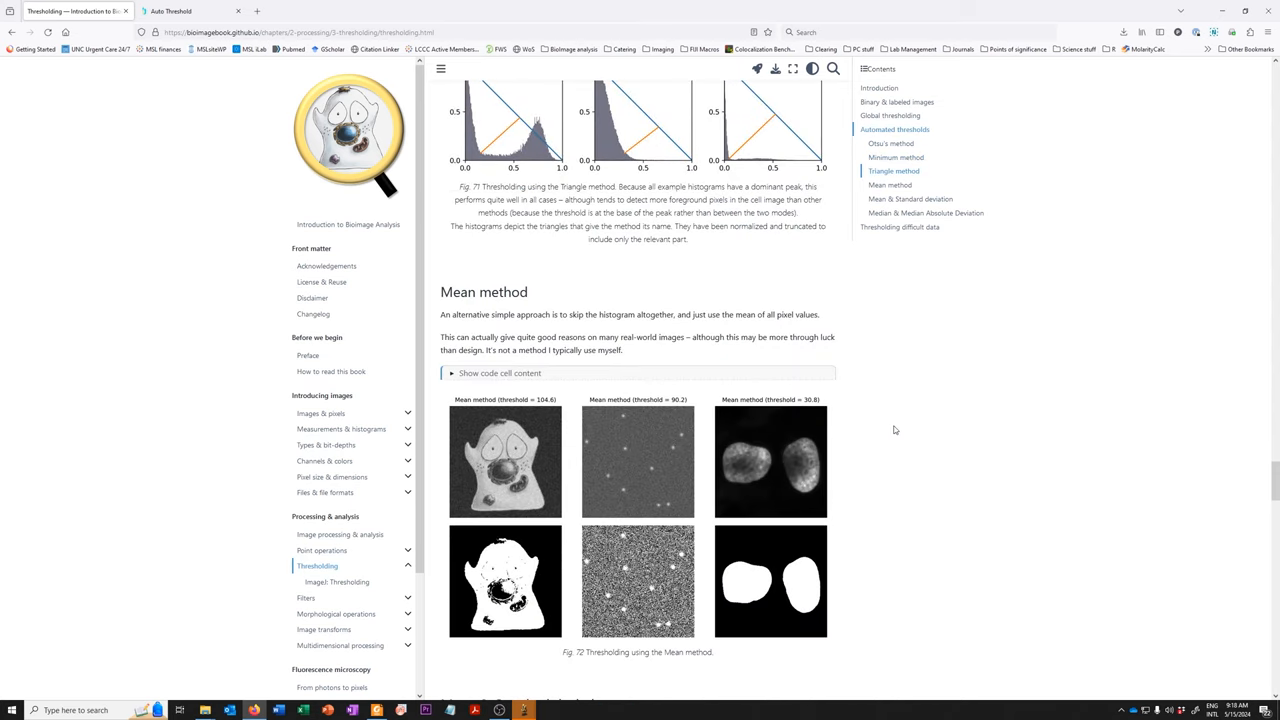
{"action": "mouse_move", "coordinate": [232, 96]}
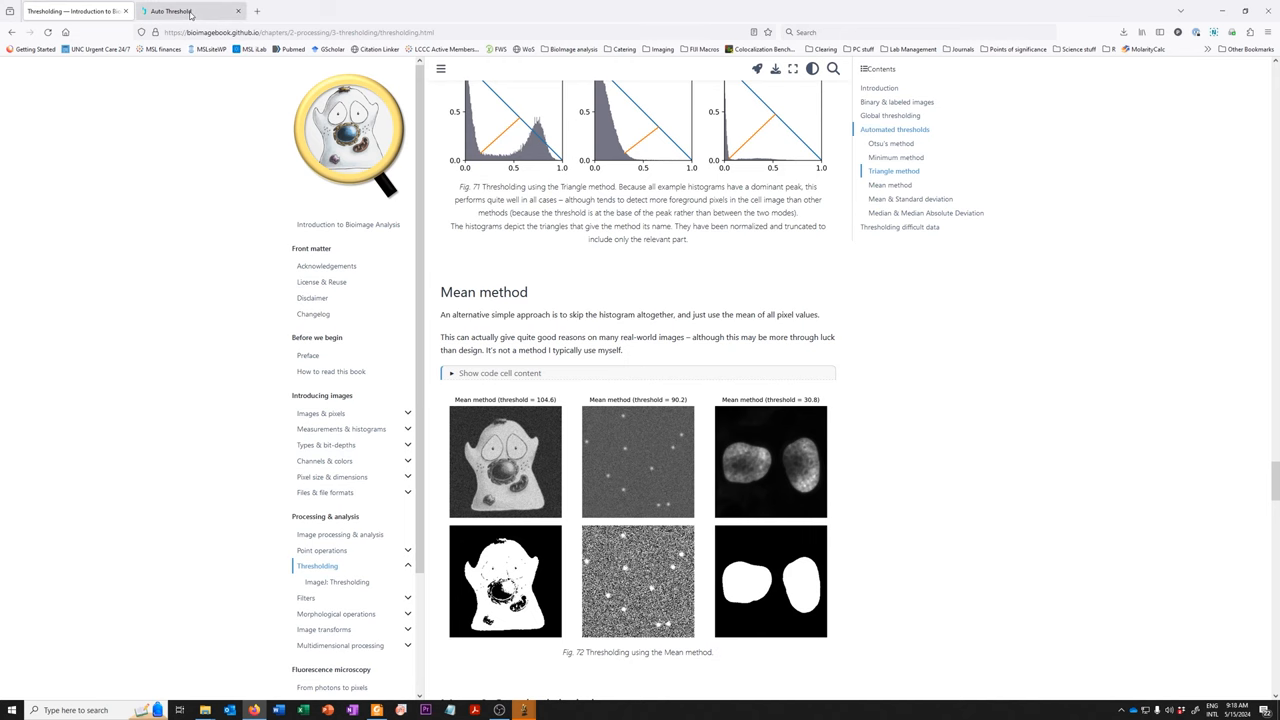
View the Auto Threshold docs page down to the Default, Huang, IsoData method descriptions
{"action": "left_click", "coordinate": [184, 12]}
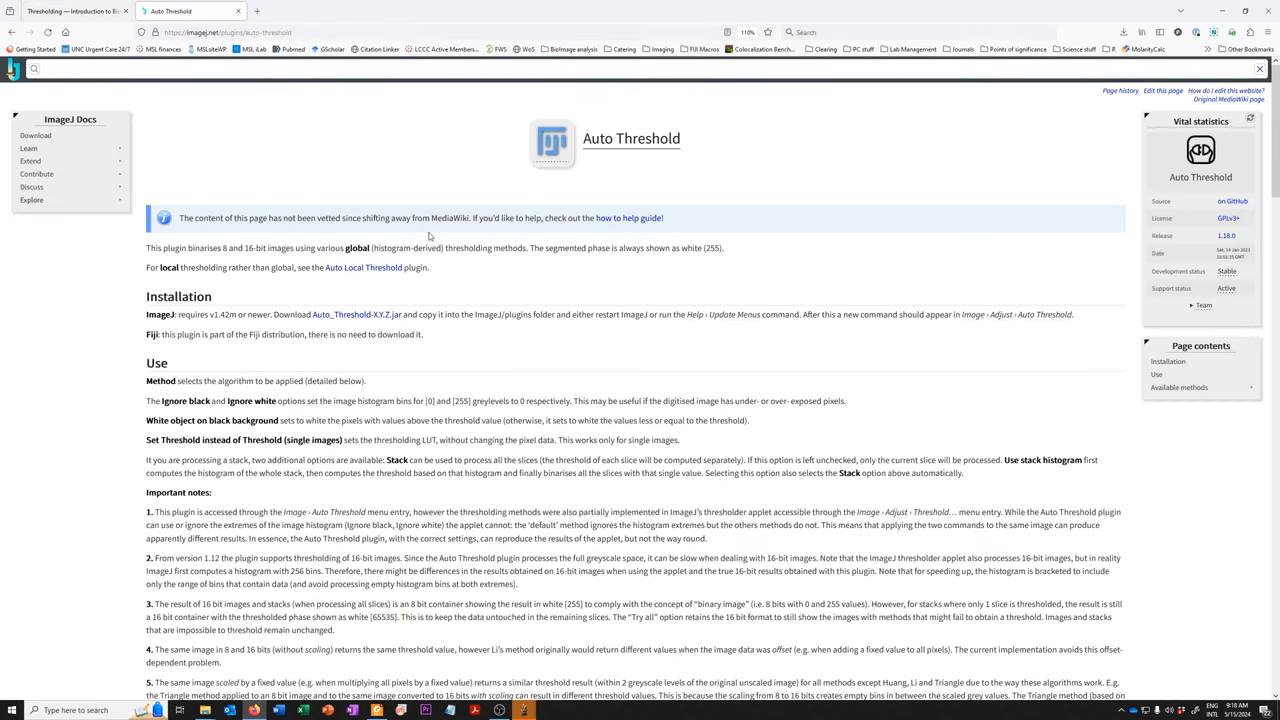
{"action": "mouse_move", "coordinate": [704, 164]}
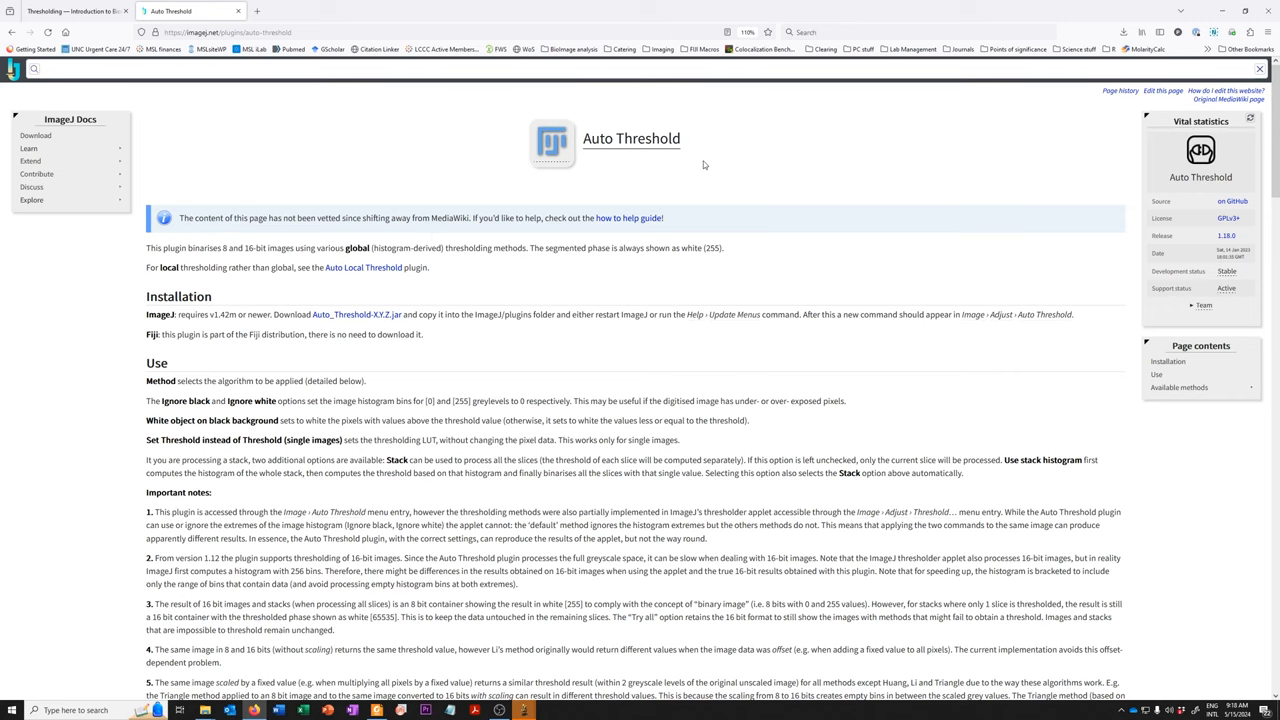
{"action": "mouse_move", "coordinate": [748, 304]}
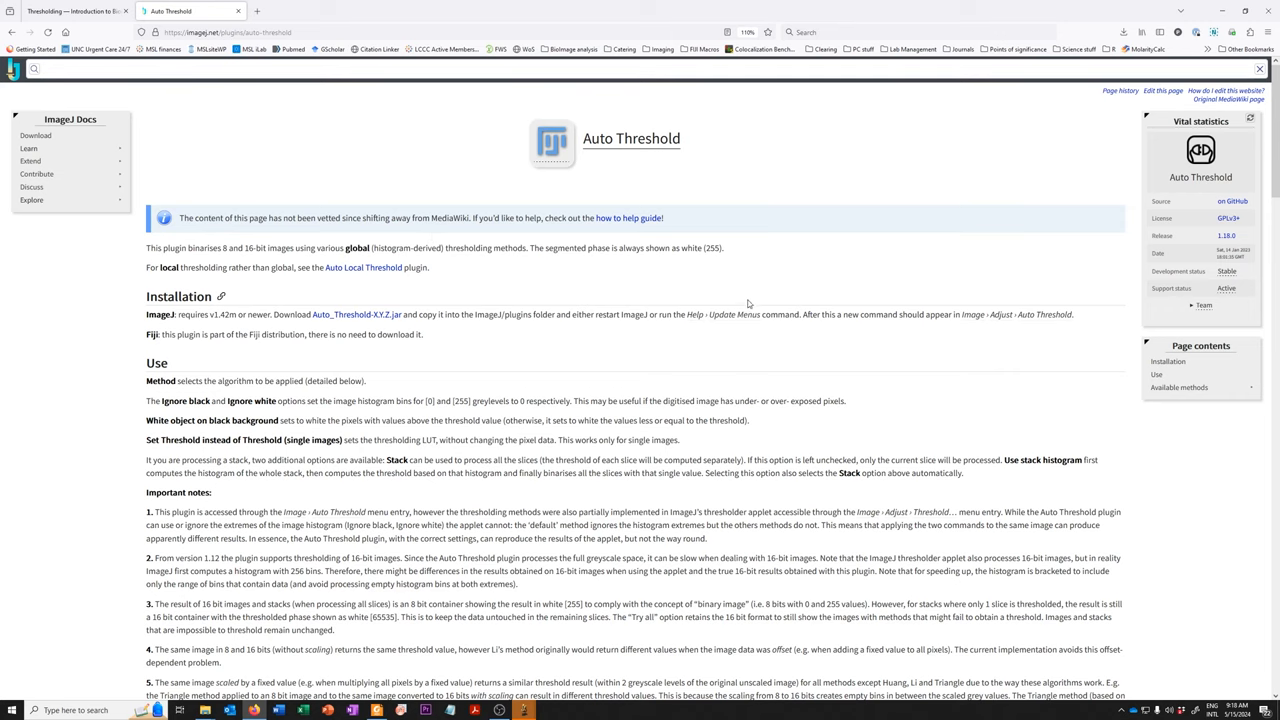
{"action": "scroll", "scroll_direction": "down", "scroll_amount": 3}
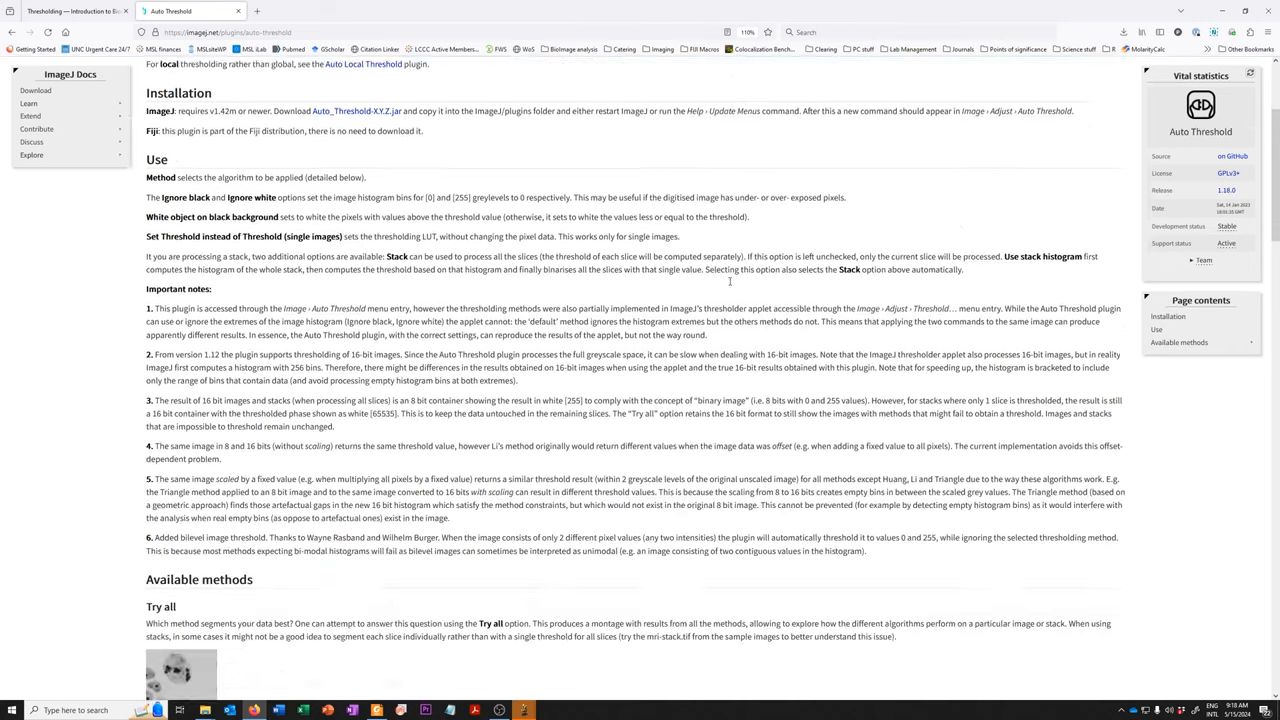
{"action": "scroll", "scroll_direction": "down", "scroll_amount": 3}
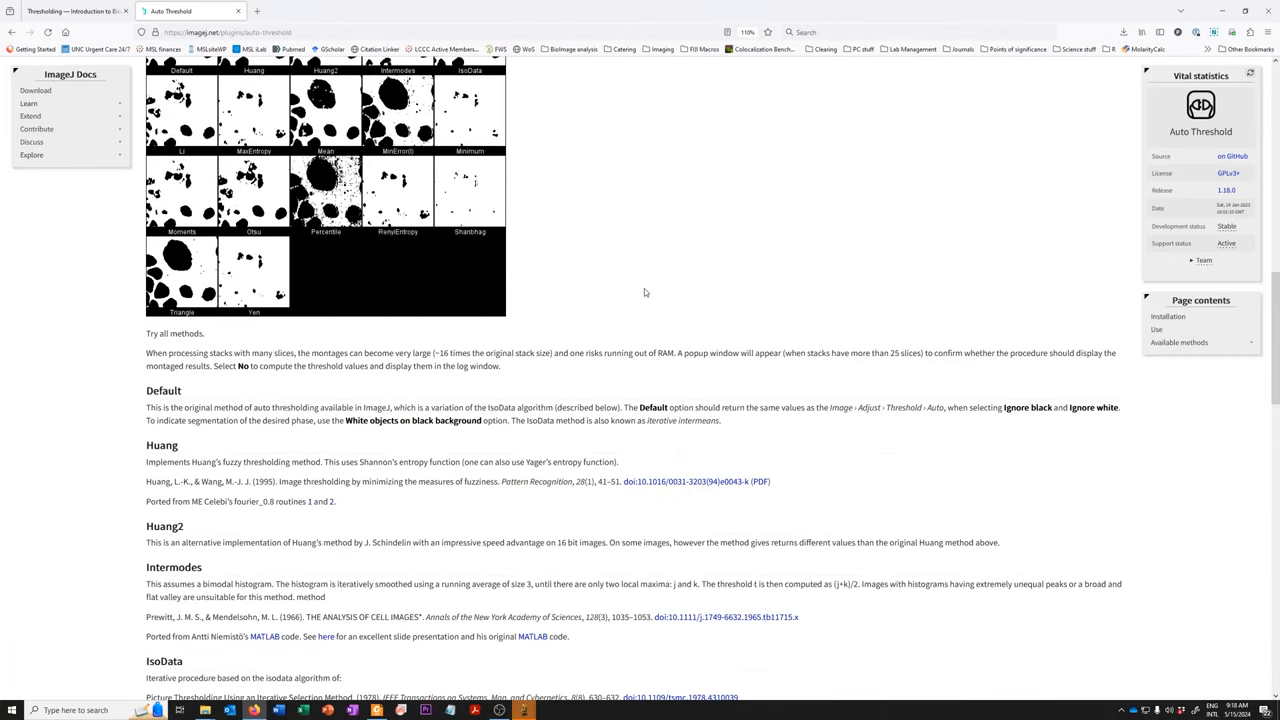
{"action": "scroll", "scroll_direction": "down", "scroll_amount": 3}
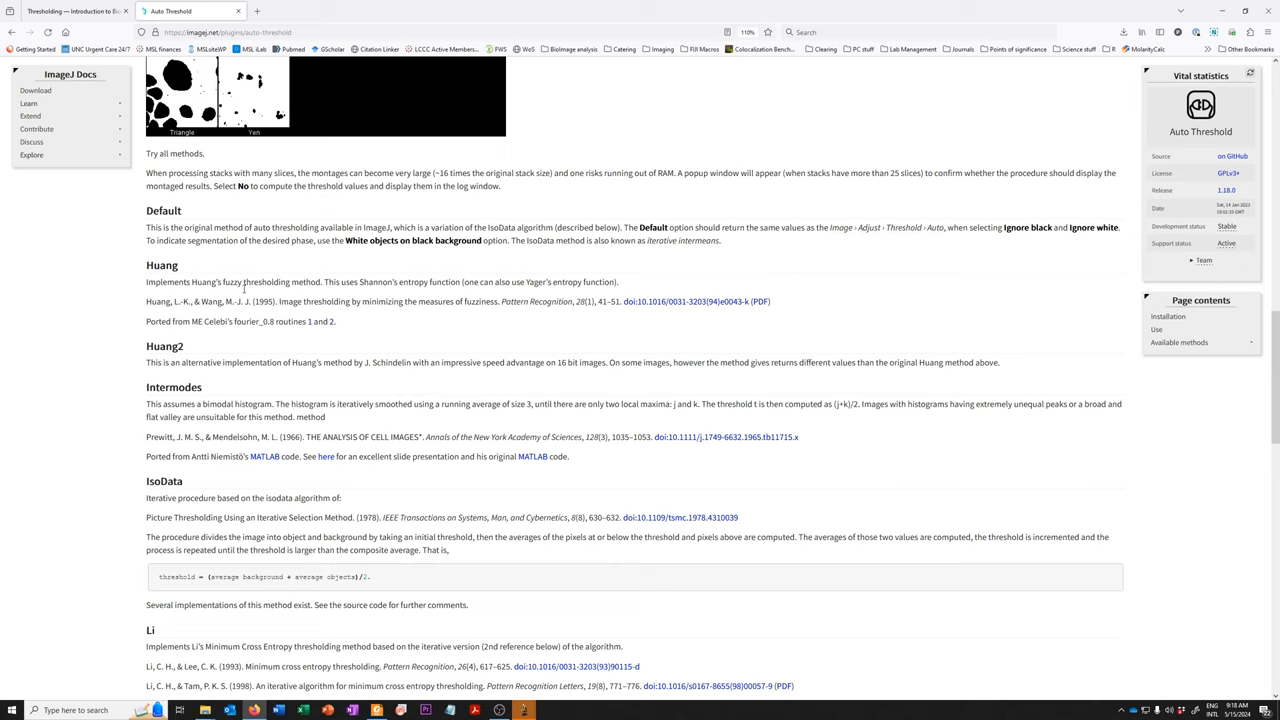
{"action": "mouse_move", "coordinate": [436, 576]}
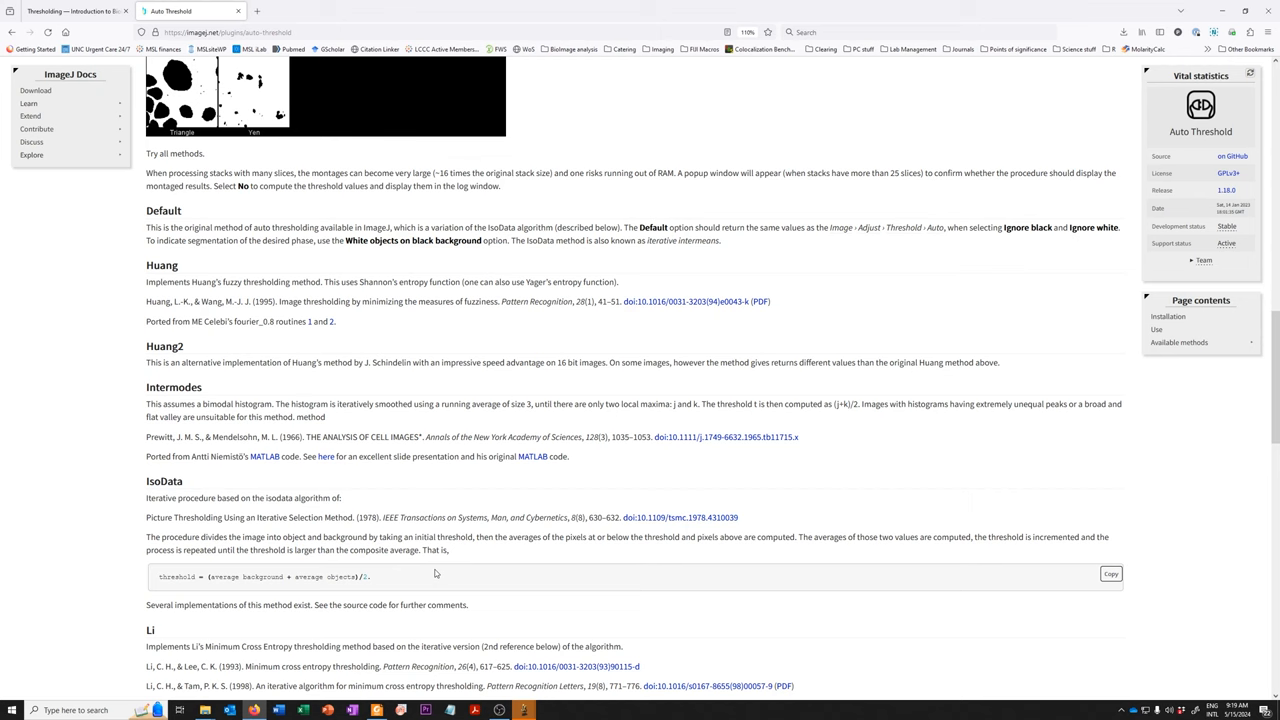
{"action": "scroll", "scroll_direction": "down", "scroll_amount": 3}
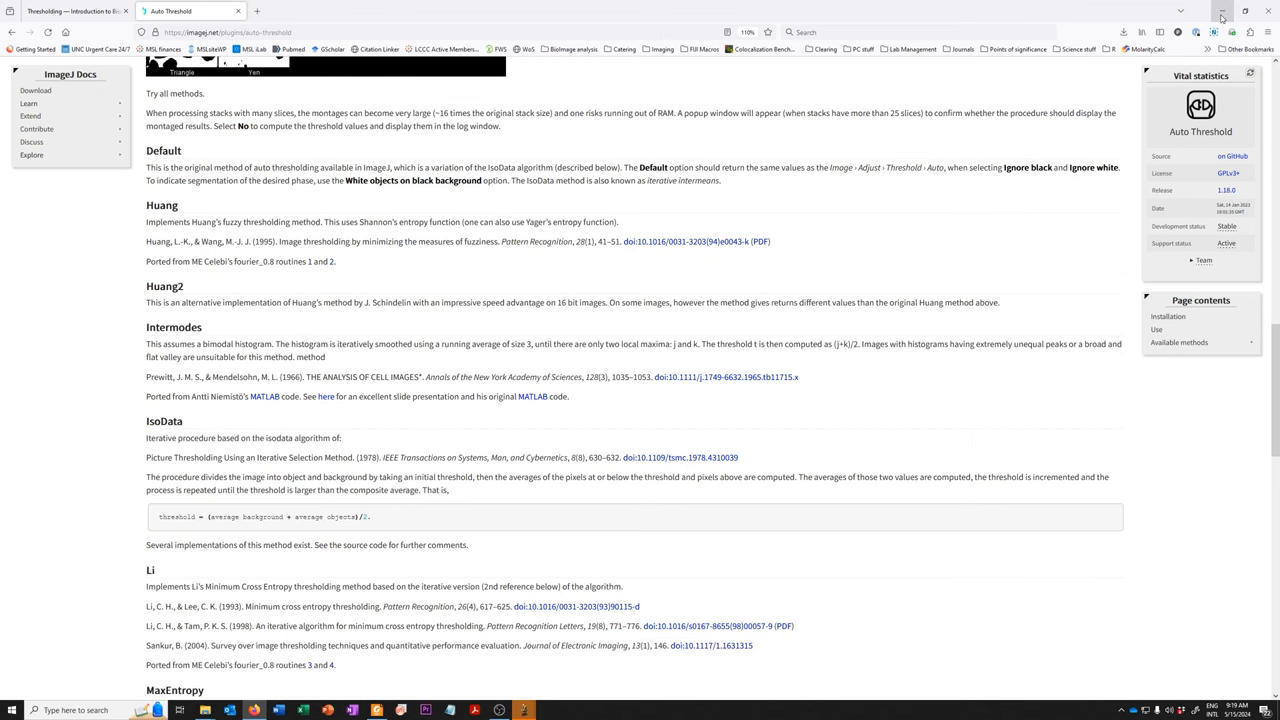
{"action": "mouse_move", "coordinate": [1220, 12]}
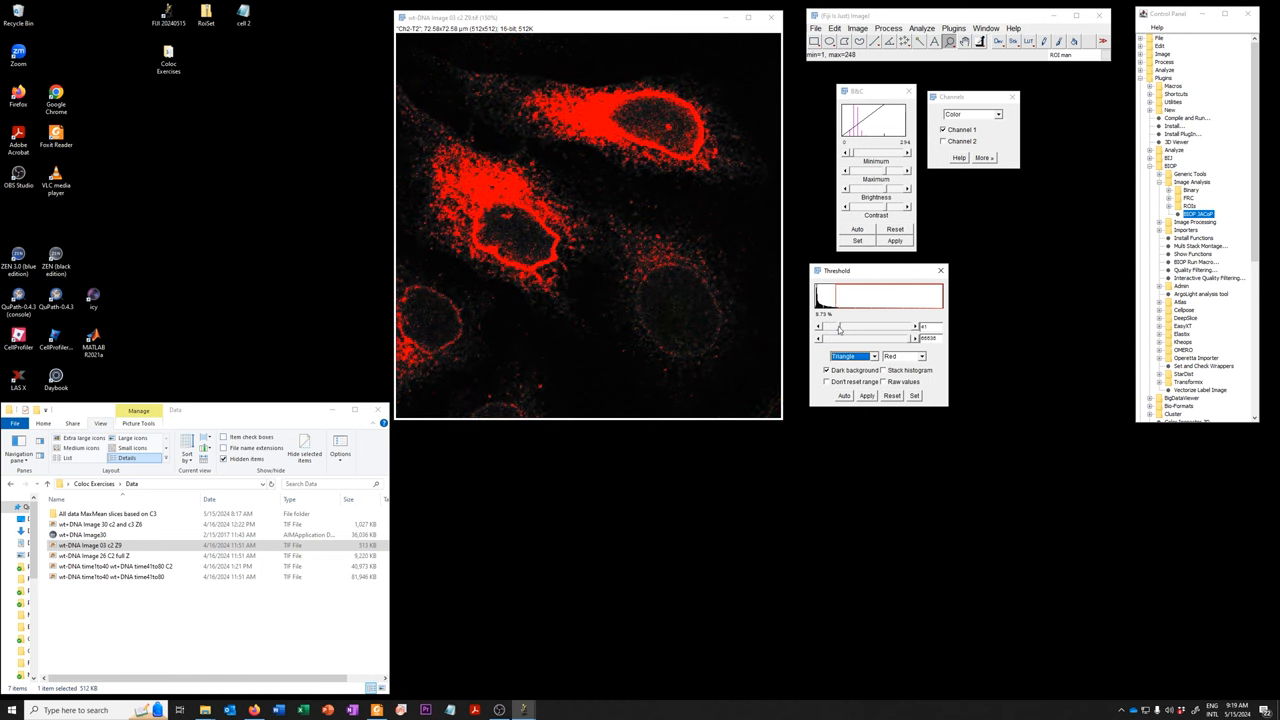
Try several threshold methods, ending with one that isolates the bright cell regions
{"action": "left_click_drag", "start_coordinate": [840, 326], "coordinate": [836, 326]}
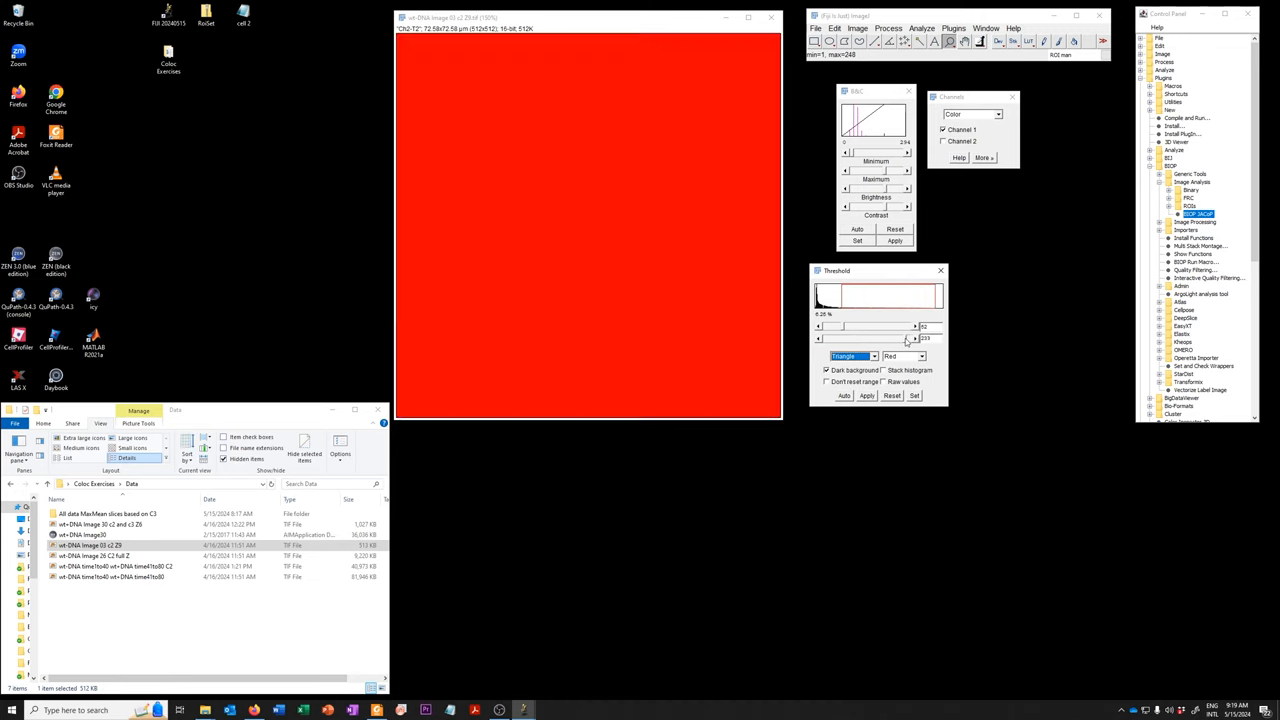
{"action": "left_click", "coordinate": [872, 356]}
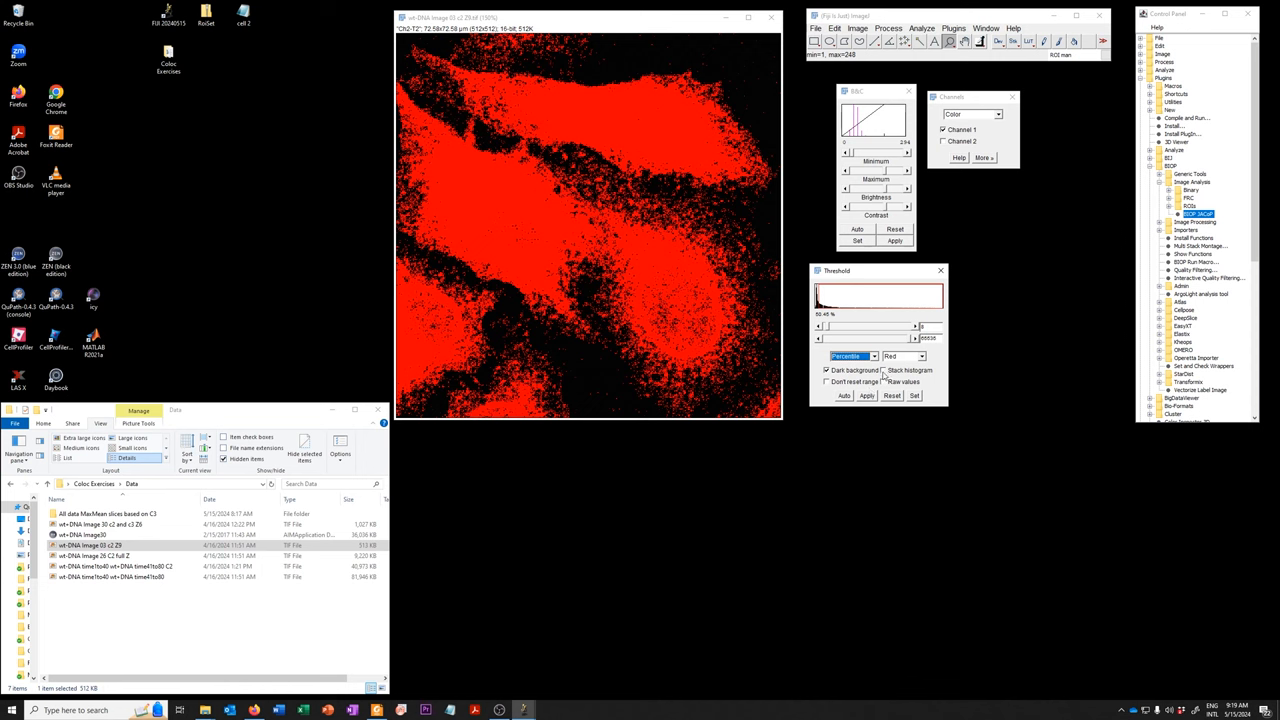
{"action": "left_click", "coordinate": [870, 356]}
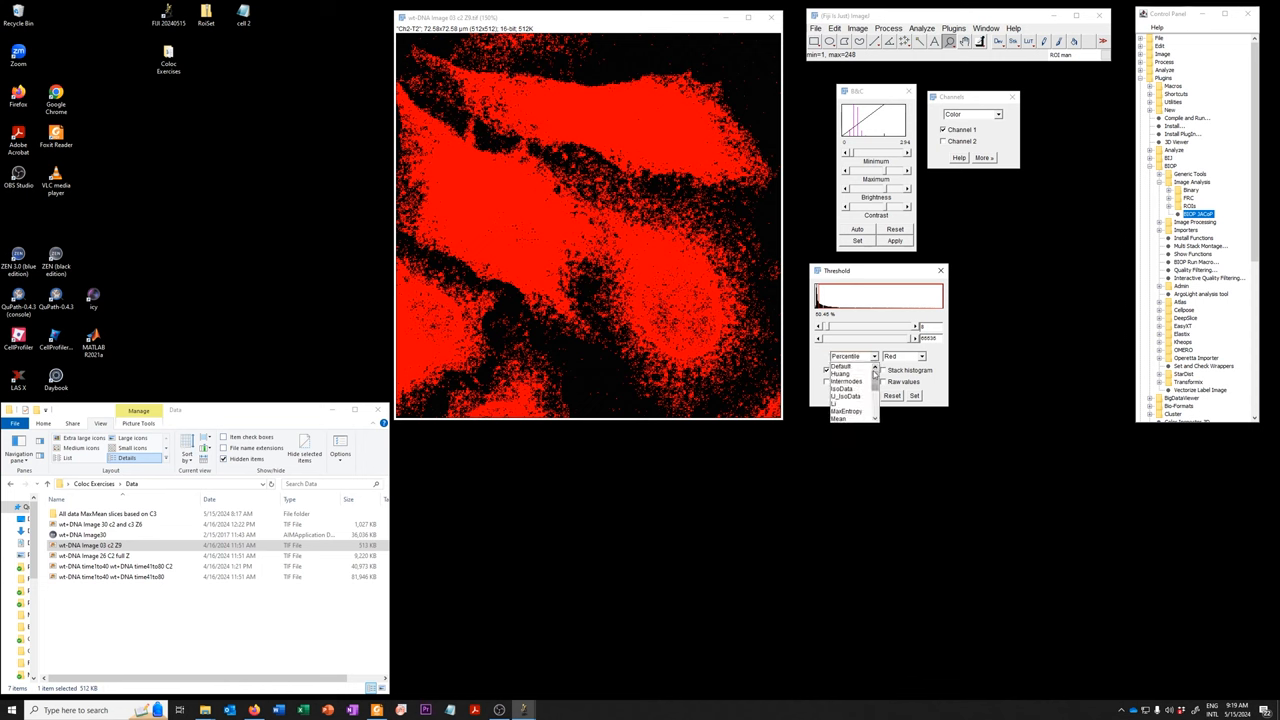
{"action": "left_click", "coordinate": [852, 356]}
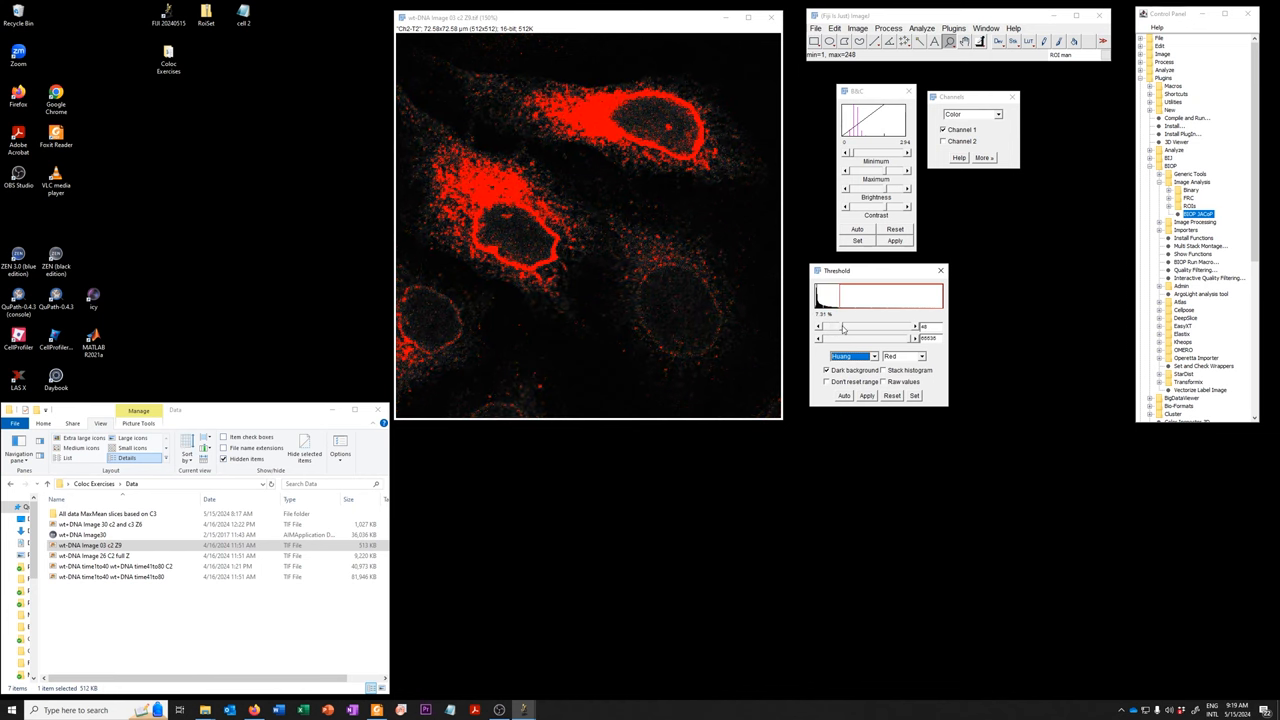
{"action": "mouse_move", "coordinate": [838, 332]}
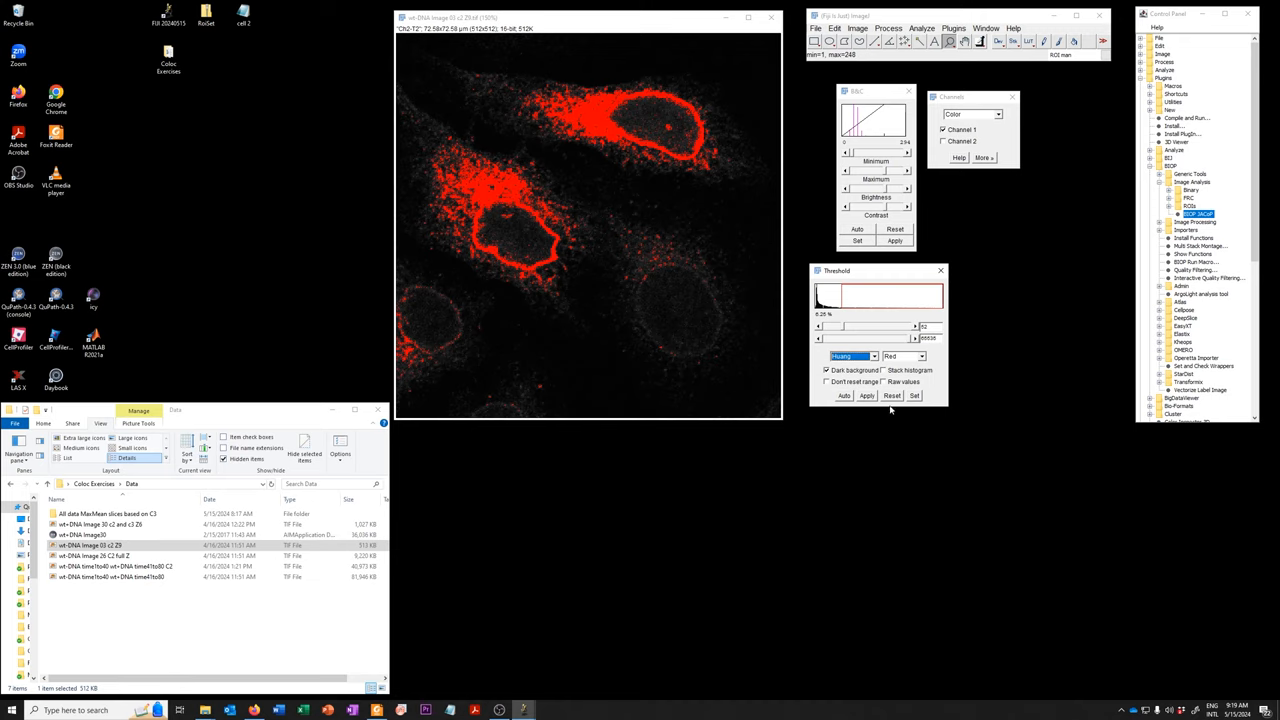
Reset the threshold and apply the Intermodes method to the image
{"action": "left_click", "coordinate": [892, 396]}
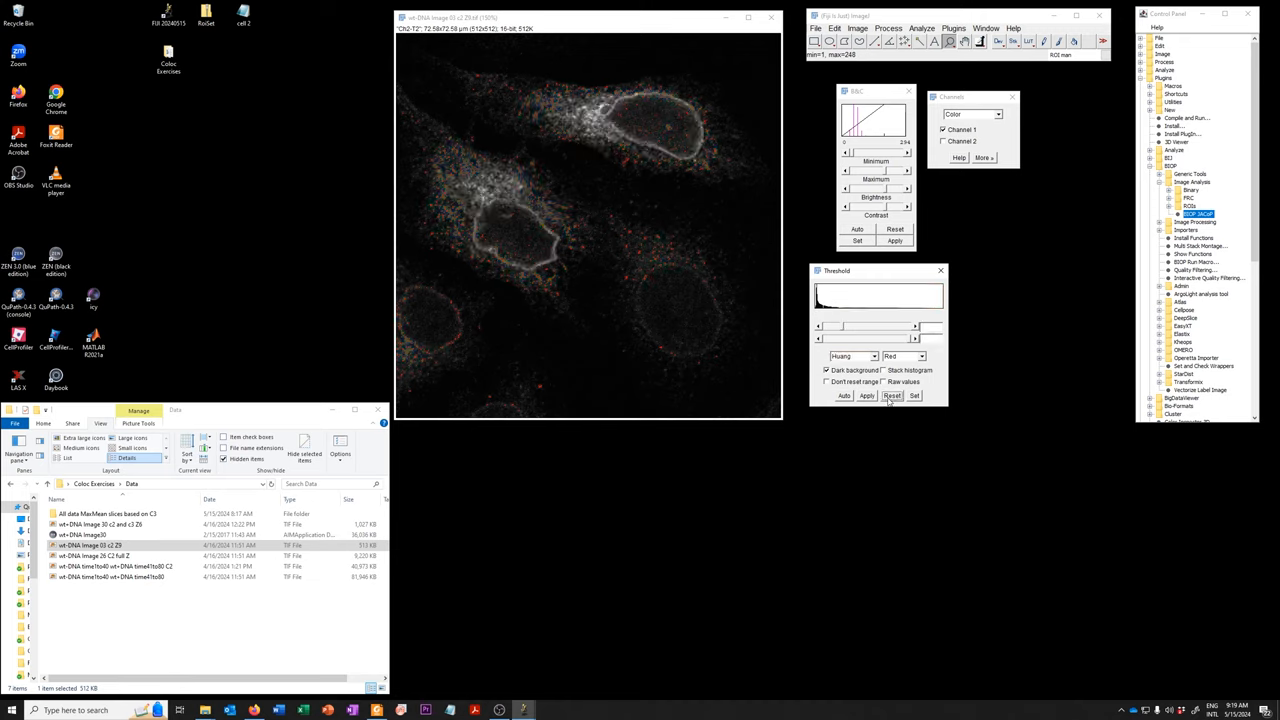
{"action": "left_click", "coordinate": [852, 356]}
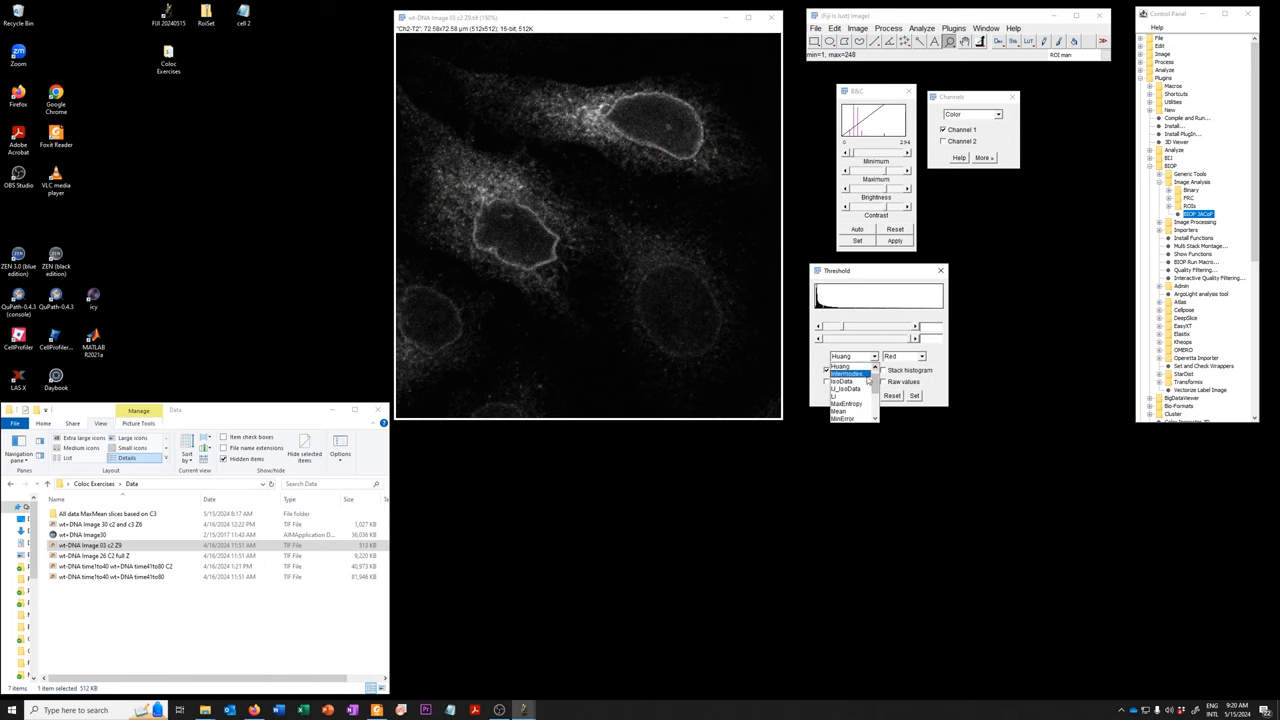
{"action": "left_click", "coordinate": [850, 356]}
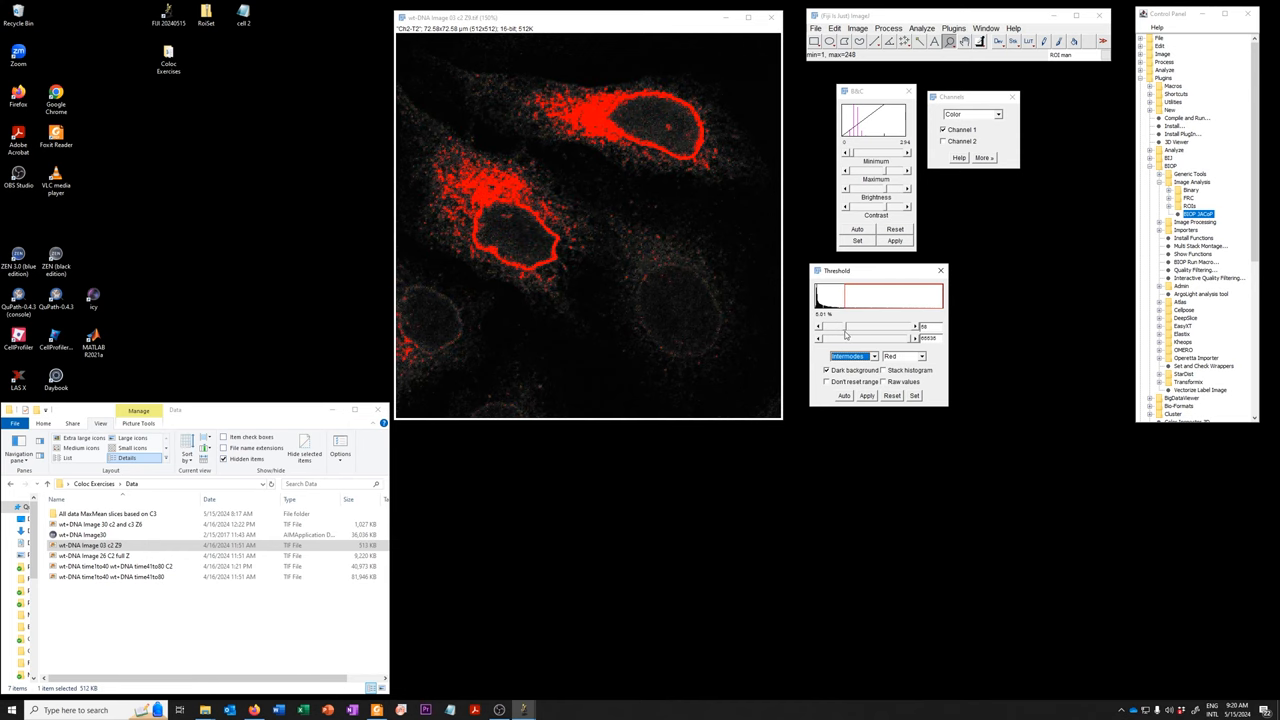
{"action": "mouse_move", "coordinate": [916, 400]}
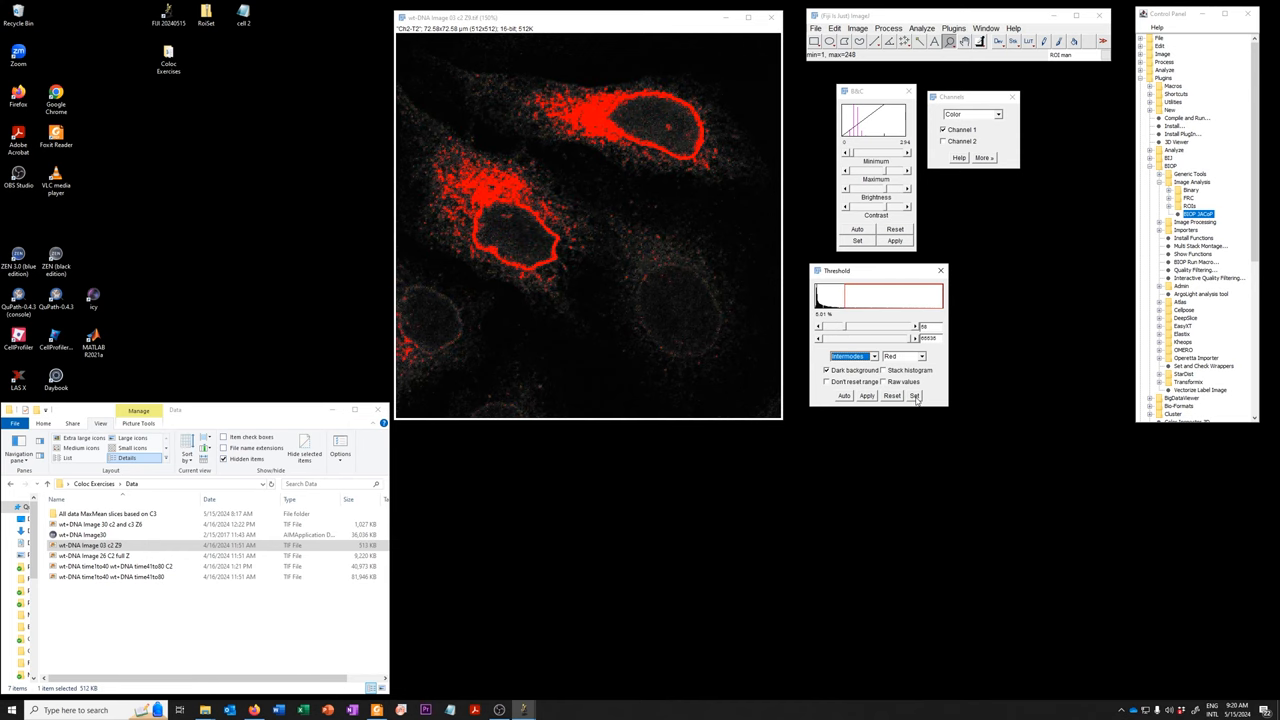
Set the lower threshold level to 150 and fine-tune it so only bright rims remain
{"action": "left_click", "coordinate": [912, 396]}
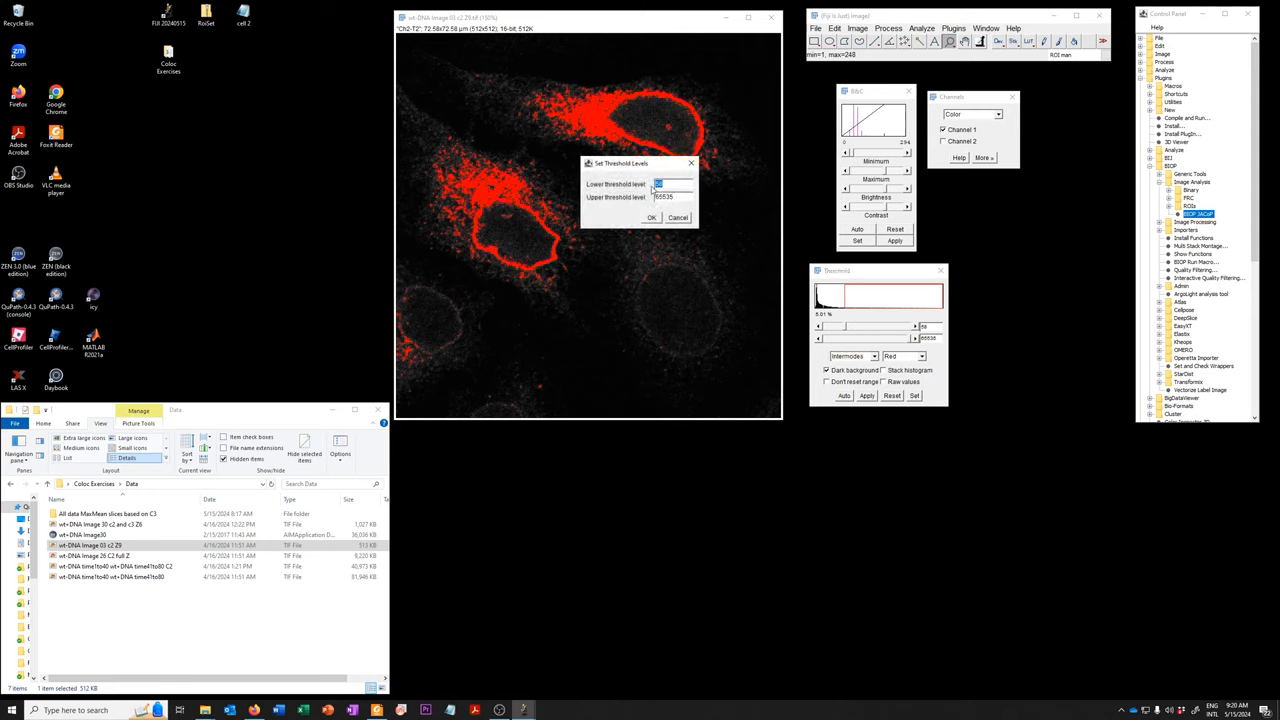
{"action": "type", "text": "150"}
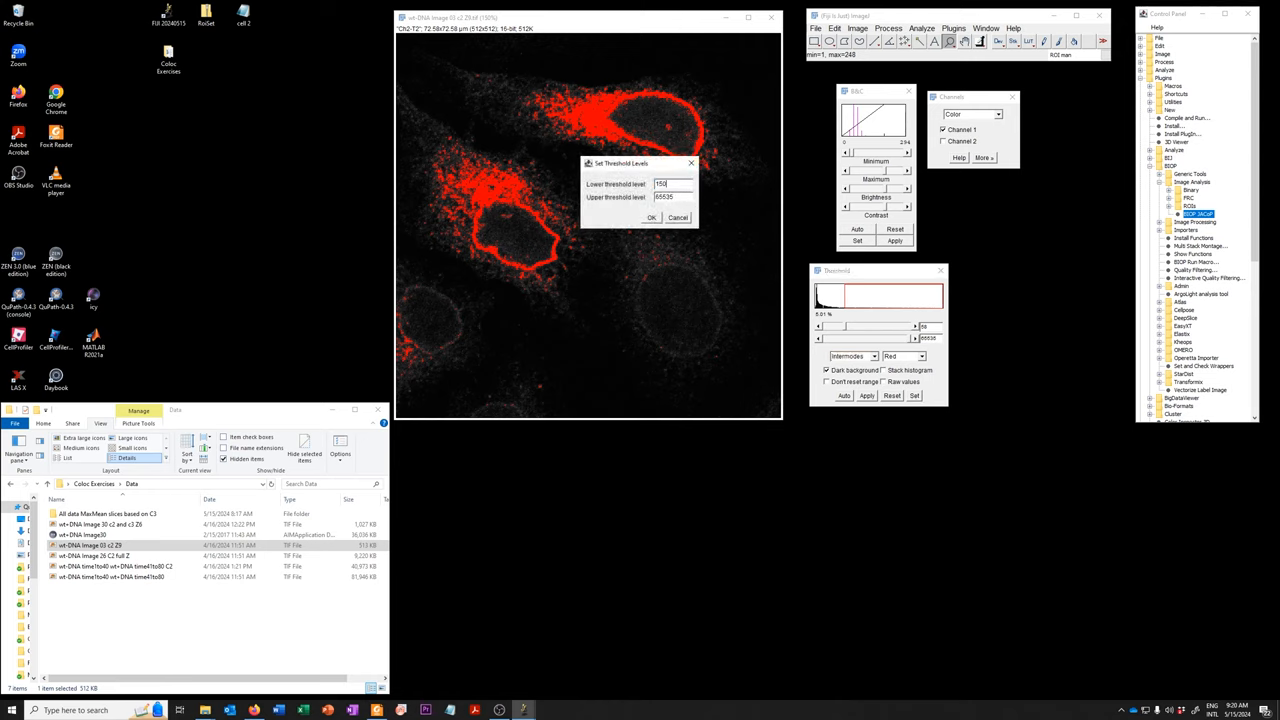
{"action": "left_click", "coordinate": [652, 216]}
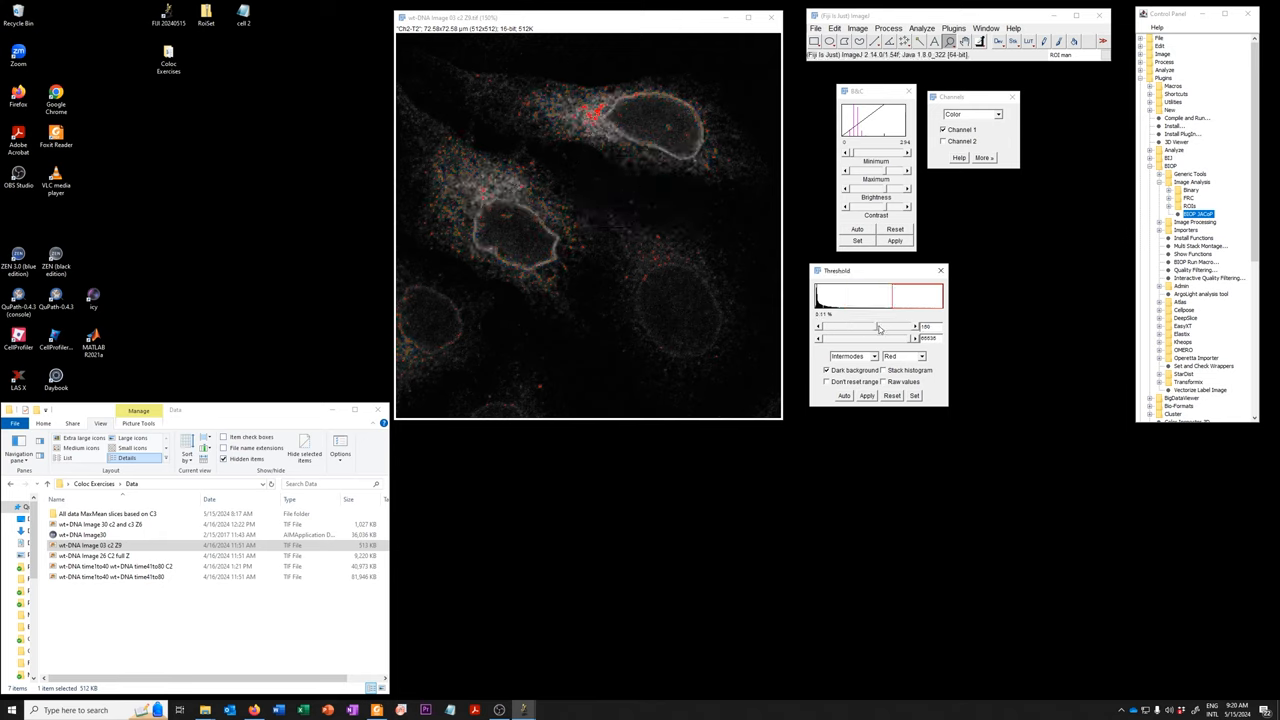
{"action": "left_click_drag", "start_coordinate": [878, 328], "coordinate": [890, 328]}
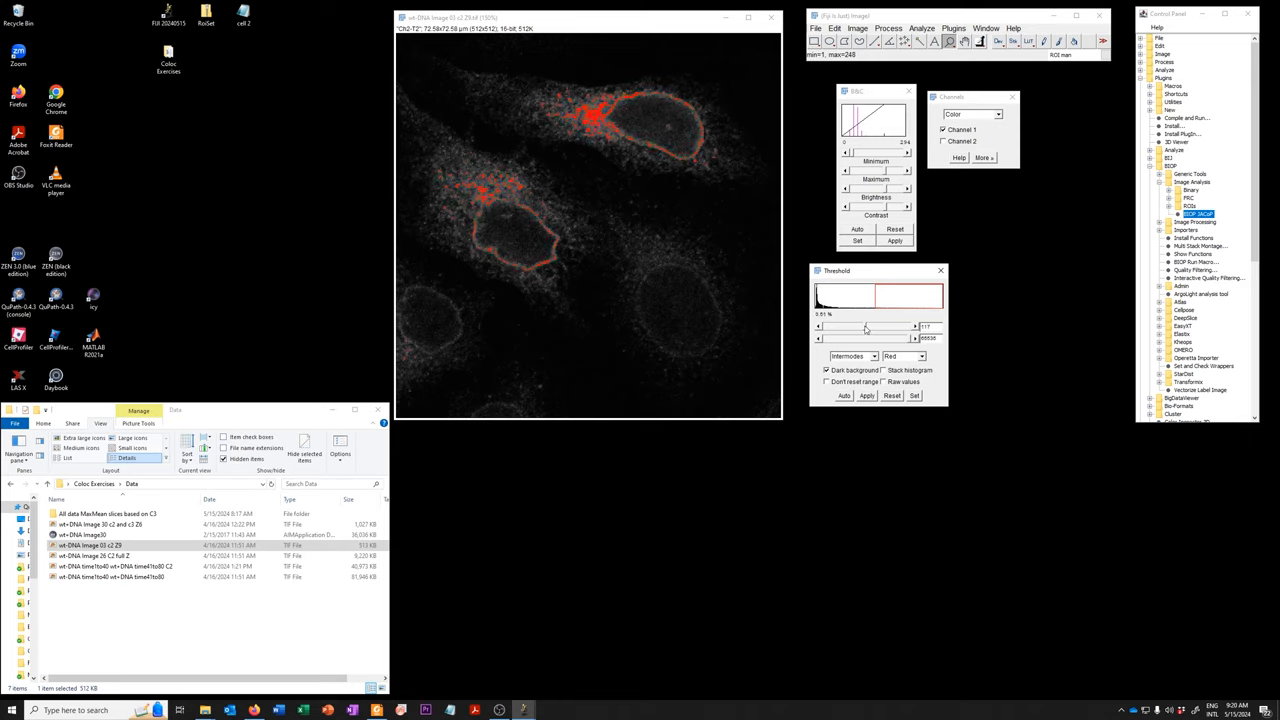
Apply the threshold to turn the cell image into a binary mask
{"action": "left_click", "coordinate": [868, 396]}
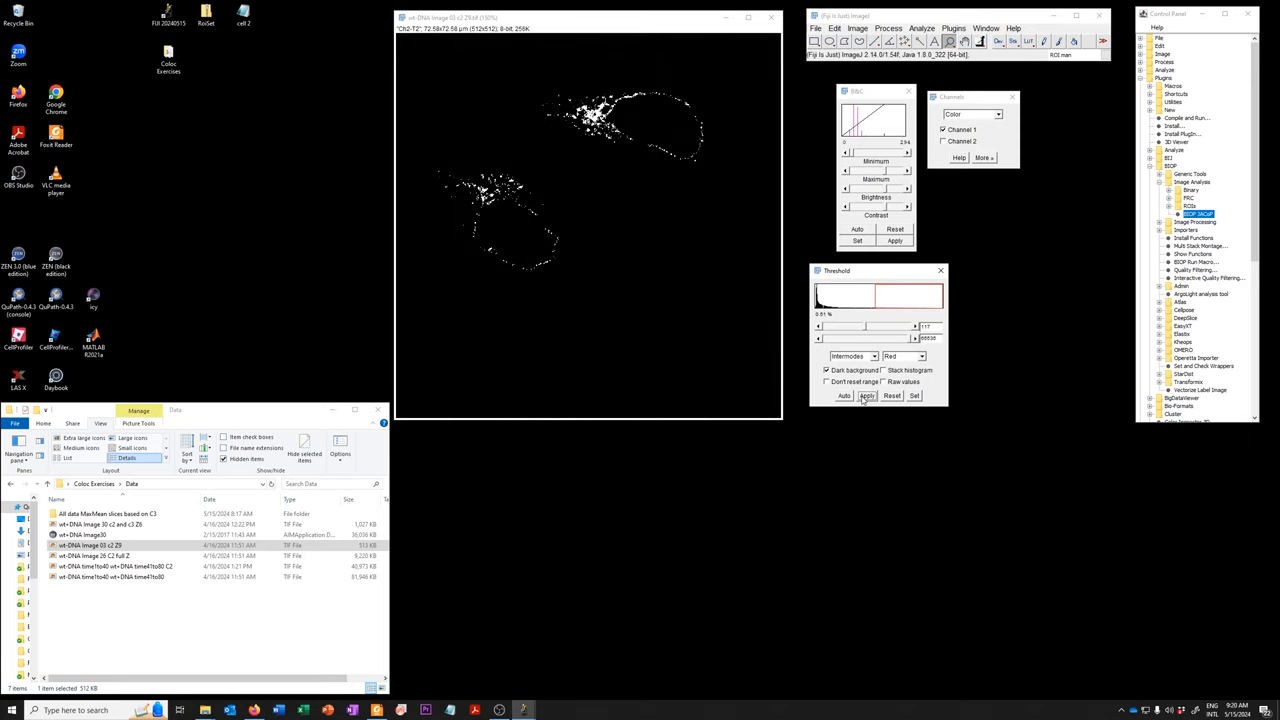
{"action": "mouse_move", "coordinate": [562, 148]}
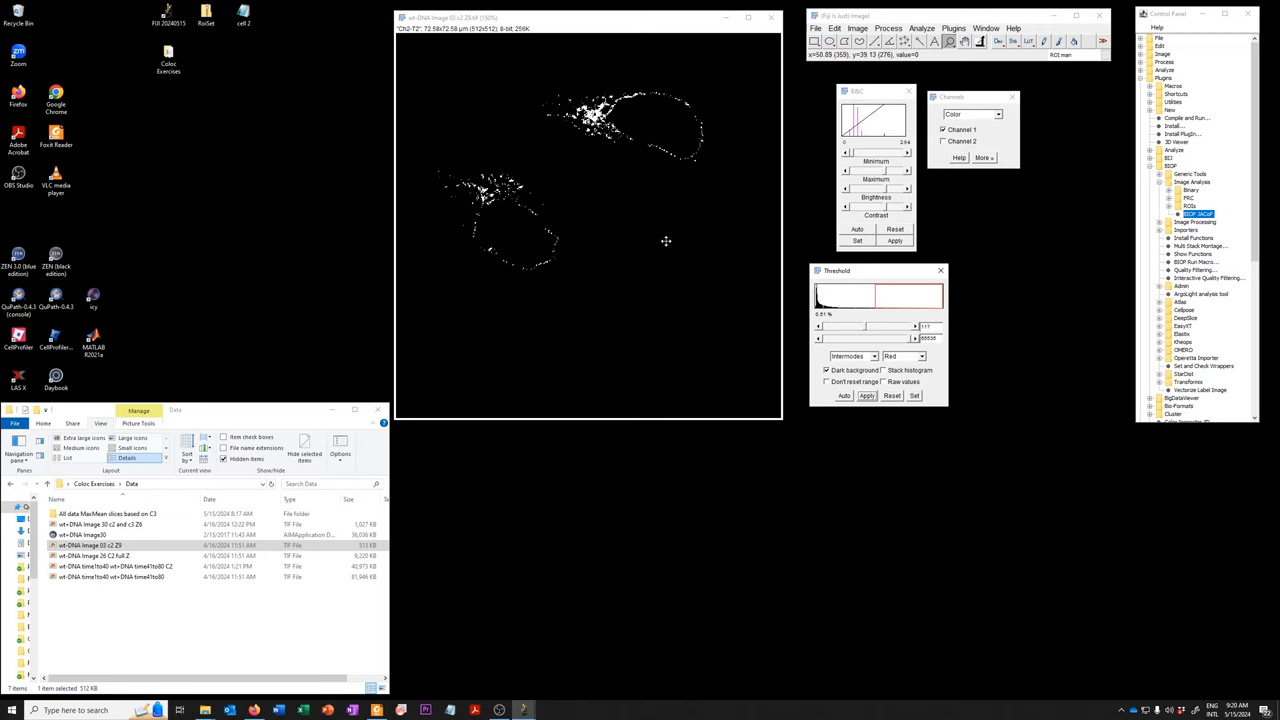
{"action": "mouse_move", "coordinate": [616, 66]}
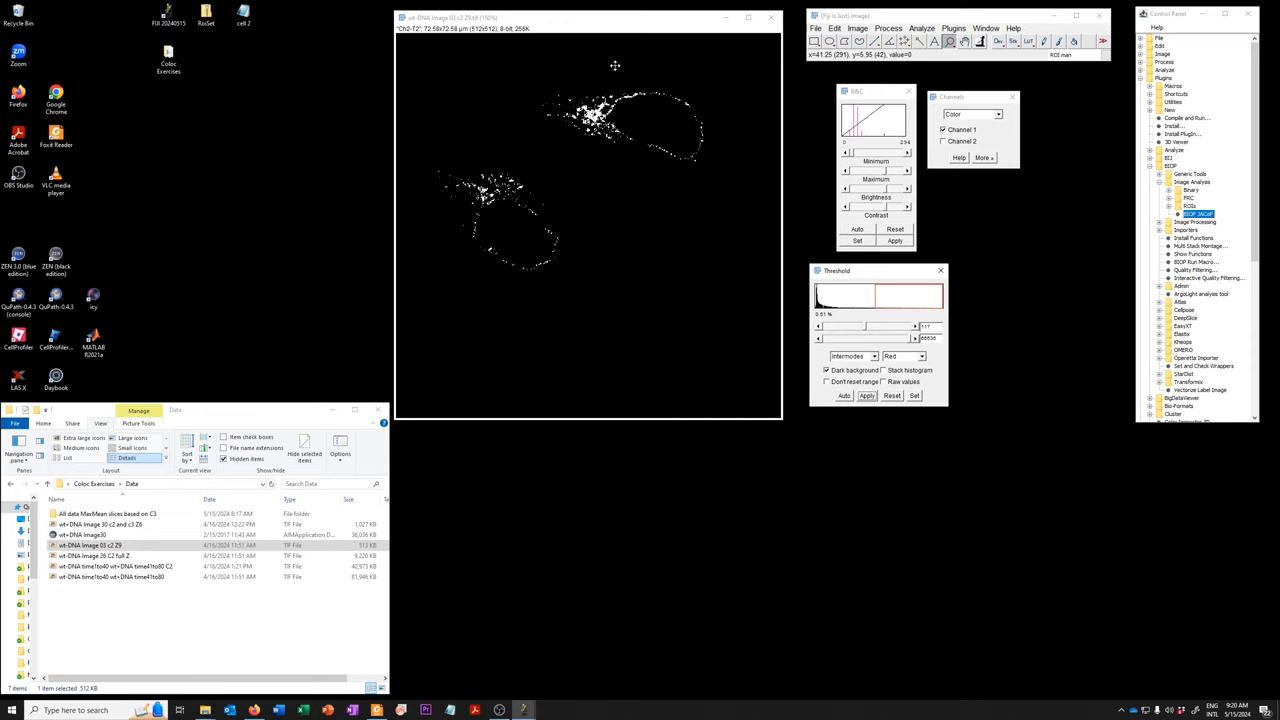
{"action": "mouse_move", "coordinate": [598, 112]}
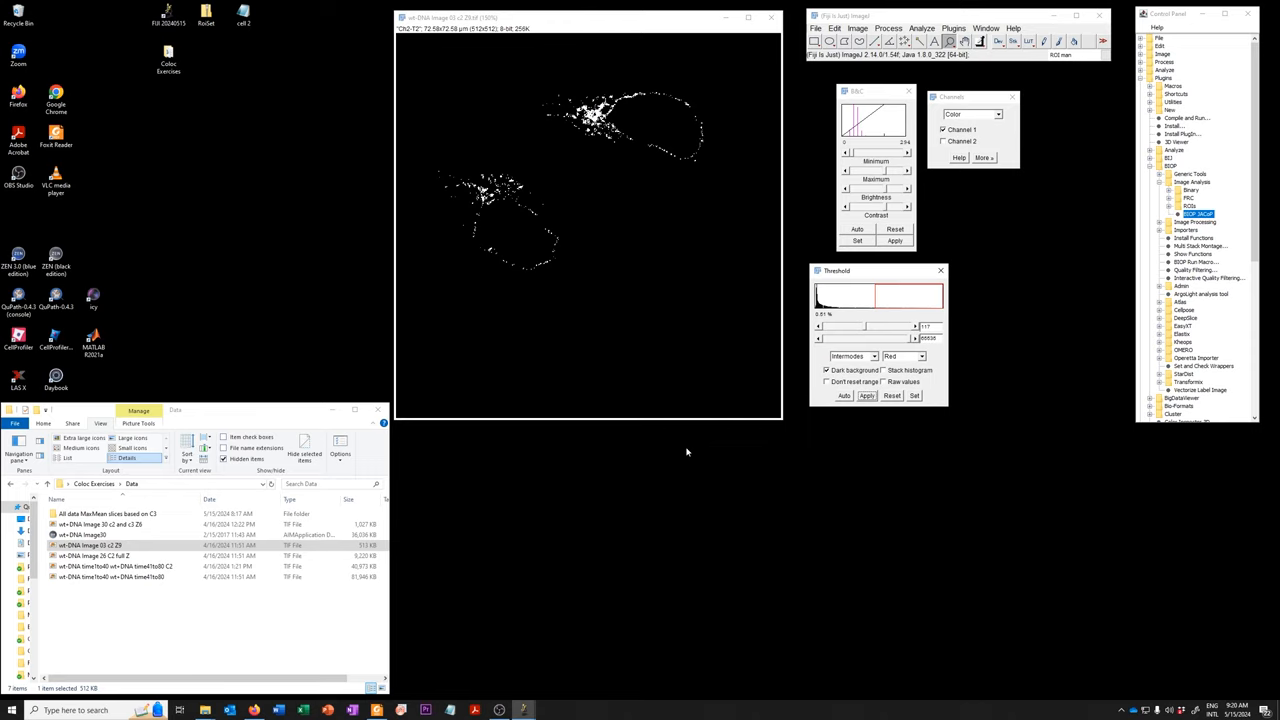
{"action": "mouse_move", "coordinate": [684, 448]}
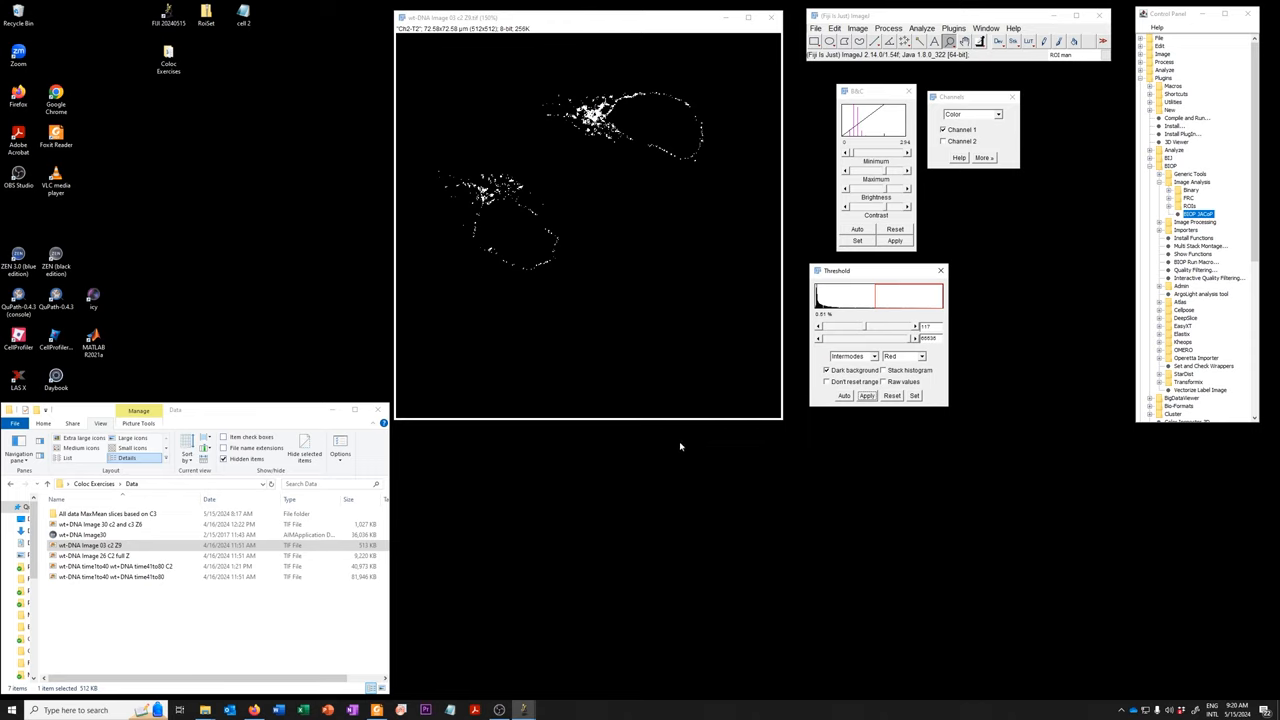
{"action": "mouse_move", "coordinate": [666, 428]}
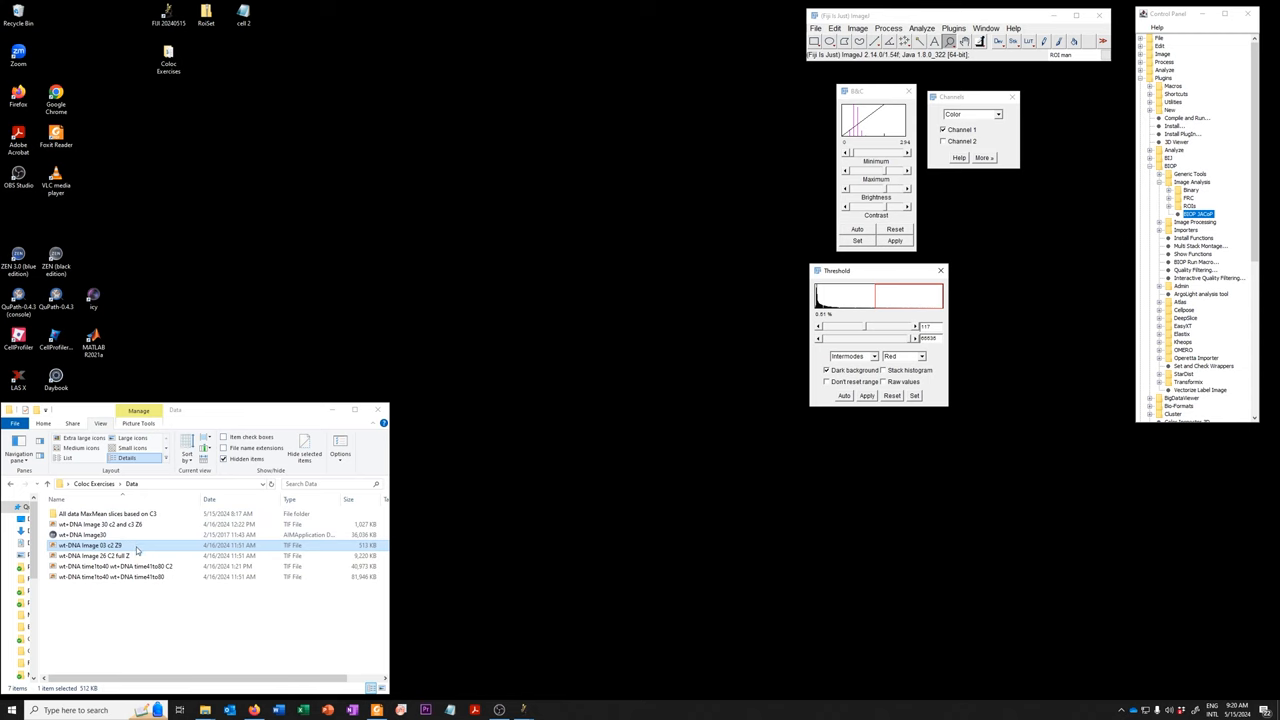
Reopen the original fluorescence image and bring up the Image > Adjust commands
{"action": "double_click", "coordinate": [92, 544]}
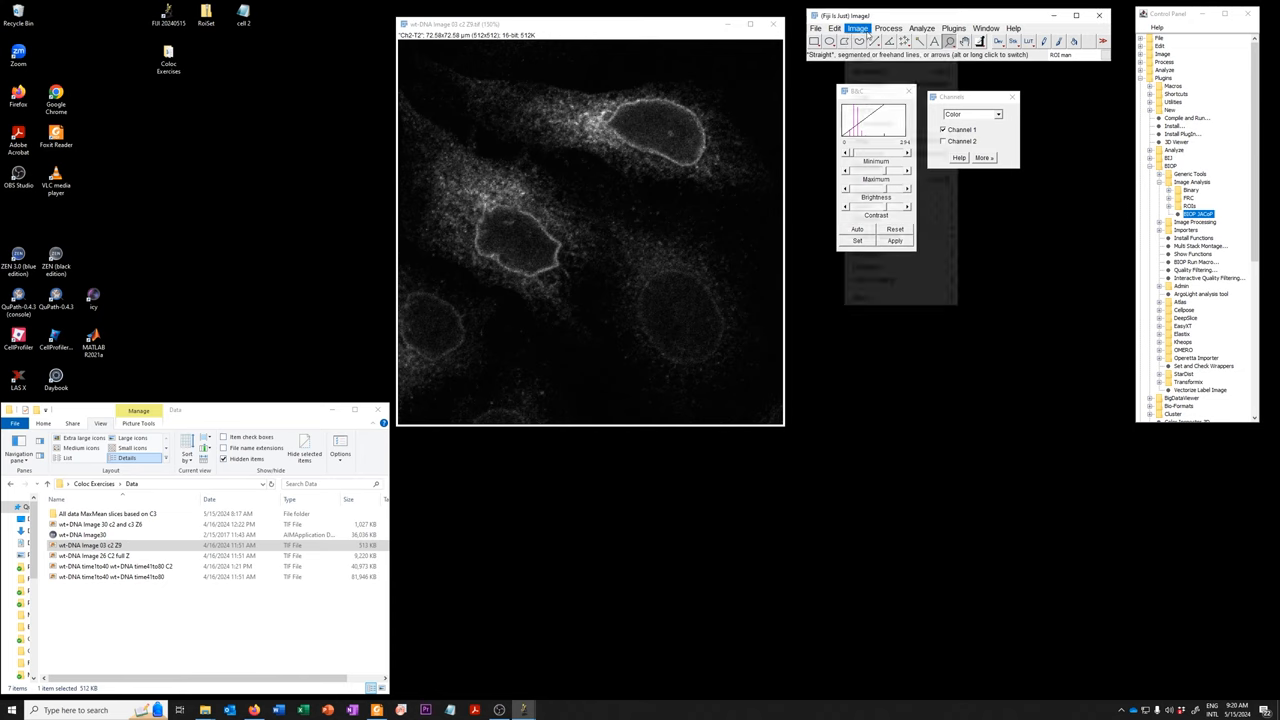
{"action": "left_click", "coordinate": [856, 28]}
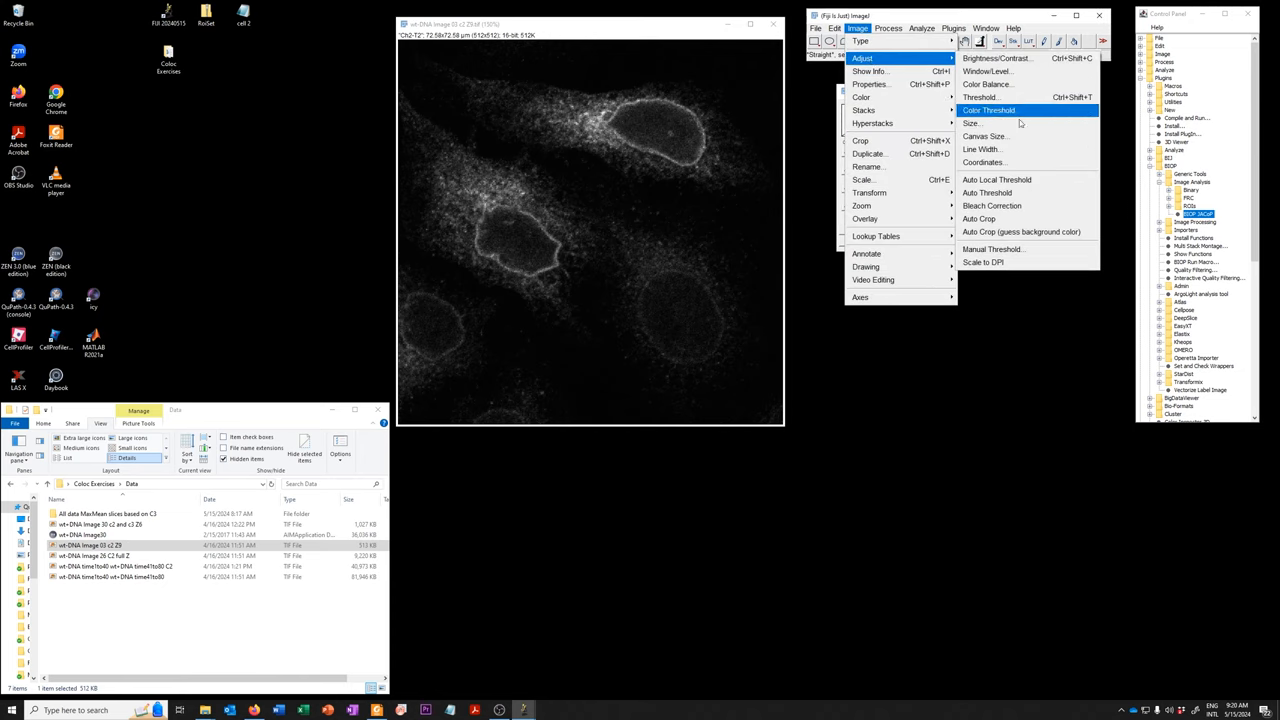
Configure Auto Threshold with Method 'Try all' and threshold values reported in the Log window
{"action": "left_click", "coordinate": [986, 192]}
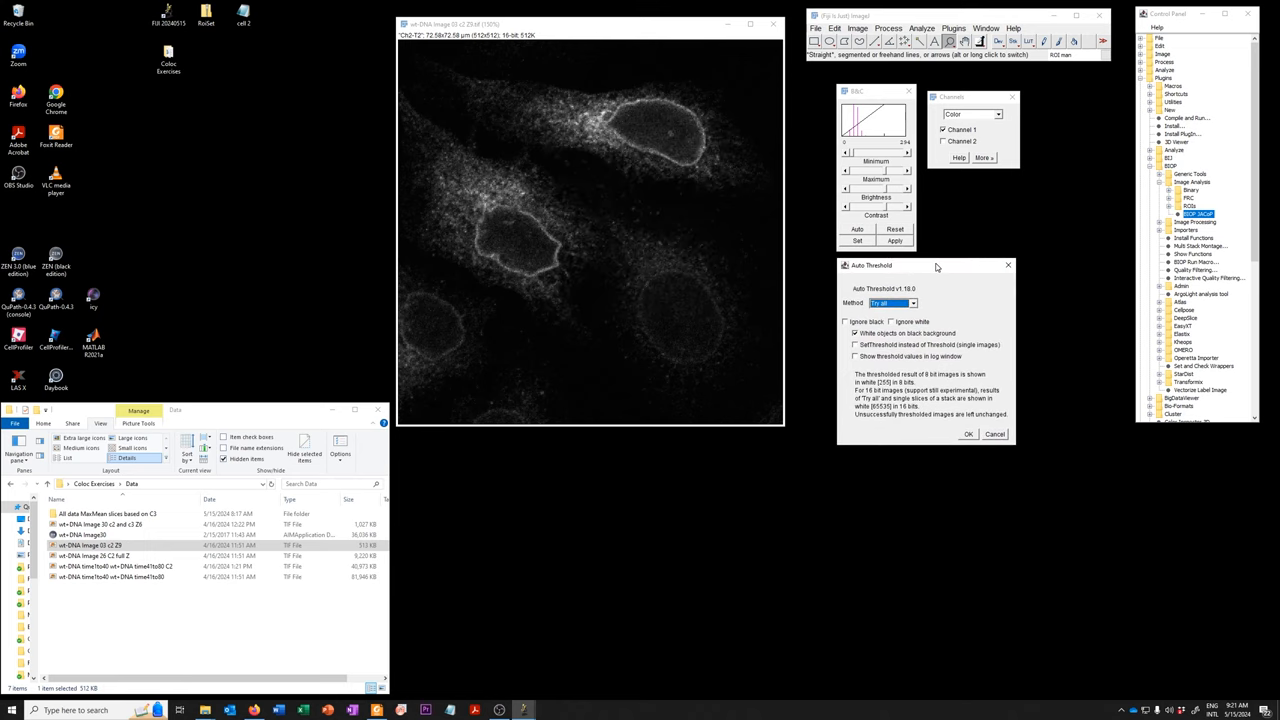
{"action": "mouse_move", "coordinate": [904, 456]}
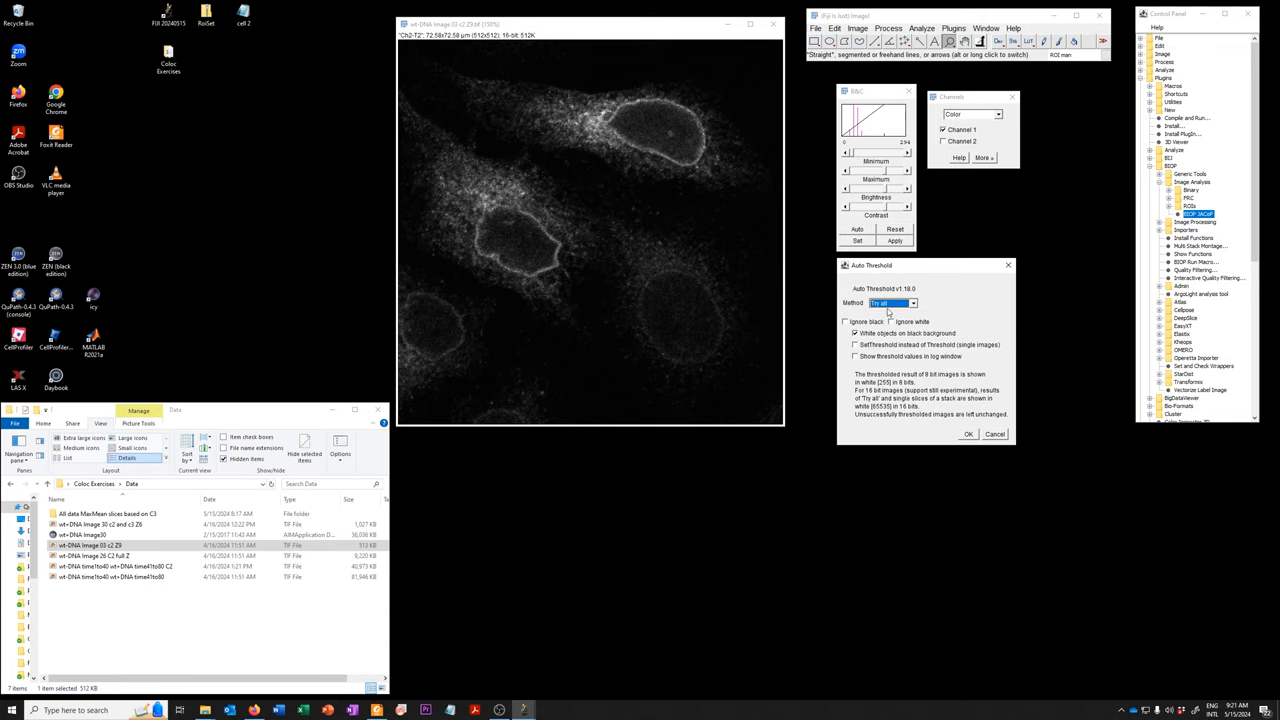
{"action": "mouse_move", "coordinate": [924, 316]}
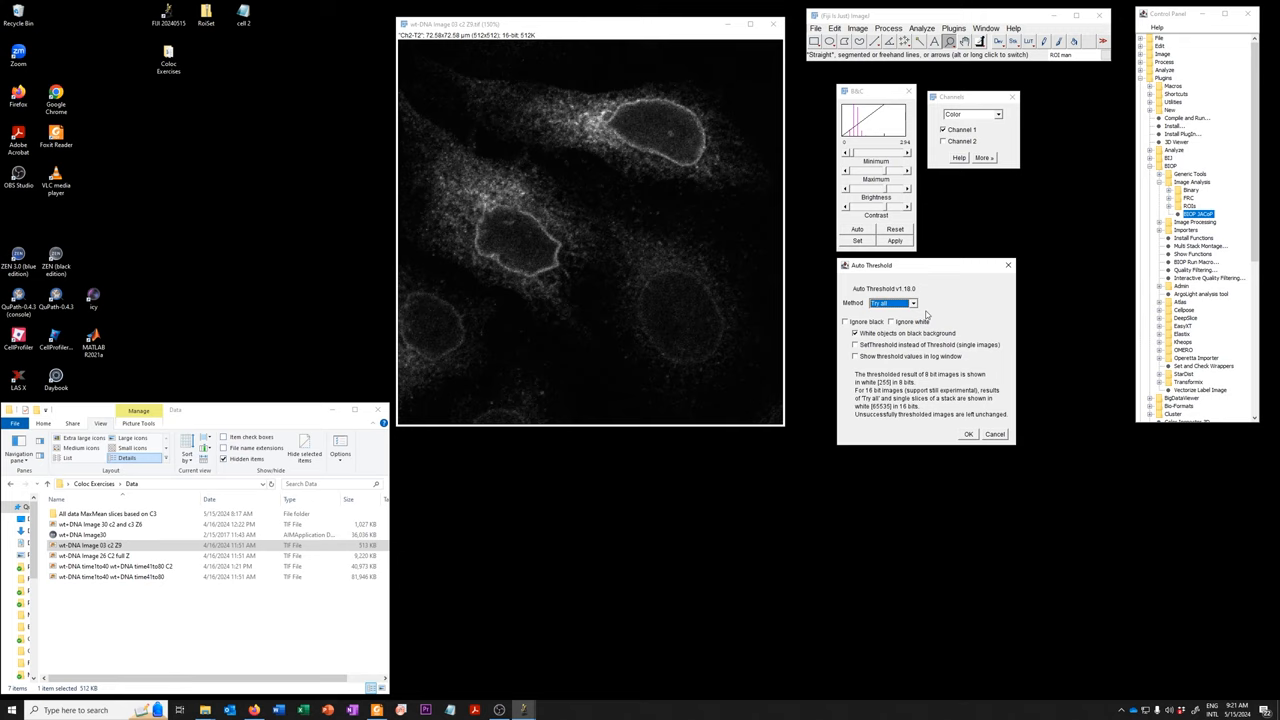
{"action": "mouse_move", "coordinate": [930, 310]}
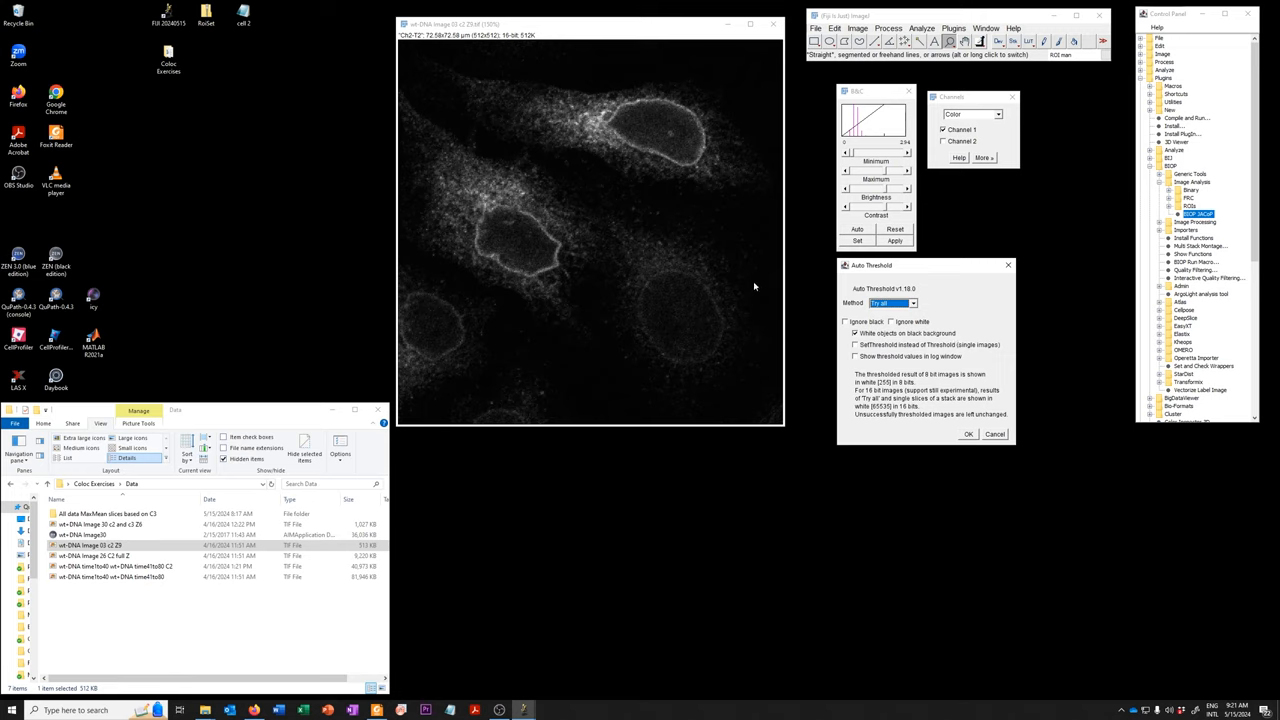
{"action": "mouse_move", "coordinate": [824, 464]}
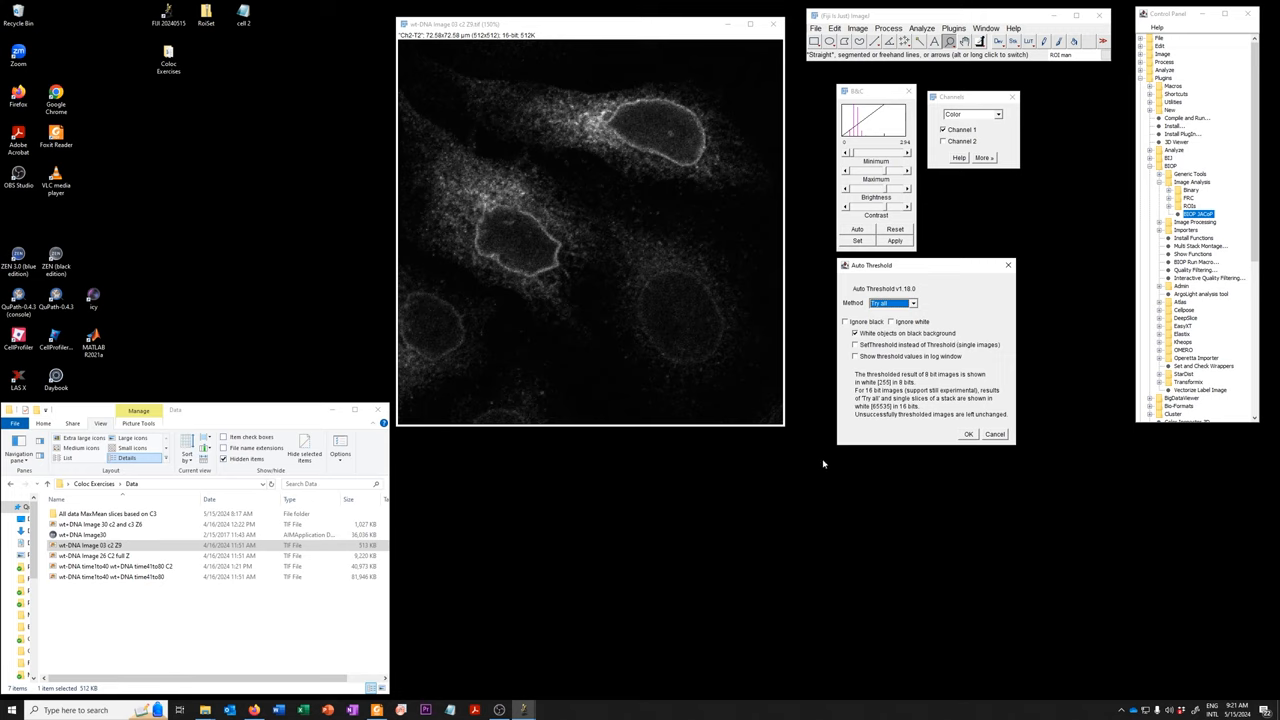
{"action": "left_click", "coordinate": [856, 356]}
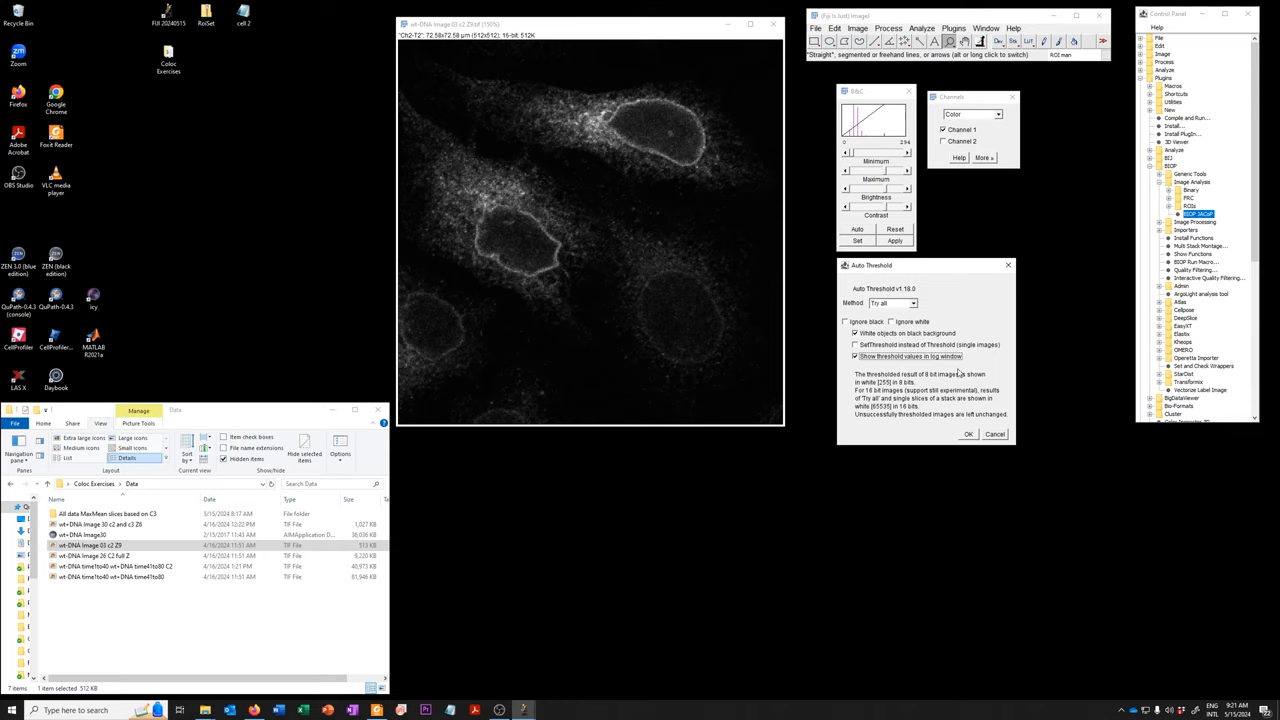
{"action": "mouse_move", "coordinate": [958, 376]}
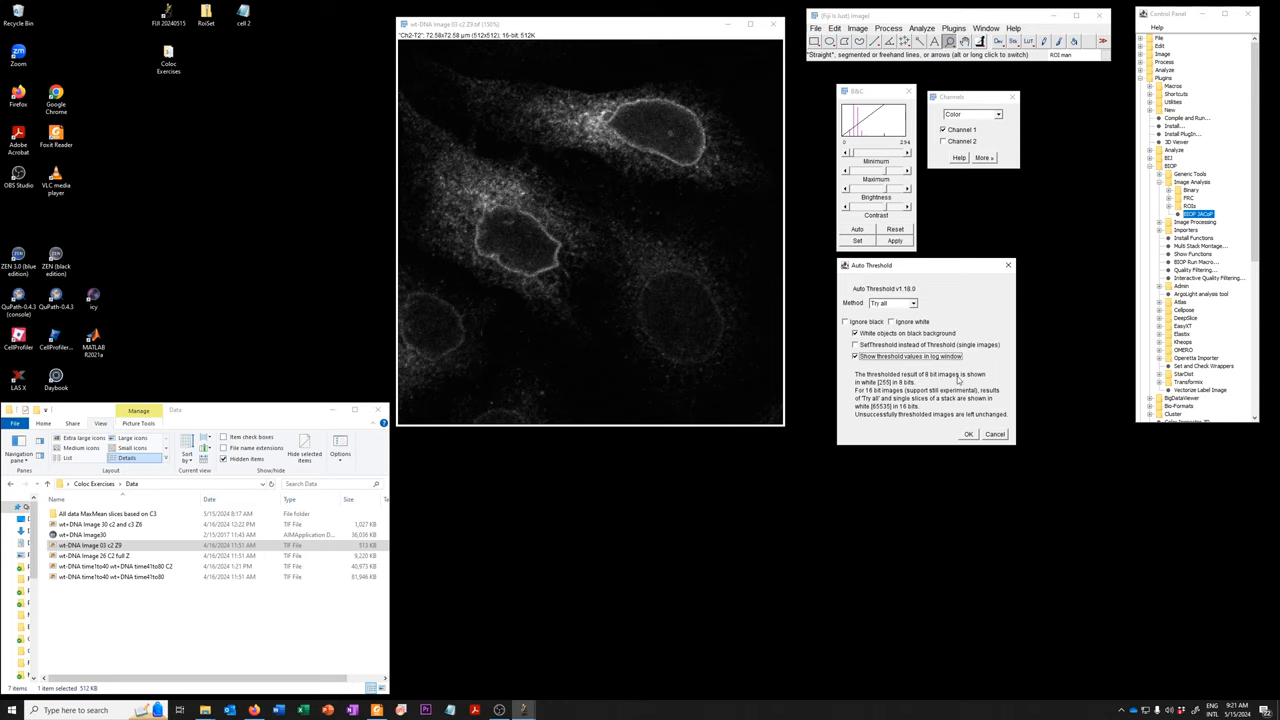
Generate the montage of all auto threshold methods with their values listed in the Log
{"action": "left_click", "coordinate": [968, 432]}
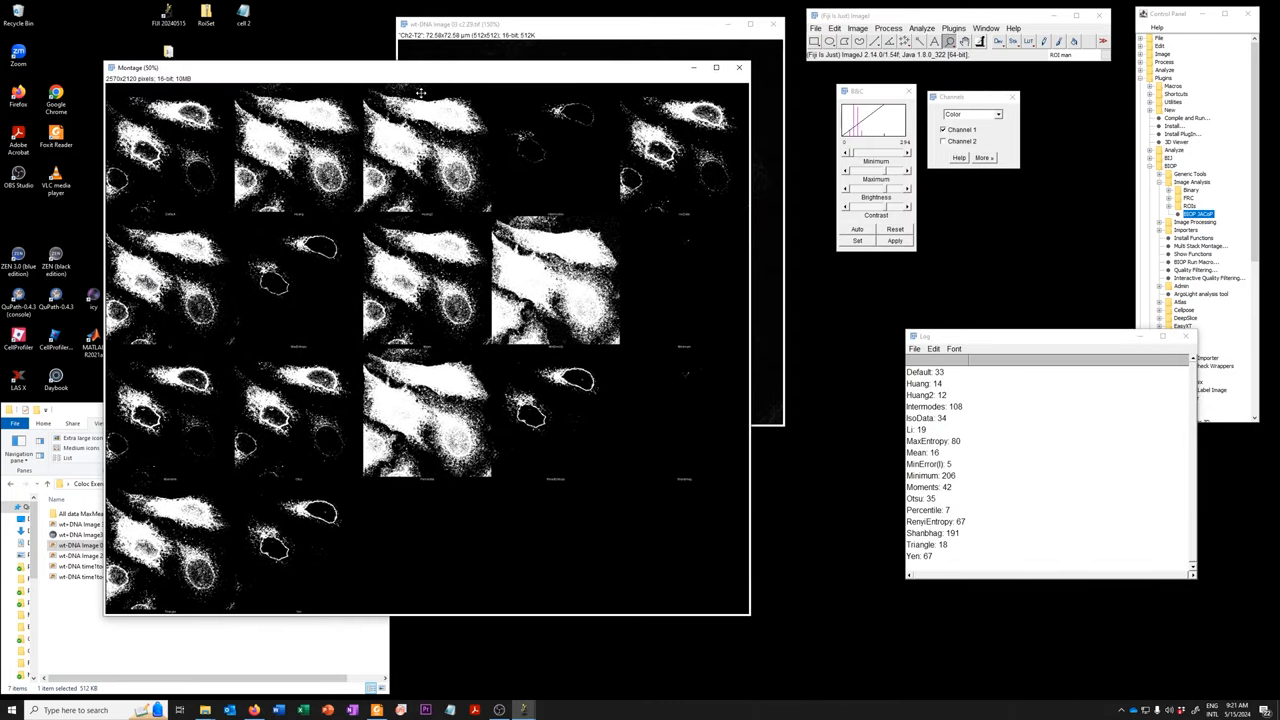
{"action": "mouse_move", "coordinate": [604, 480]}
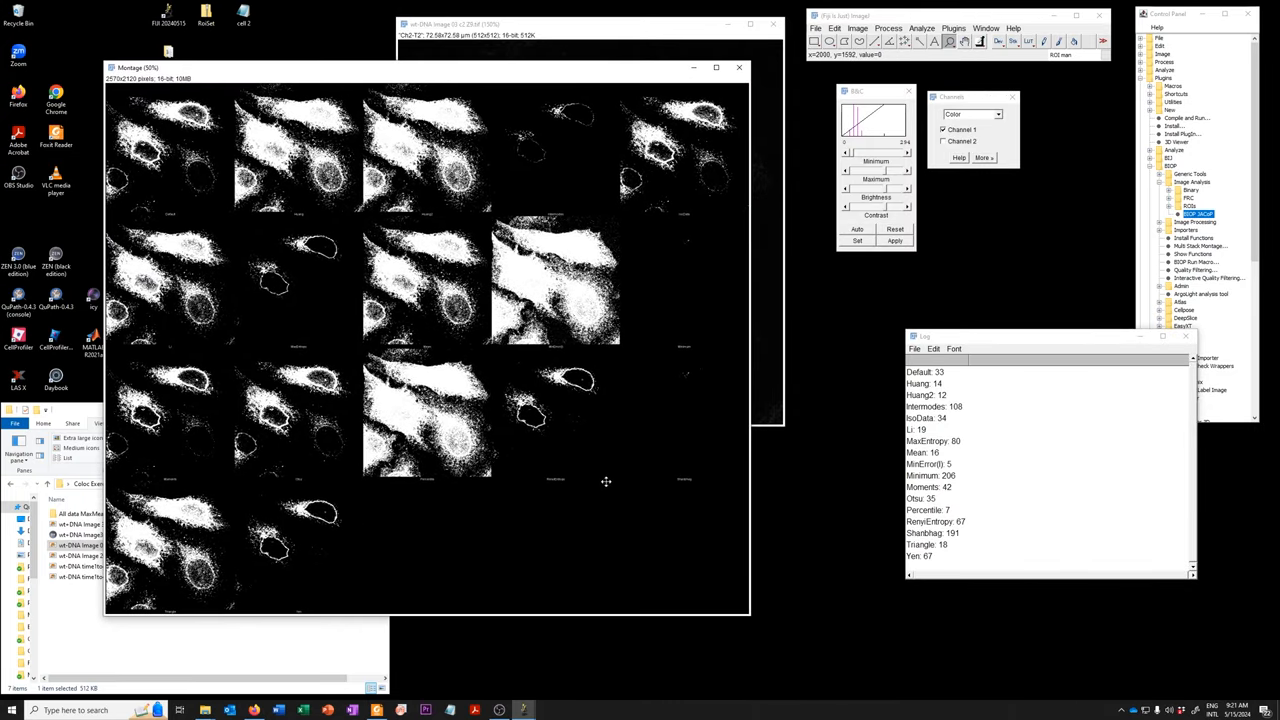
{"action": "mouse_move", "coordinate": [196, 206]}
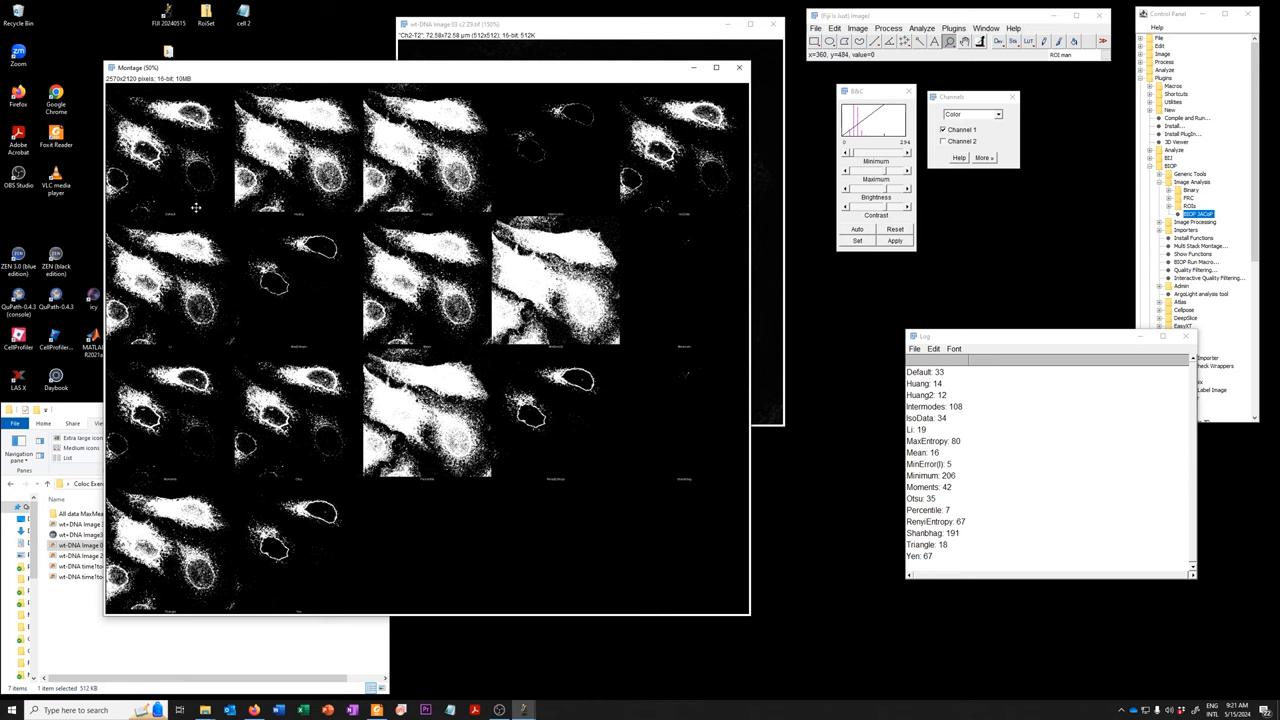
{"action": "mouse_move", "coordinate": [298, 230]}
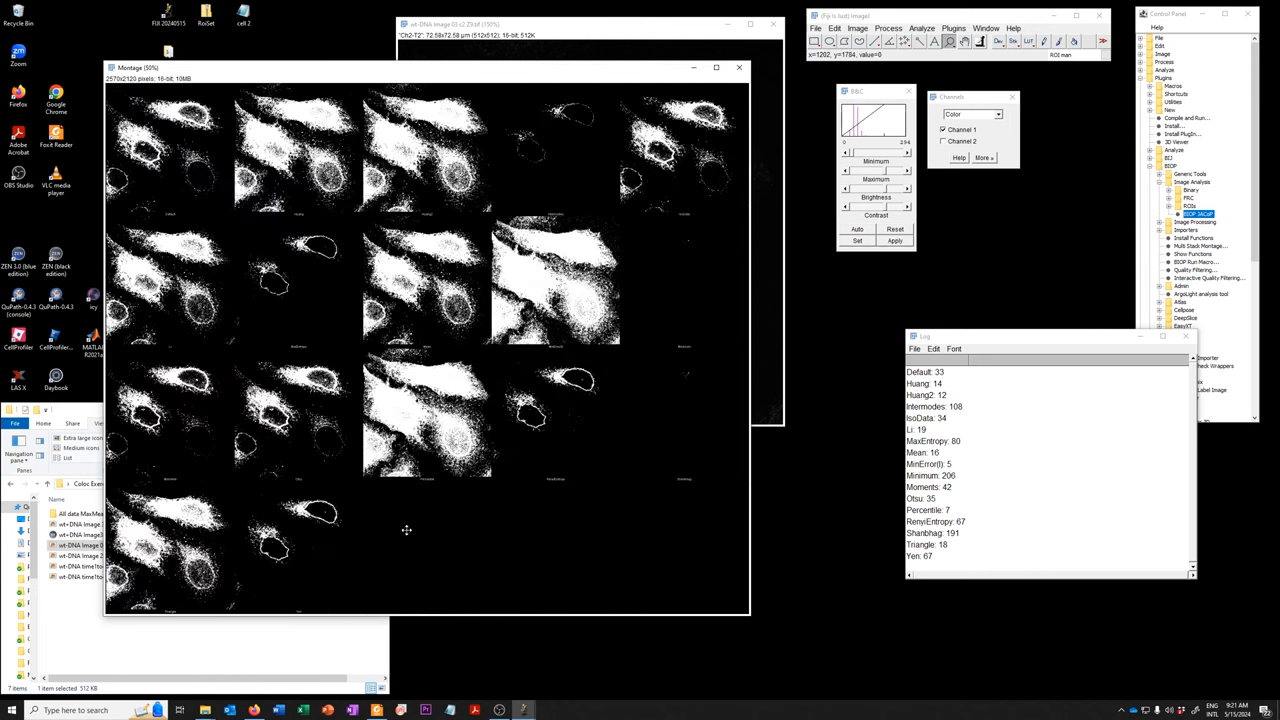
{"action": "mouse_move", "coordinate": [502, 136]}
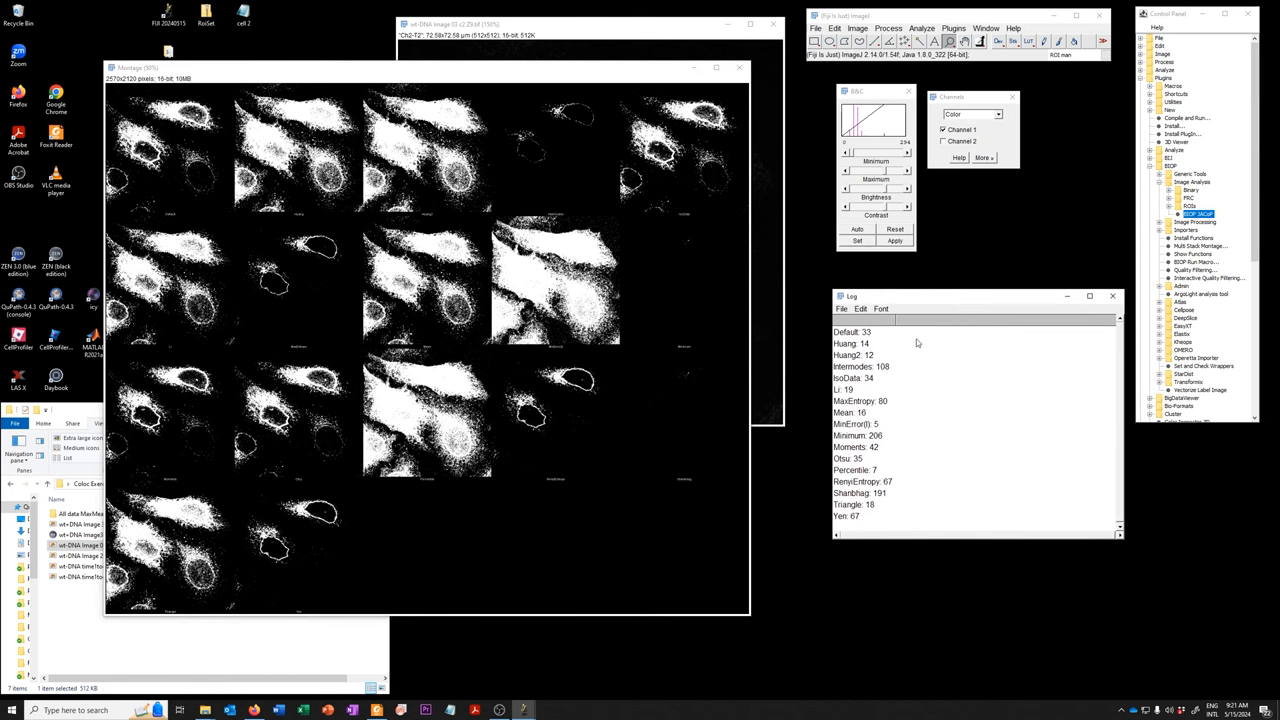
{"action": "mouse_move", "coordinate": [936, 532]}
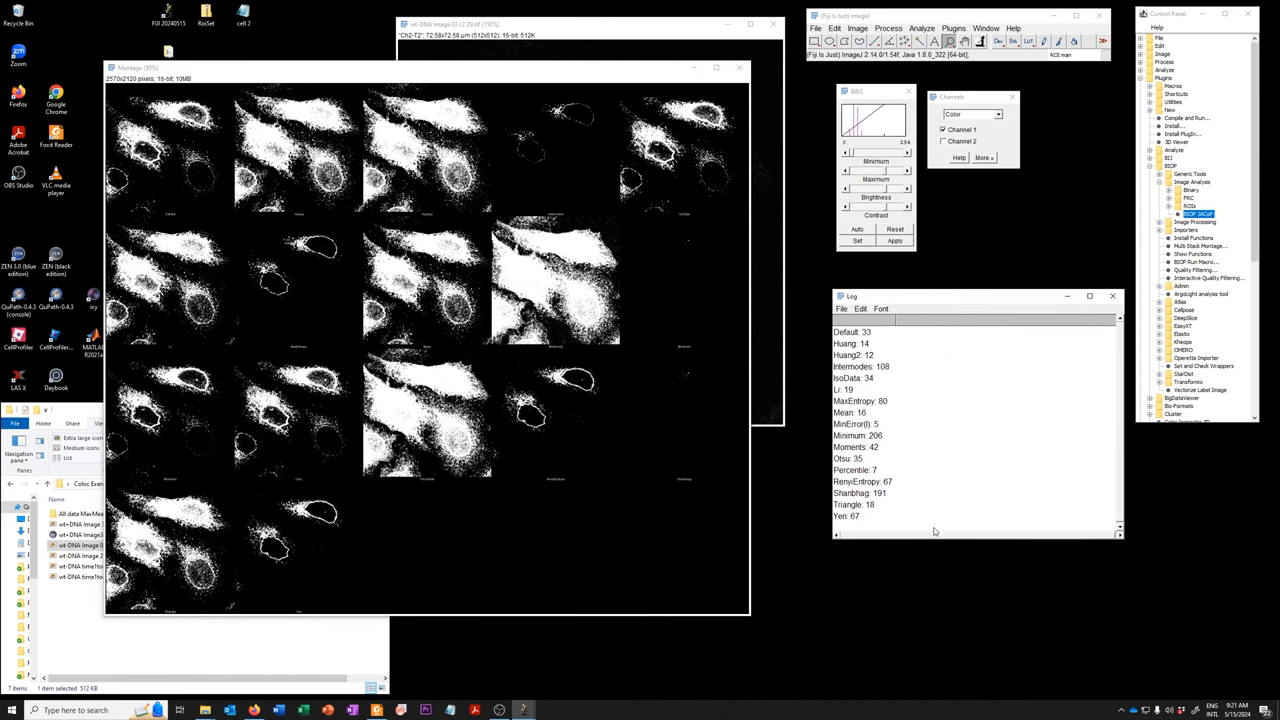
{"action": "mouse_move", "coordinate": [728, 504]}
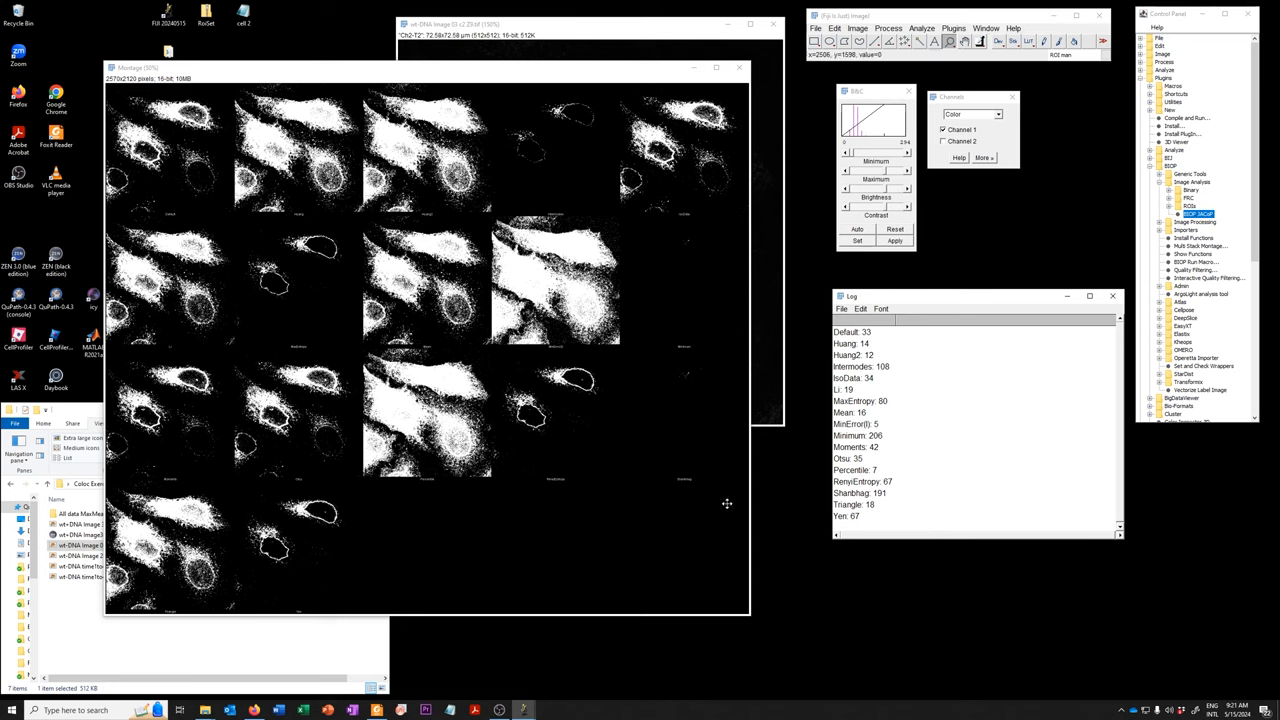
{"action": "mouse_move", "coordinate": [624, 568]}
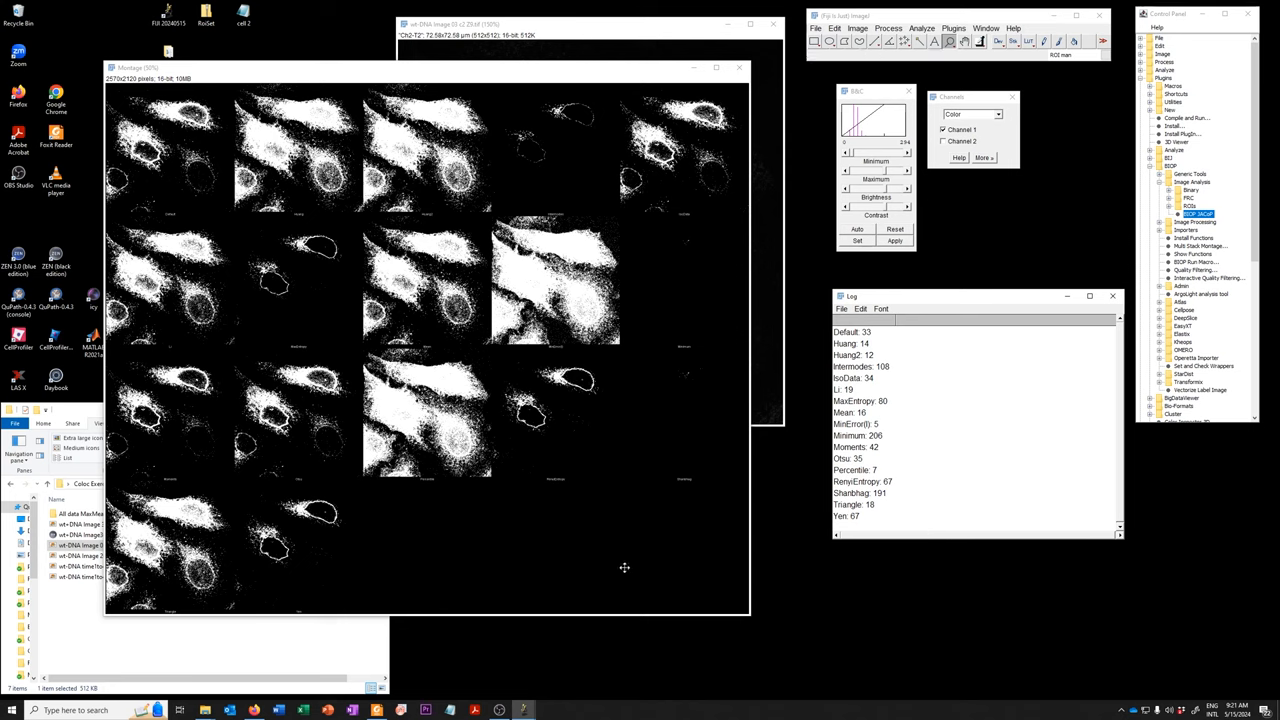
{"action": "mouse_move", "coordinate": [330, 508]}
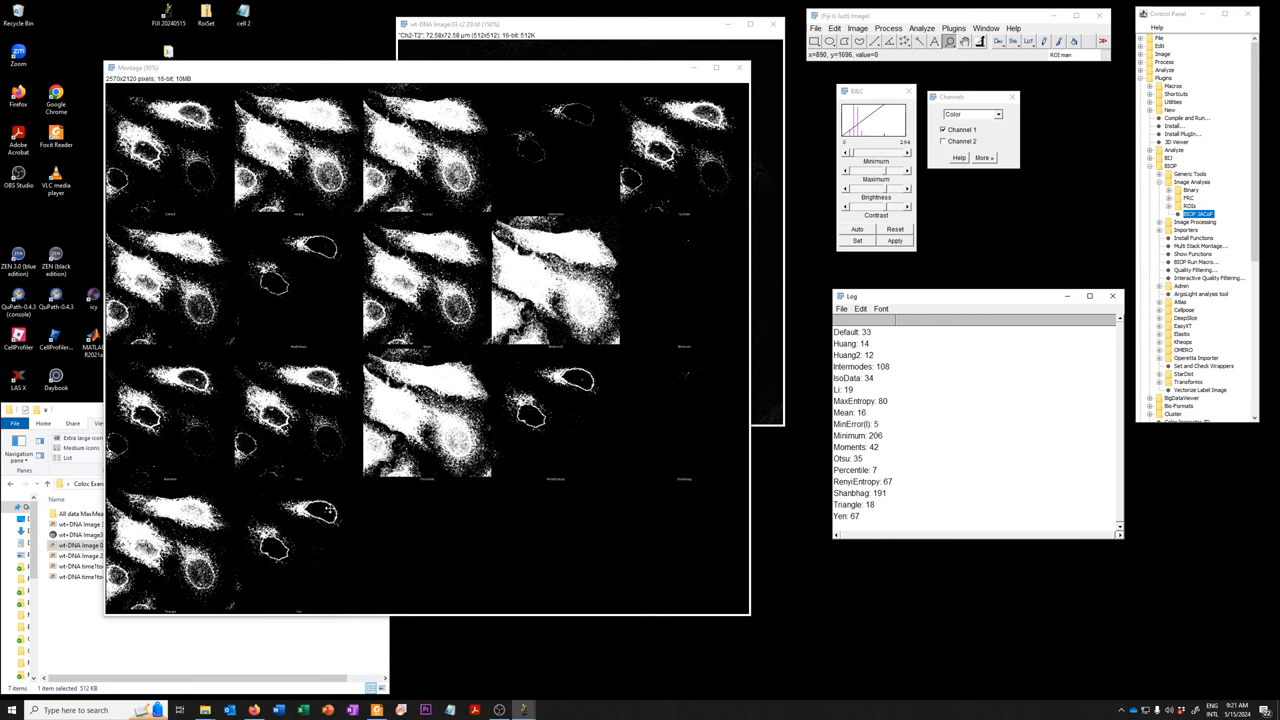
{"action": "mouse_move", "coordinate": [276, 504]}
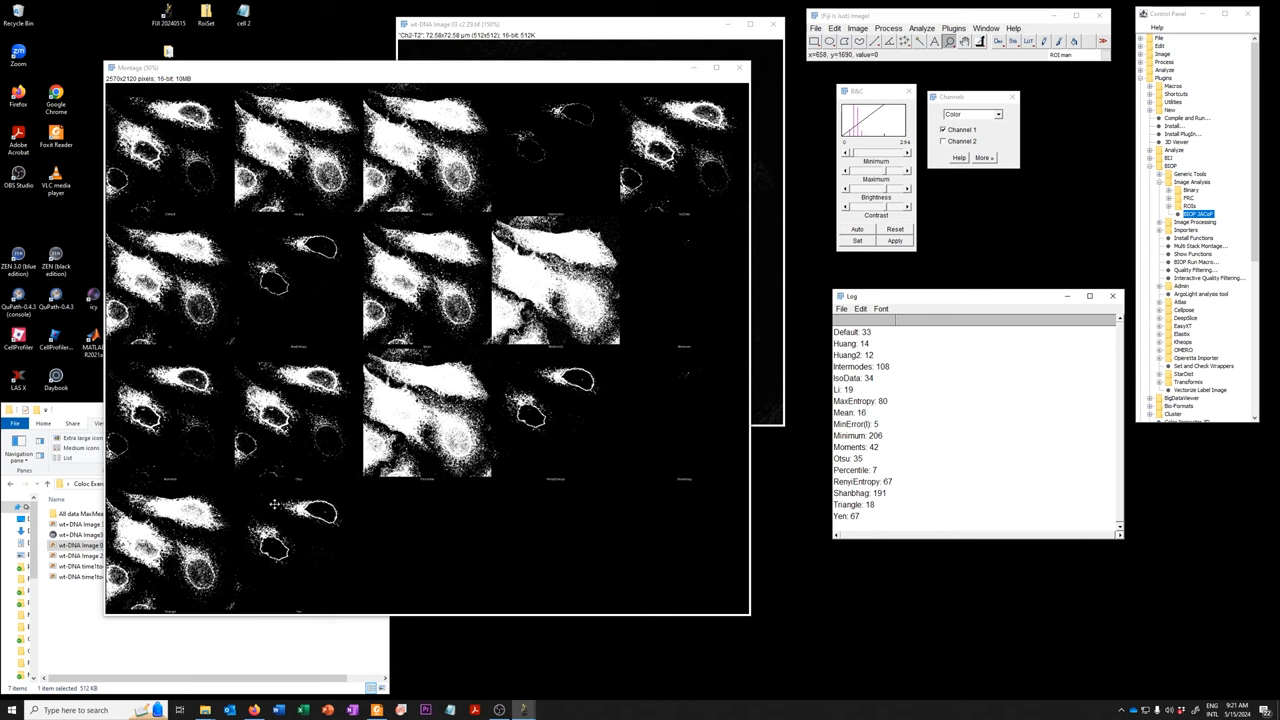
{"action": "mouse_move", "coordinate": [630, 264]}
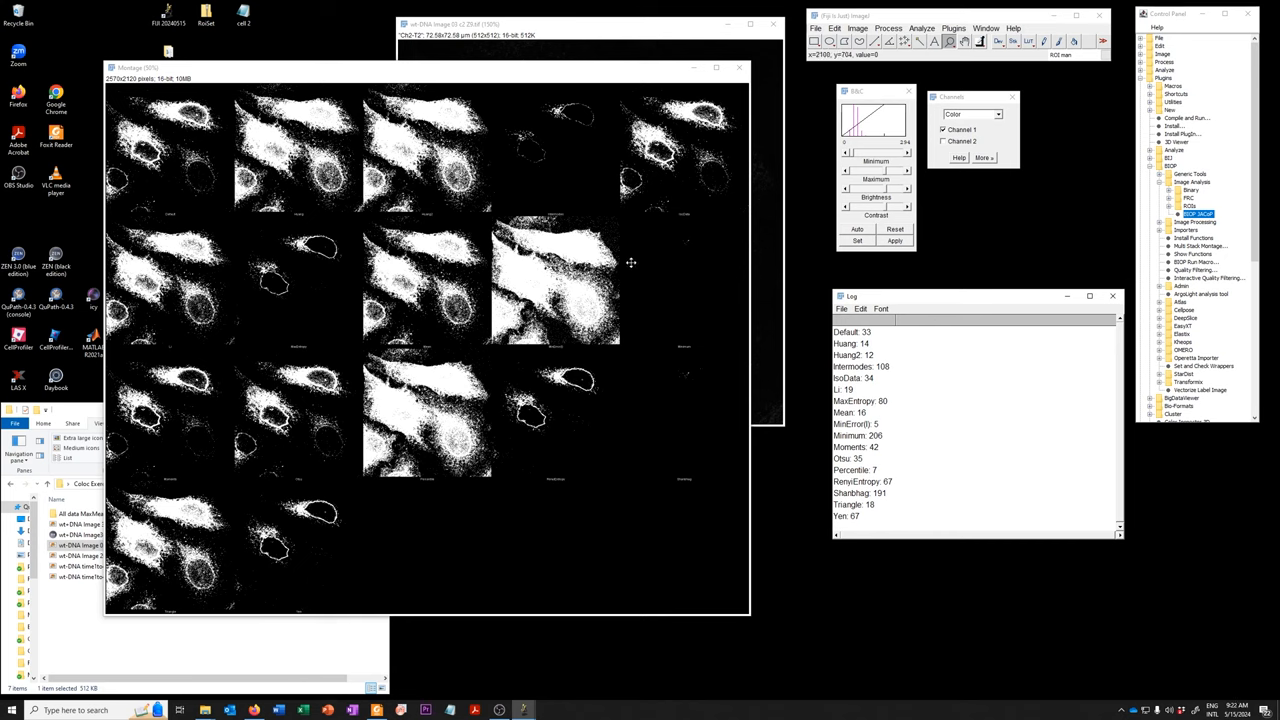
{"action": "mouse_move", "coordinate": [646, 300]}
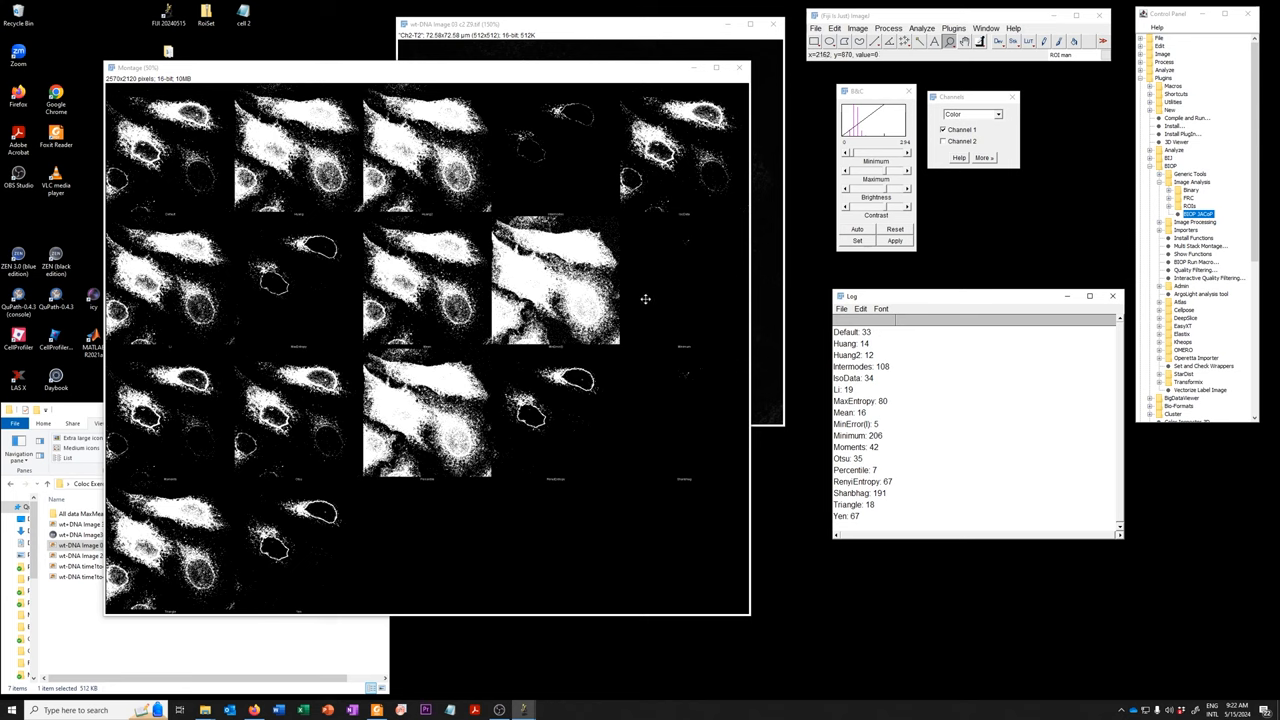
{"action": "mouse_move", "coordinate": [584, 164]}
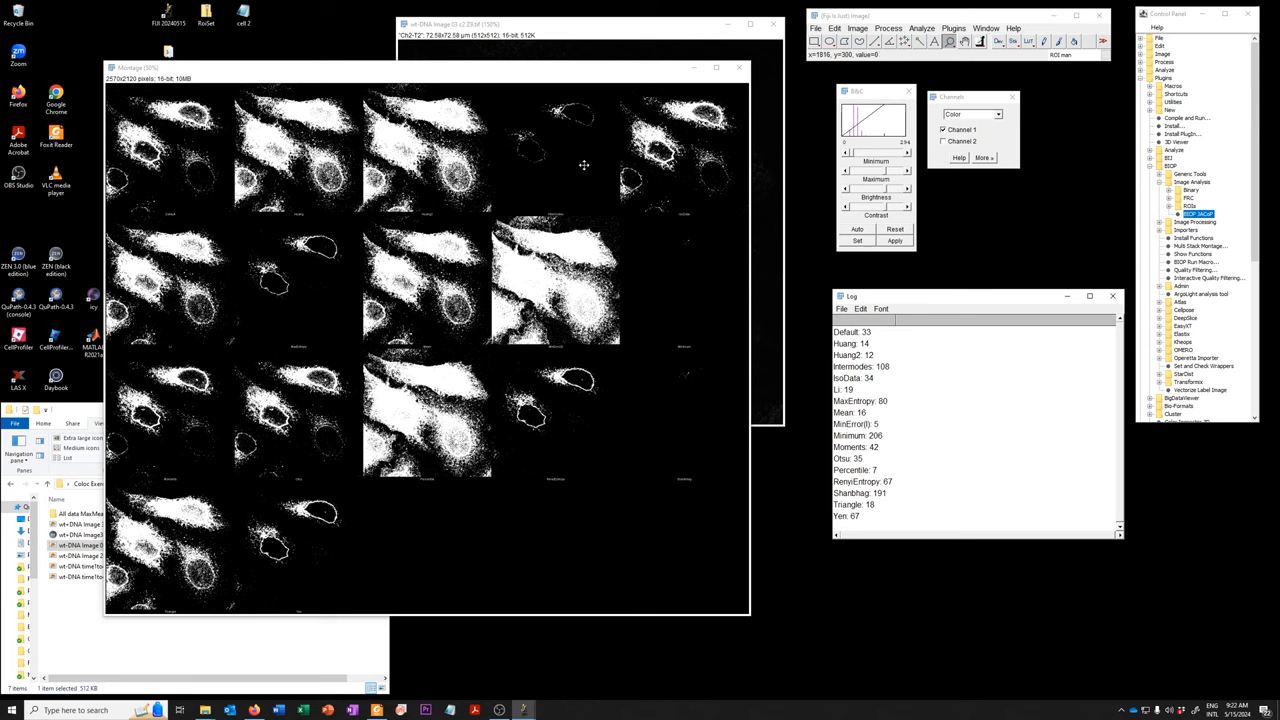
{"action": "mouse_move", "coordinate": [496, 556]}
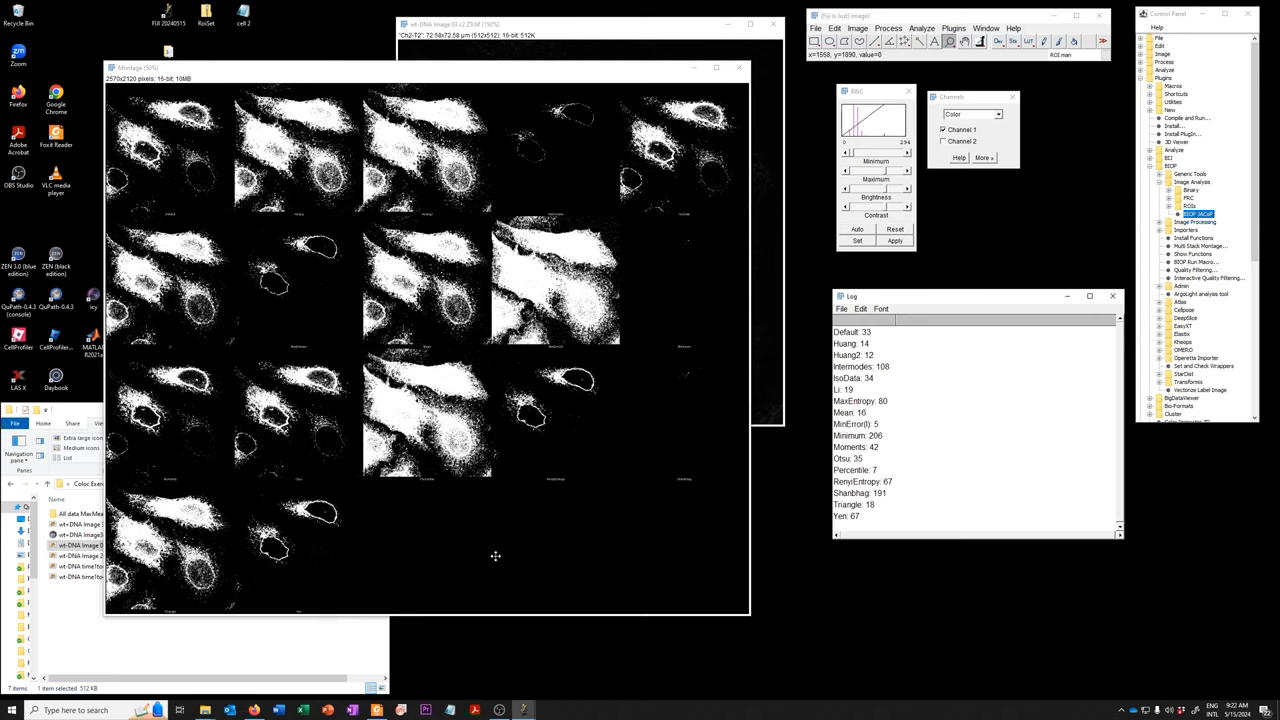
{"action": "mouse_move", "coordinate": [492, 556]}
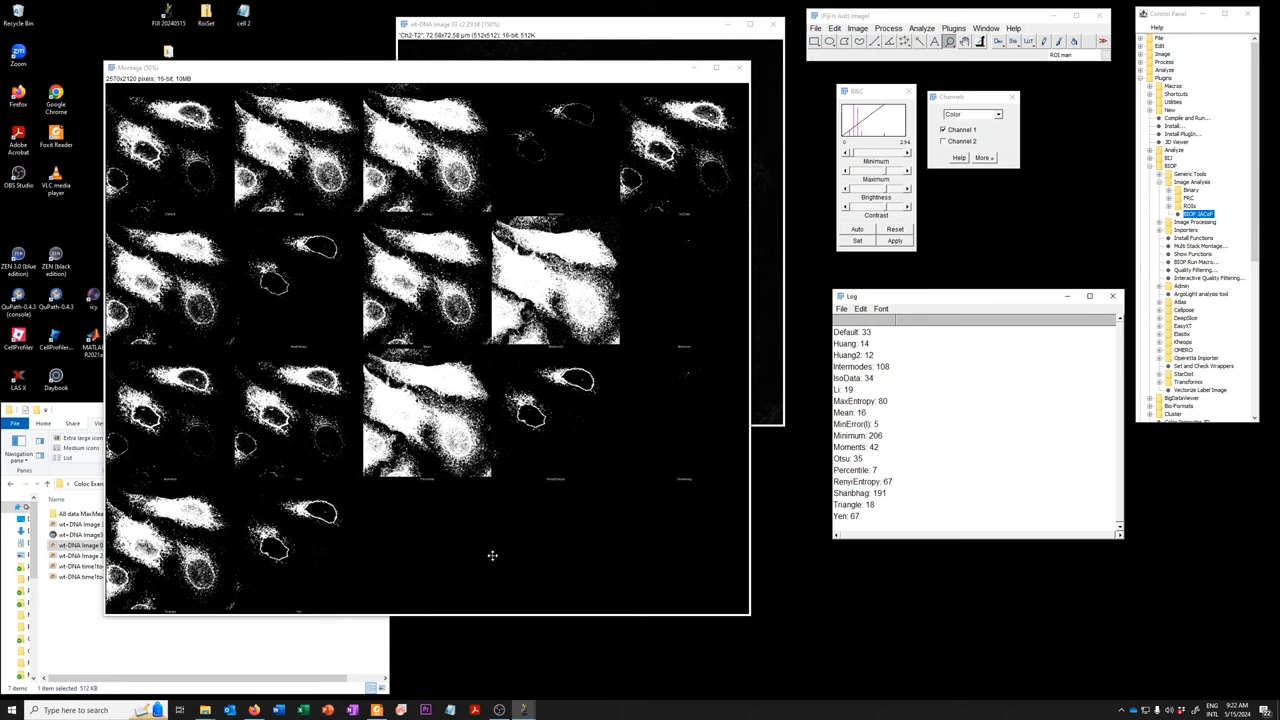